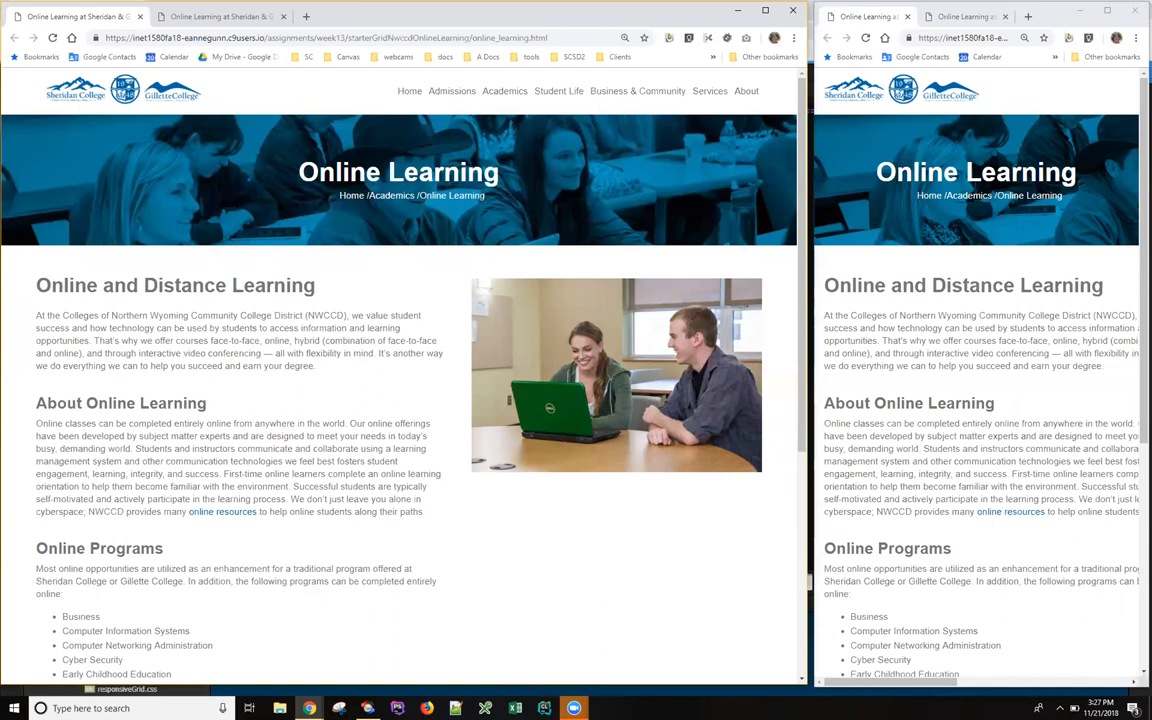
mouse_move(380, 353)
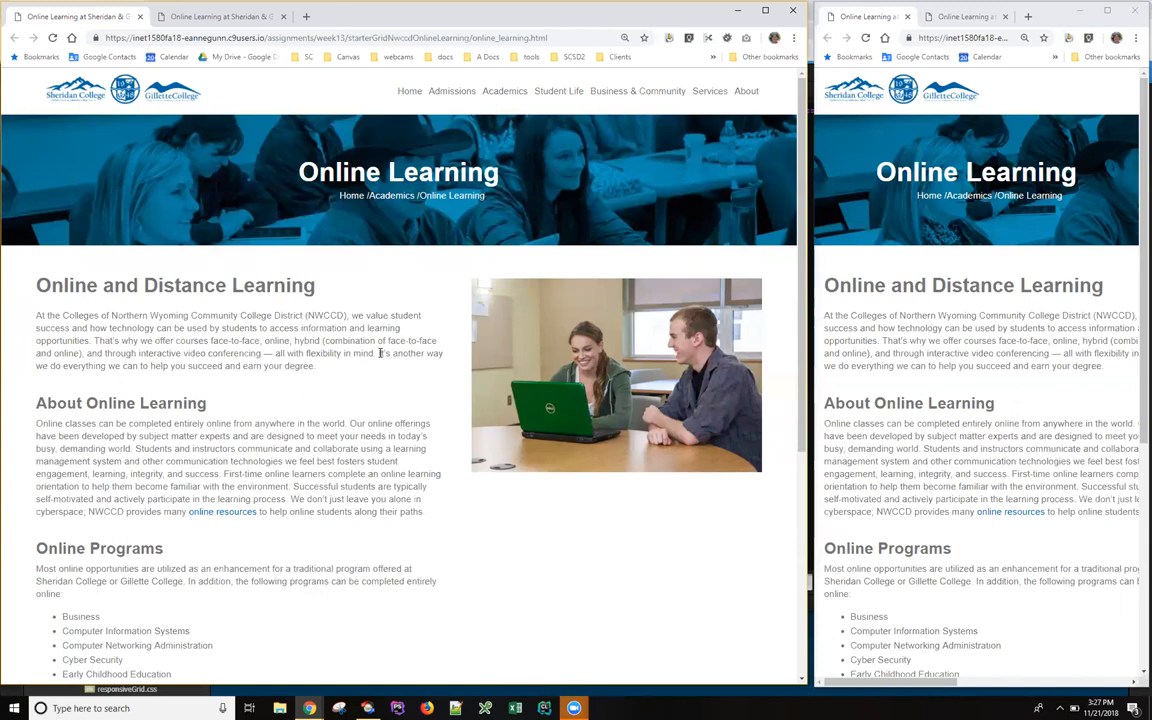
mouse_move(282, 207)
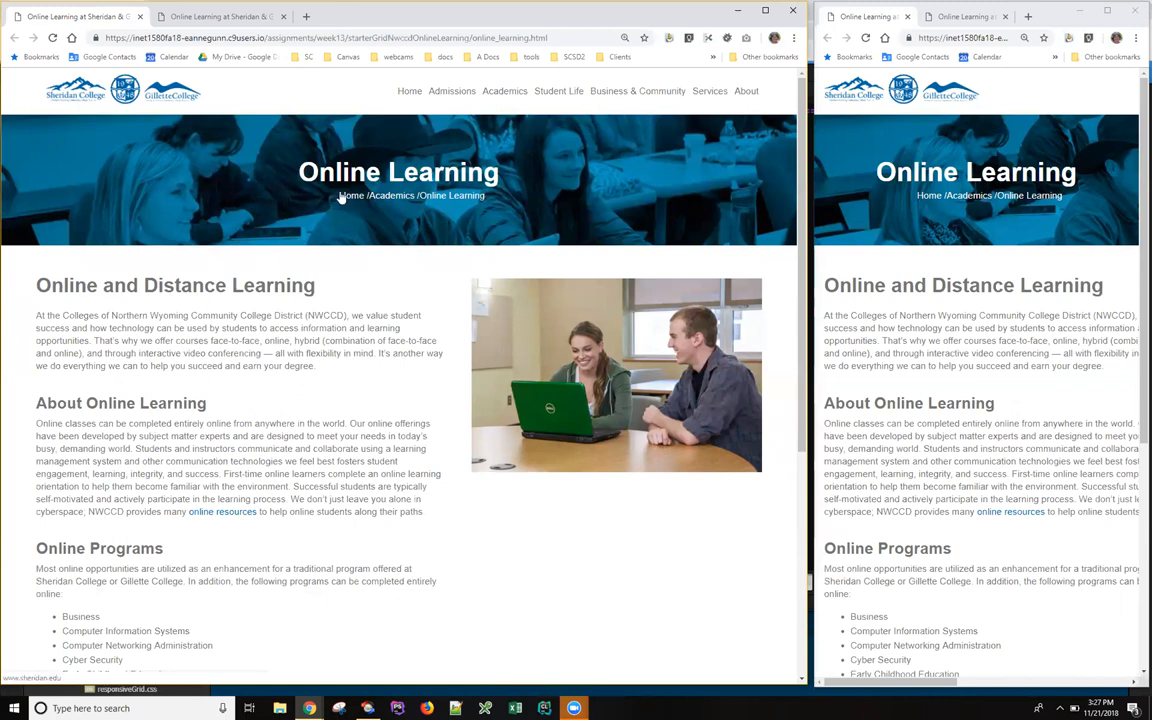
mouse_move(201, 176)
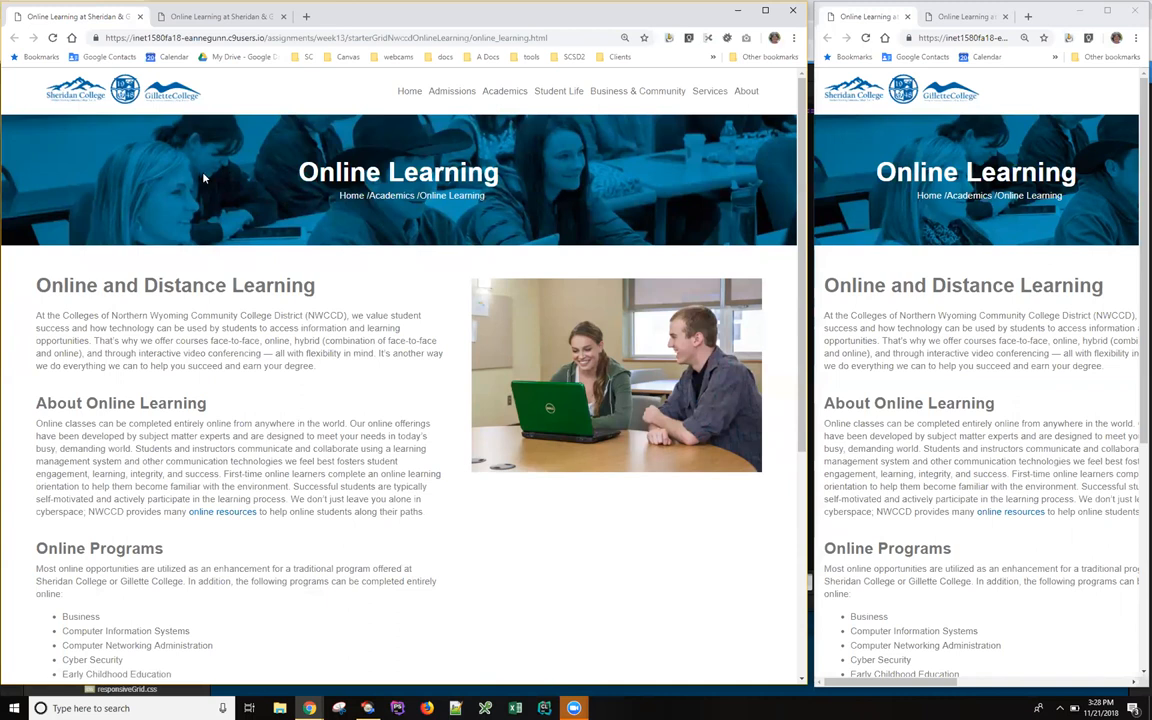
mouse_move(241, 204)
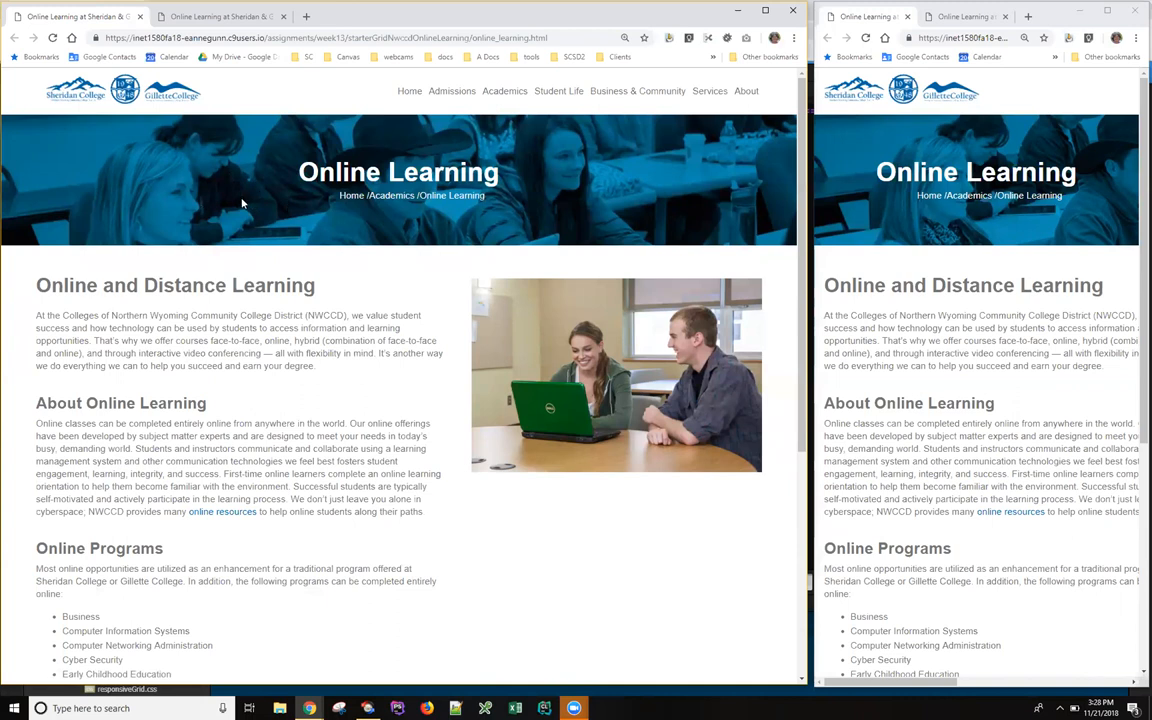
mouse_move(249, 197)
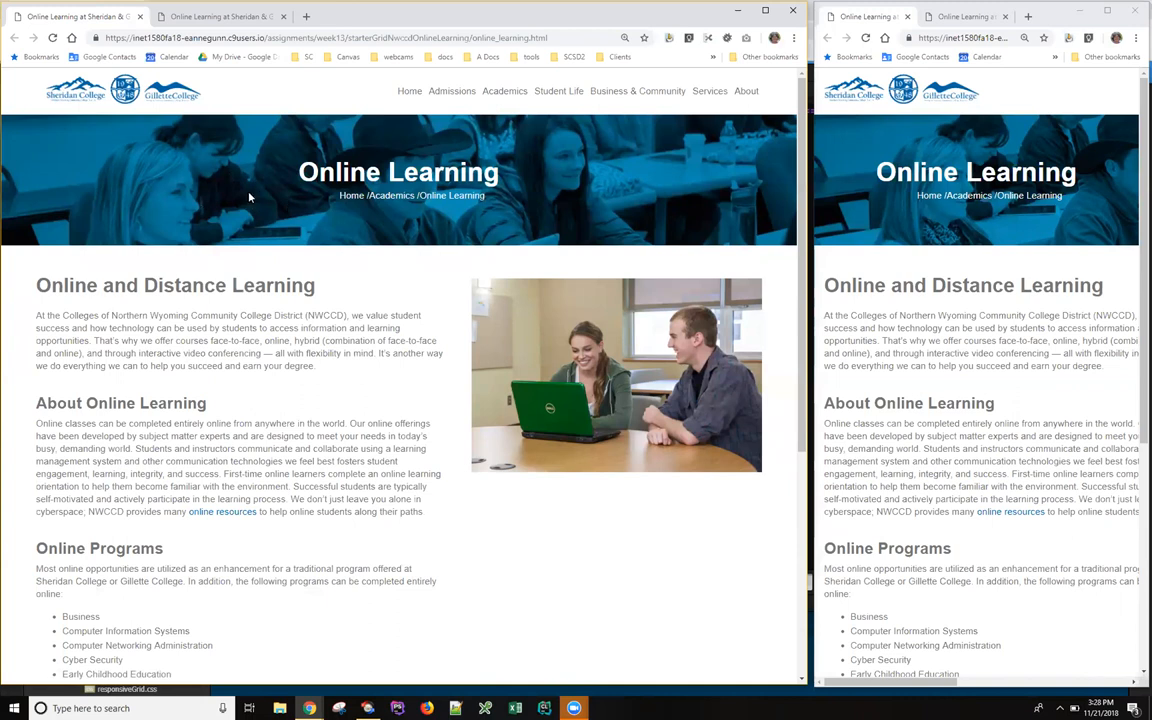
mouse_move(246, 204)
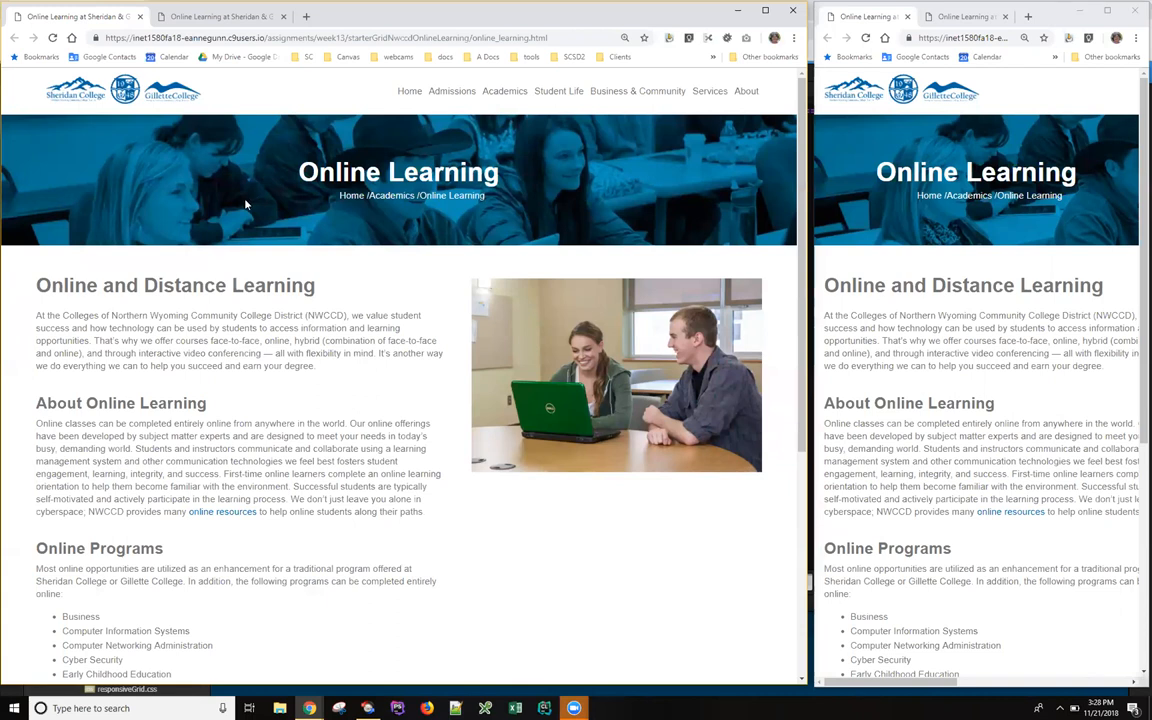
mouse_move(238, 207)
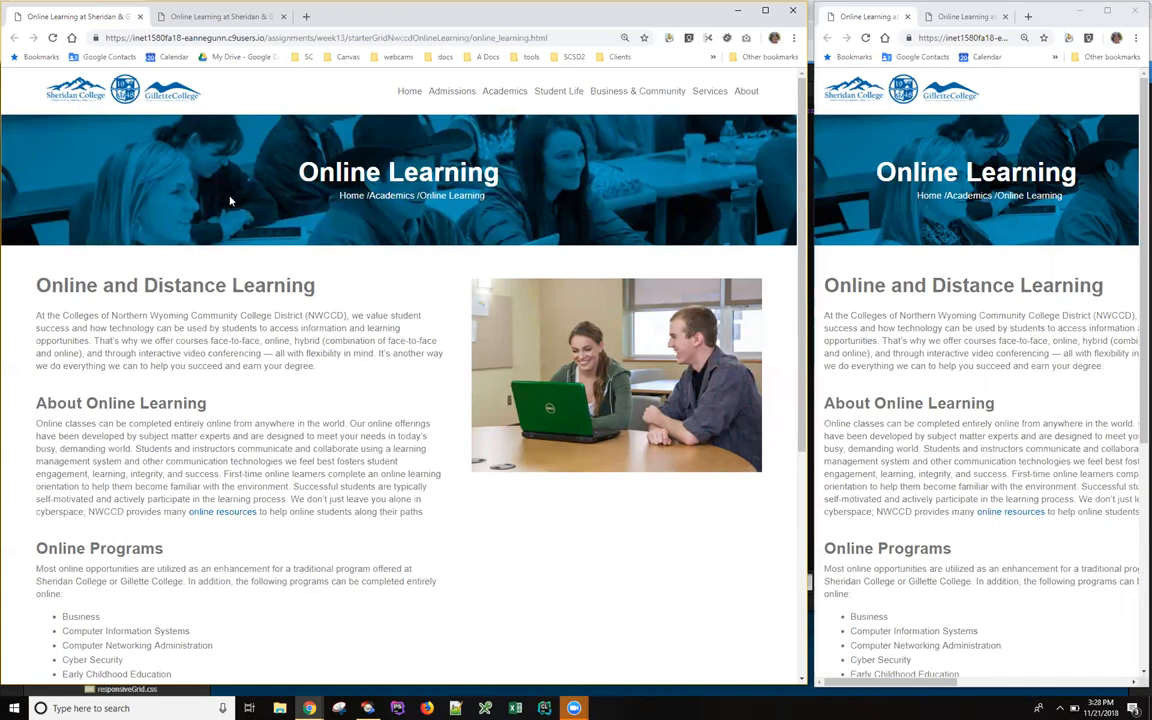
mouse_move(583, 165)
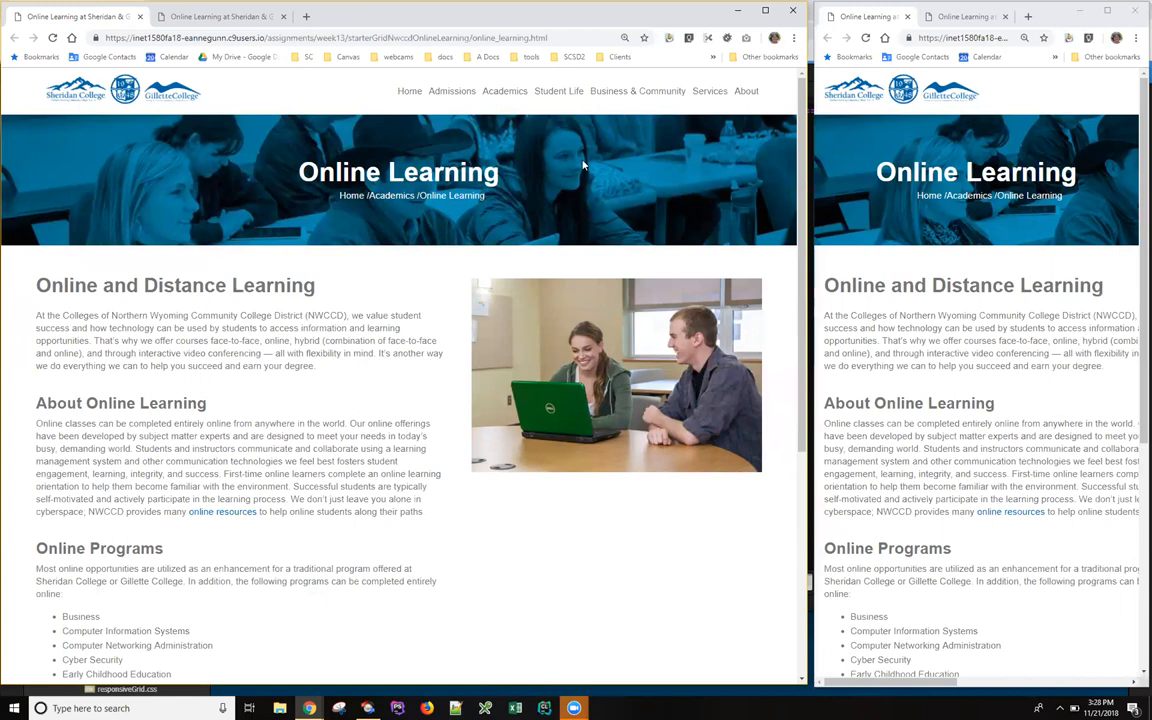
mouse_move(296, 192)
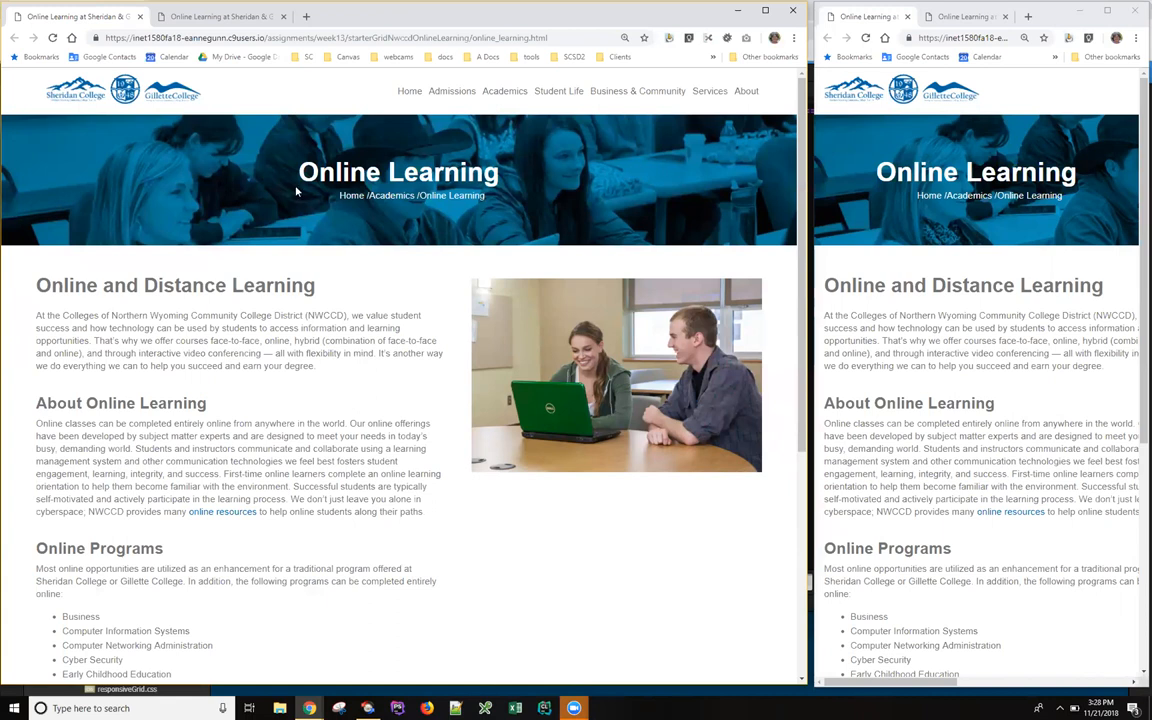
mouse_move(298, 175)
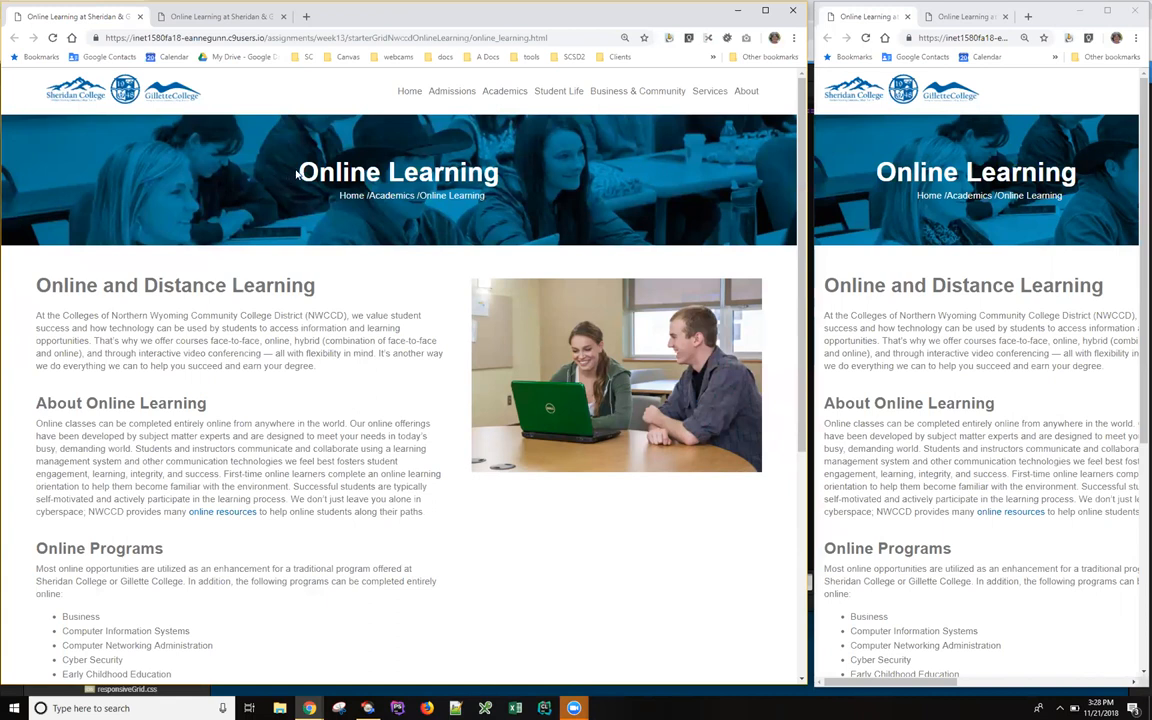
mouse_move(283, 177)
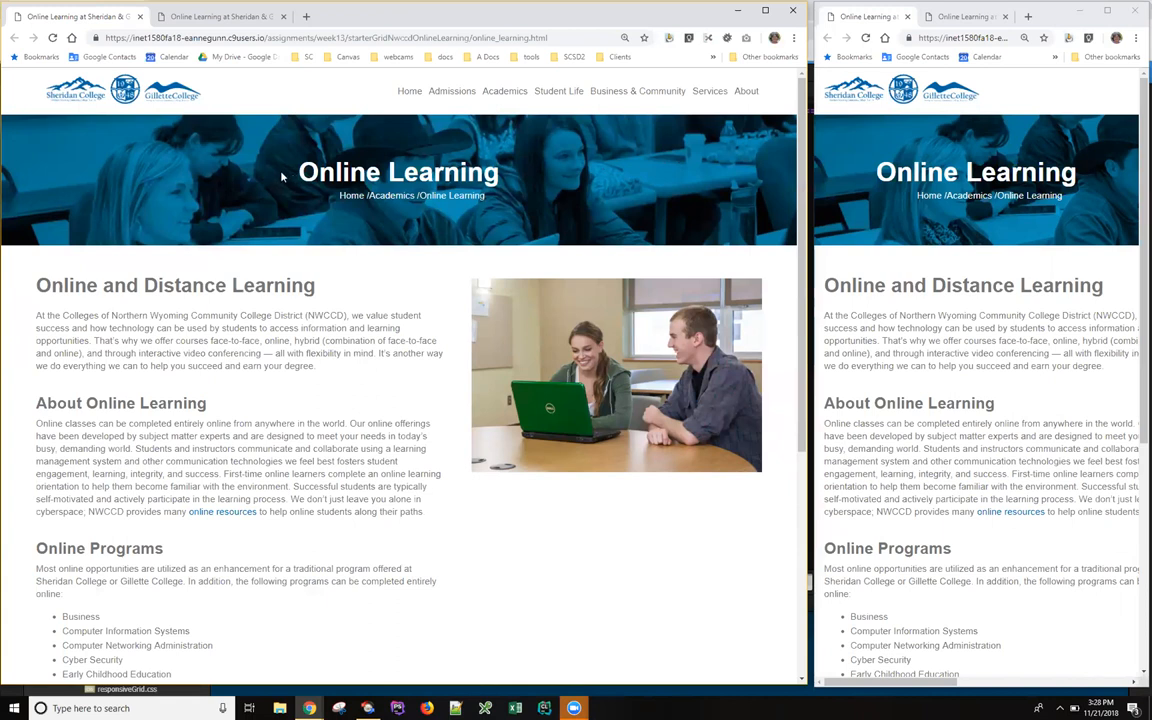
mouse_move(240, 167)
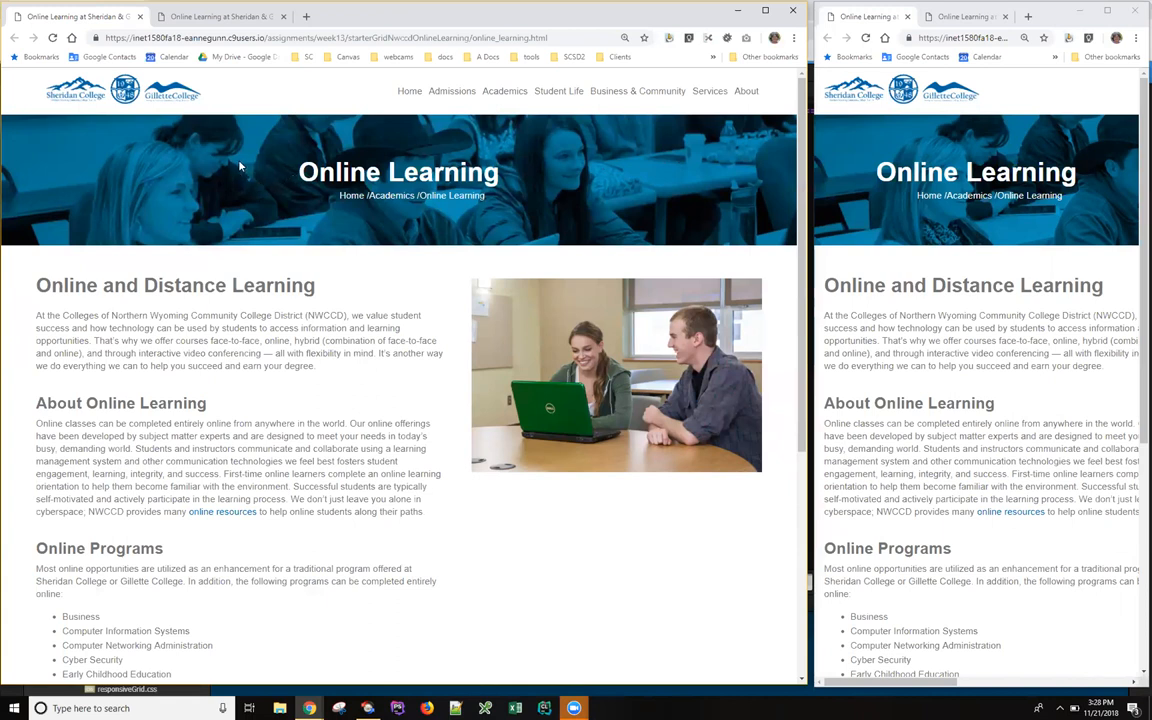
mouse_move(262, 172)
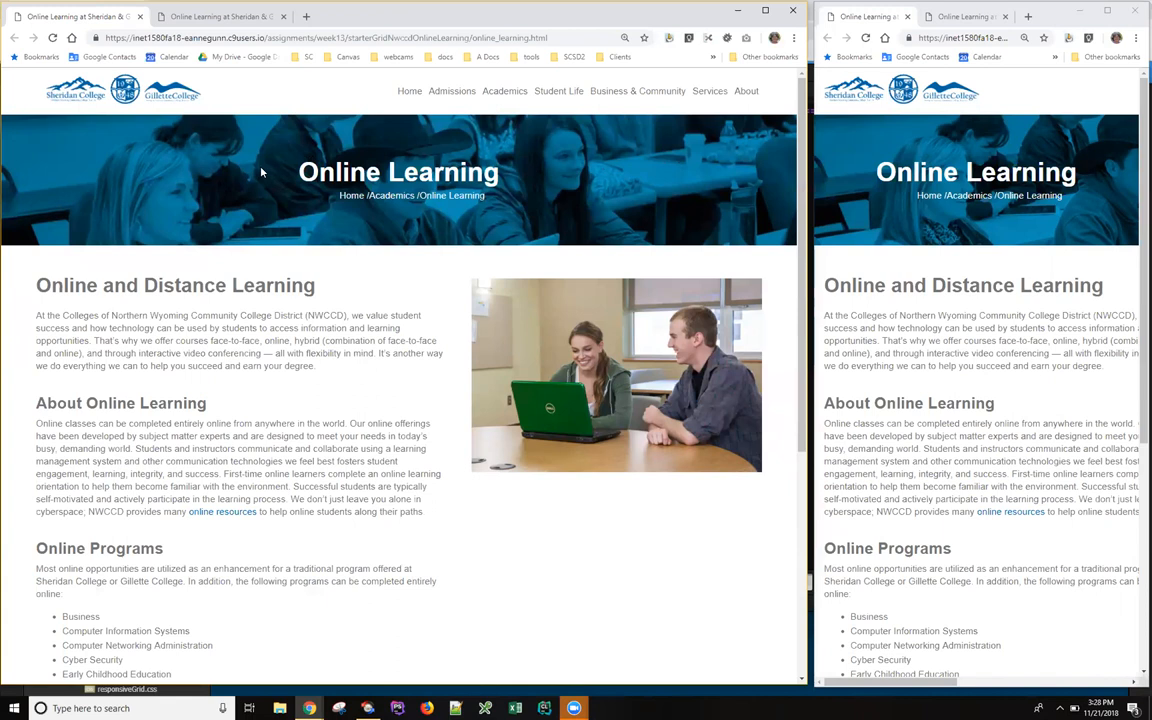
mouse_move(268, 175)
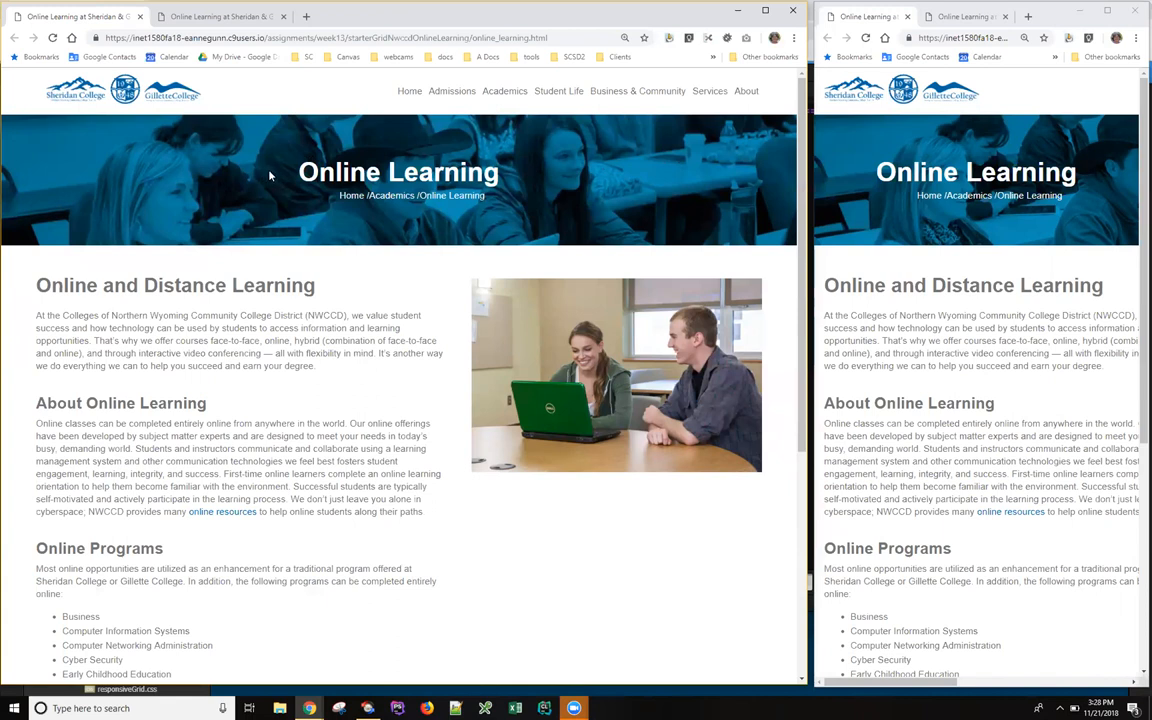
mouse_move(266, 177)
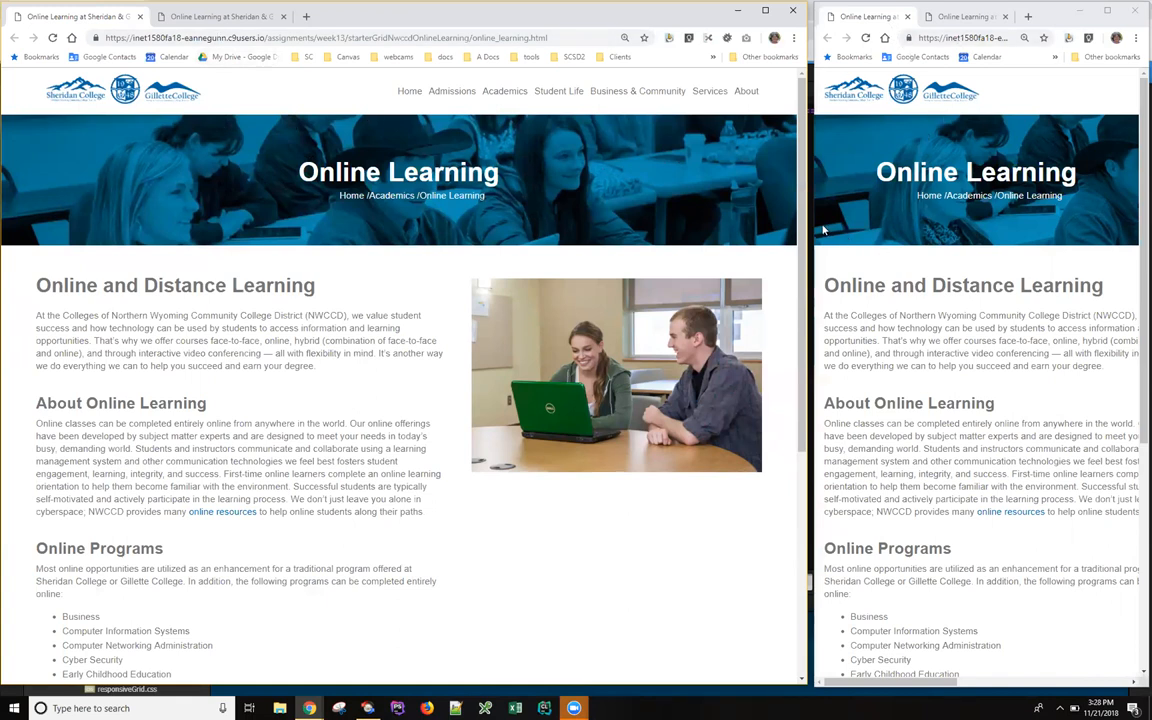
mouse_move(821, 283)
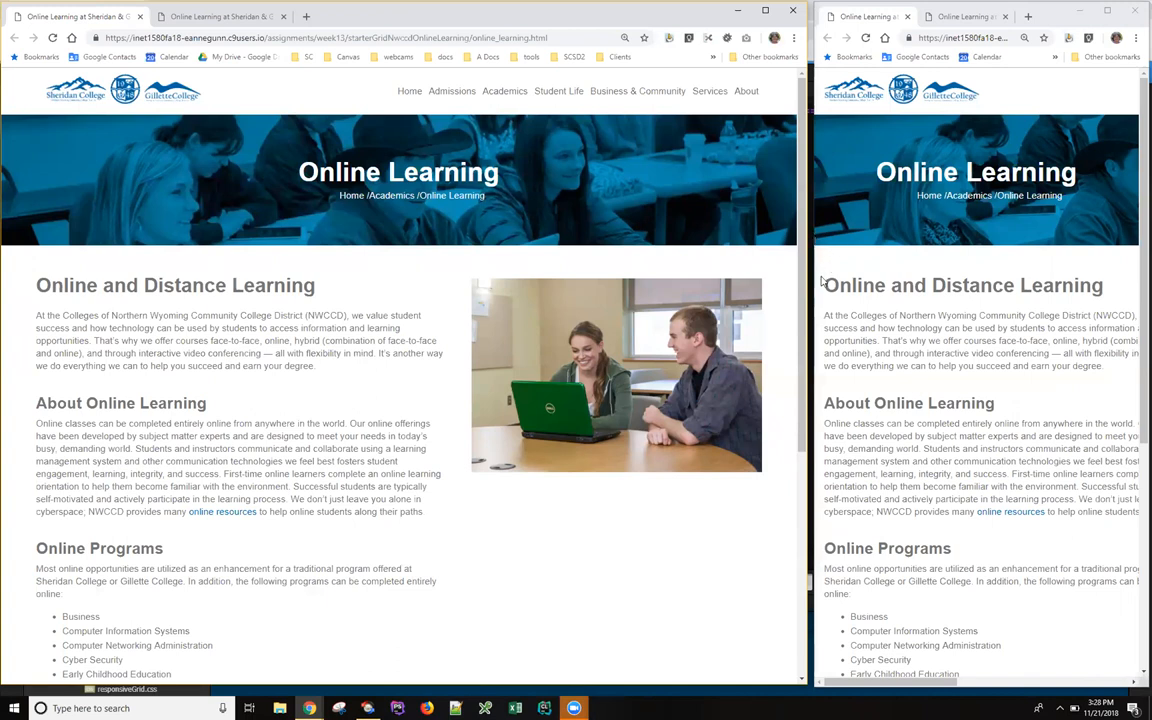
mouse_move(819, 281)
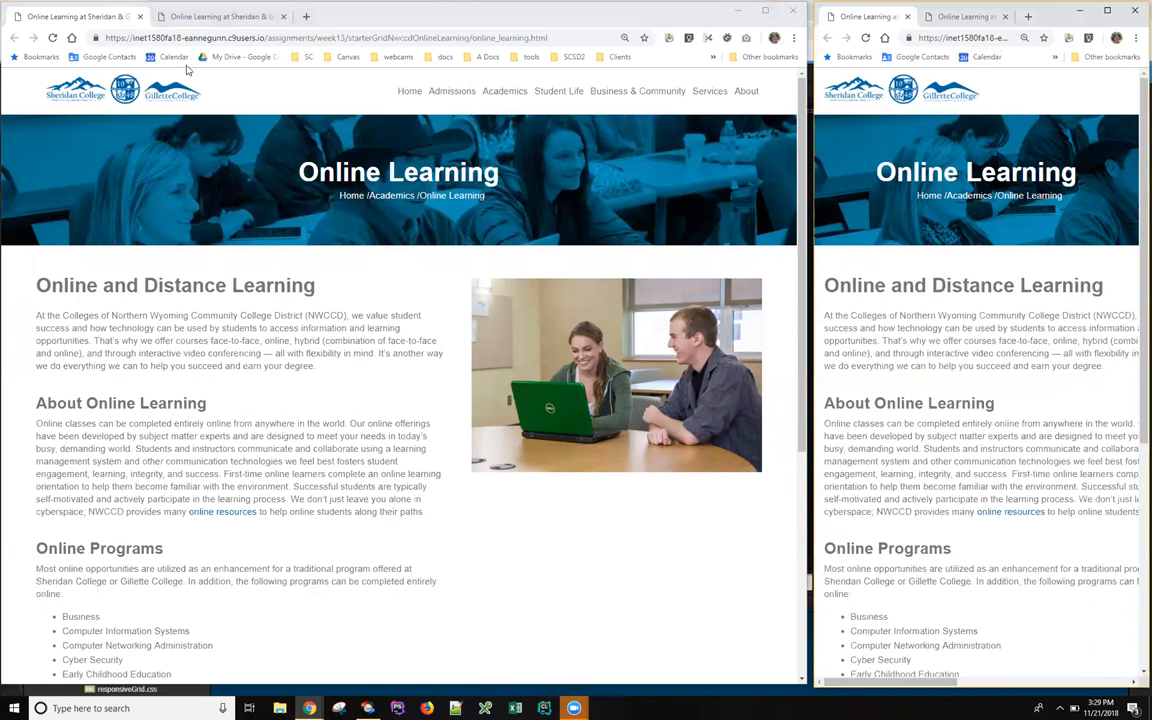
mouse_move(210, 17)
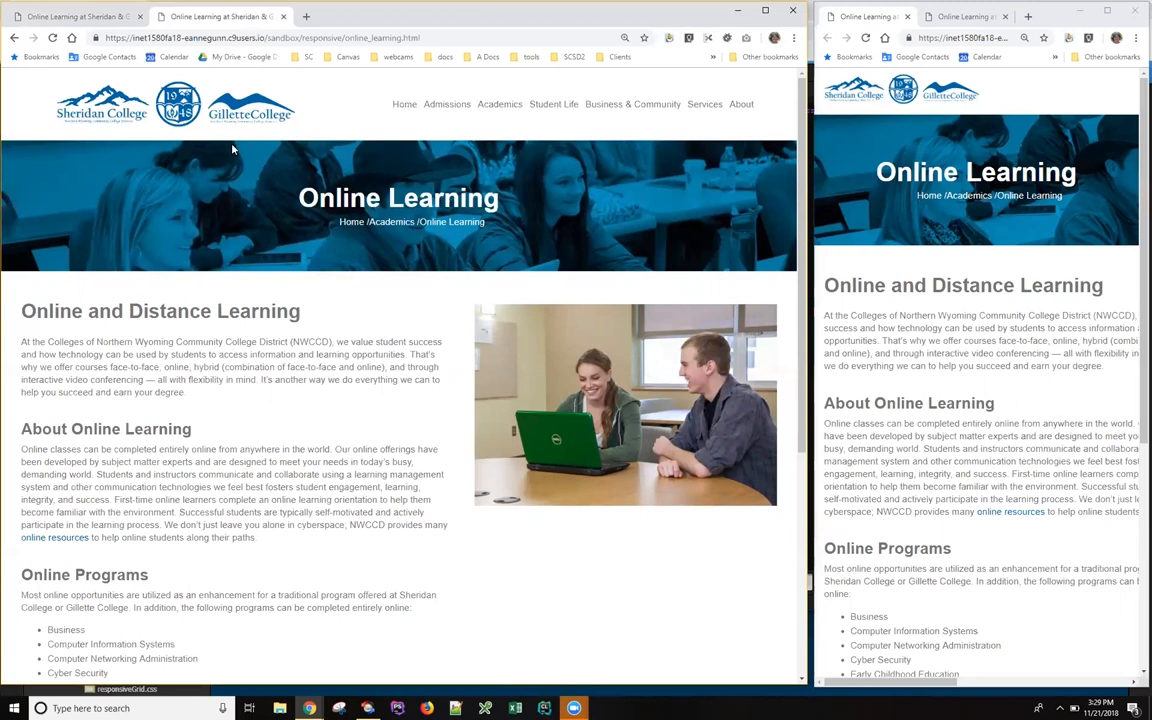
mouse_move(263, 148)
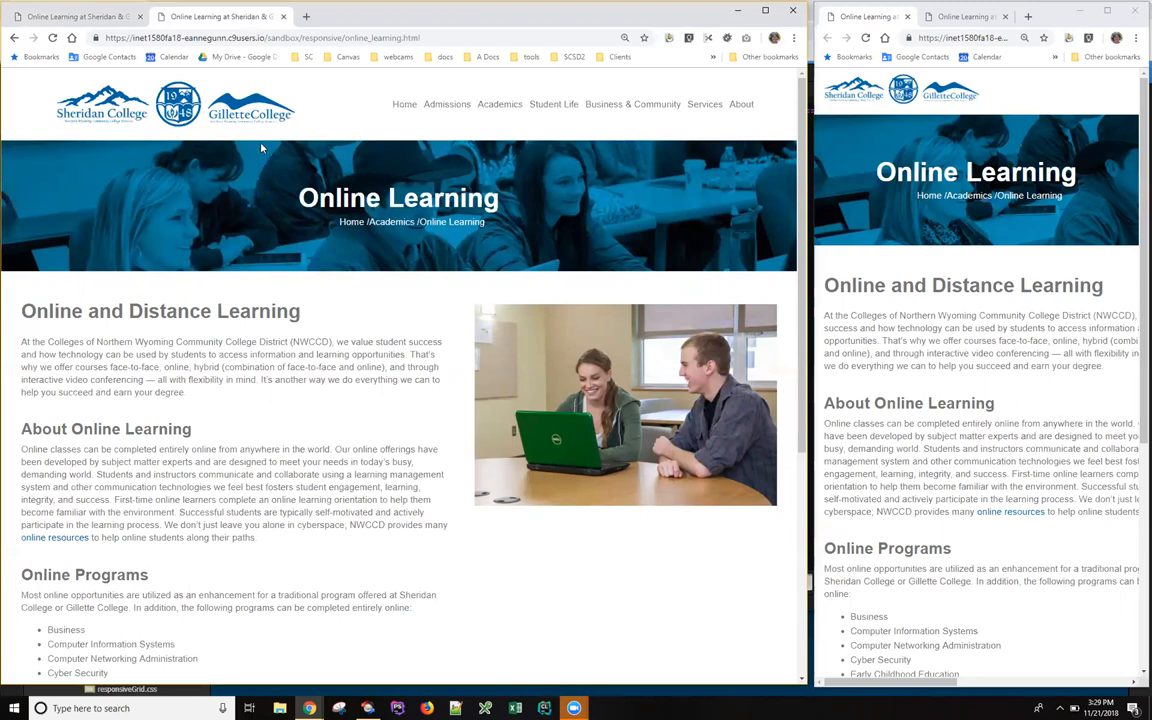
mouse_move(80, 16)
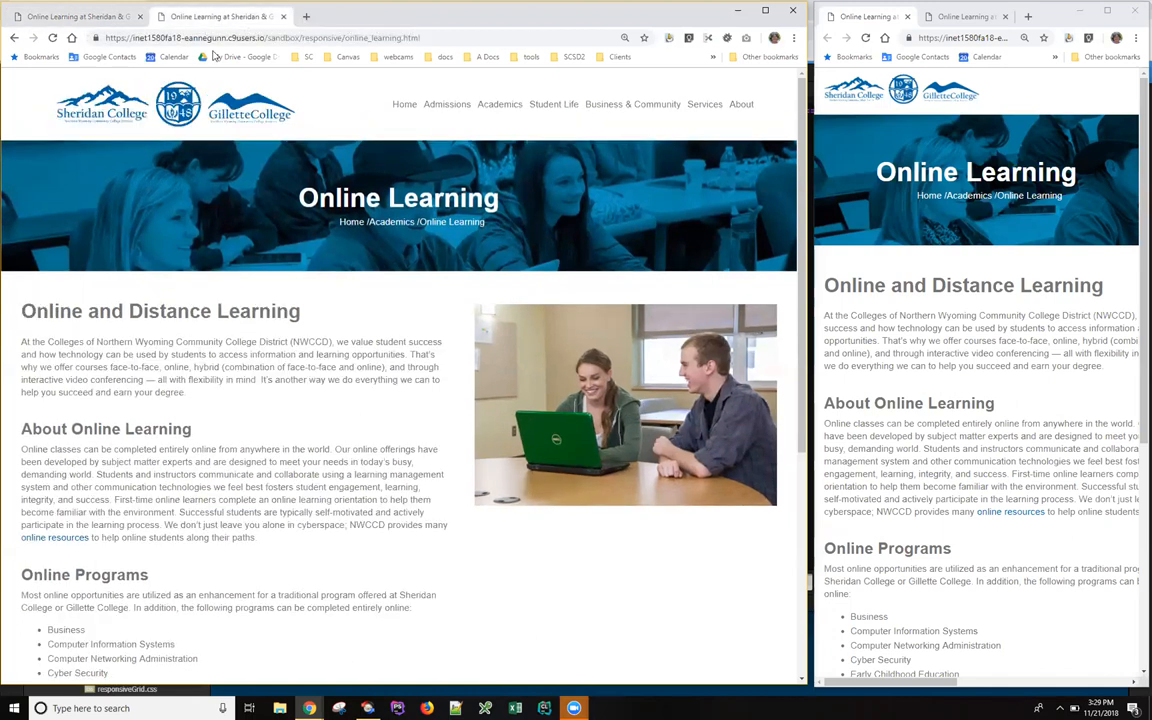
Scroll down the sandbox responsive Online Learning page to its program list, then back to the header
scroll(down, 3)
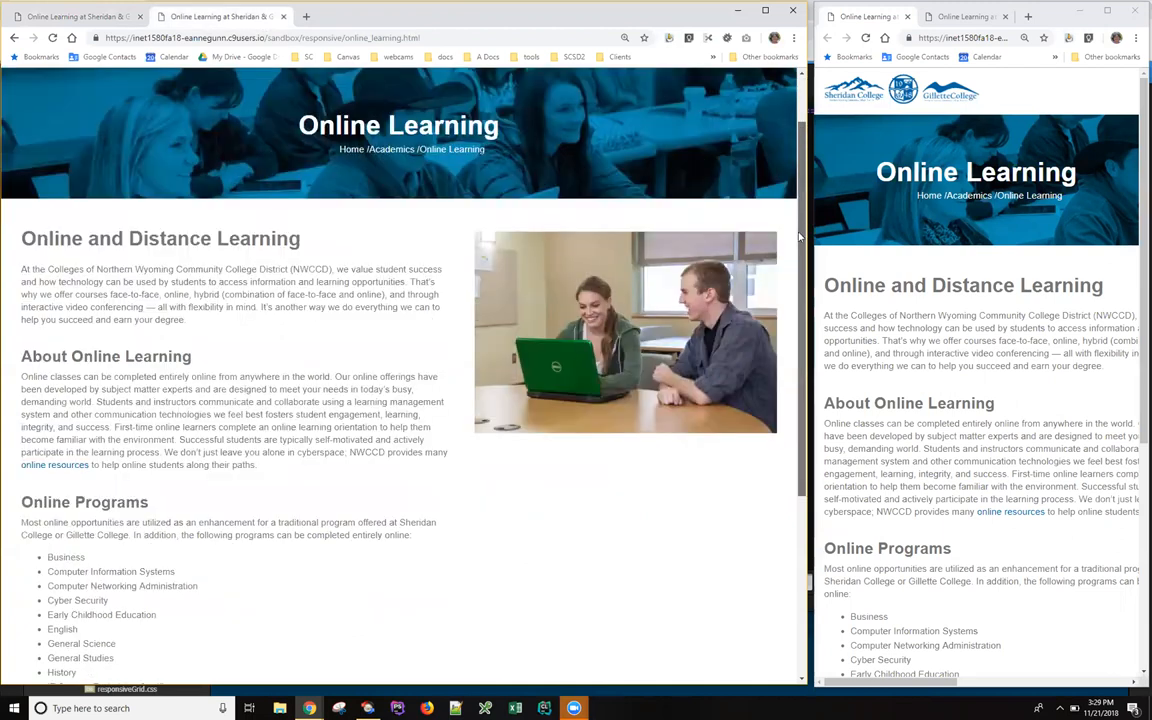
scroll(up, 3)
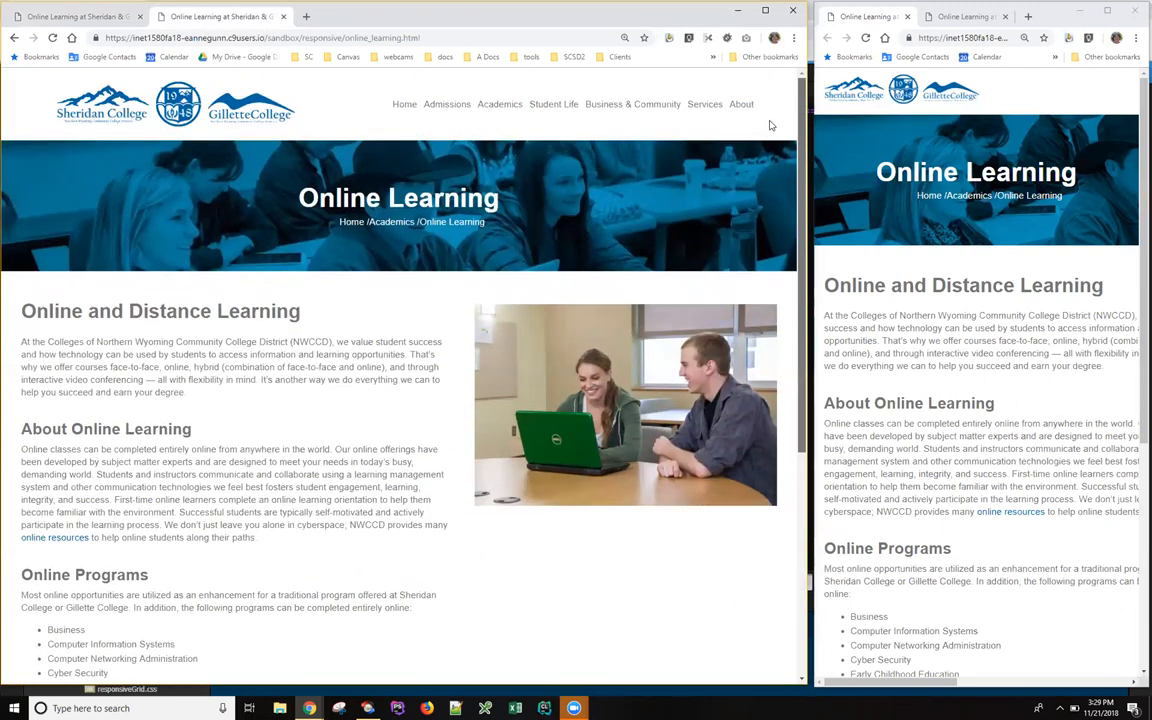
mouse_move(965, 17)
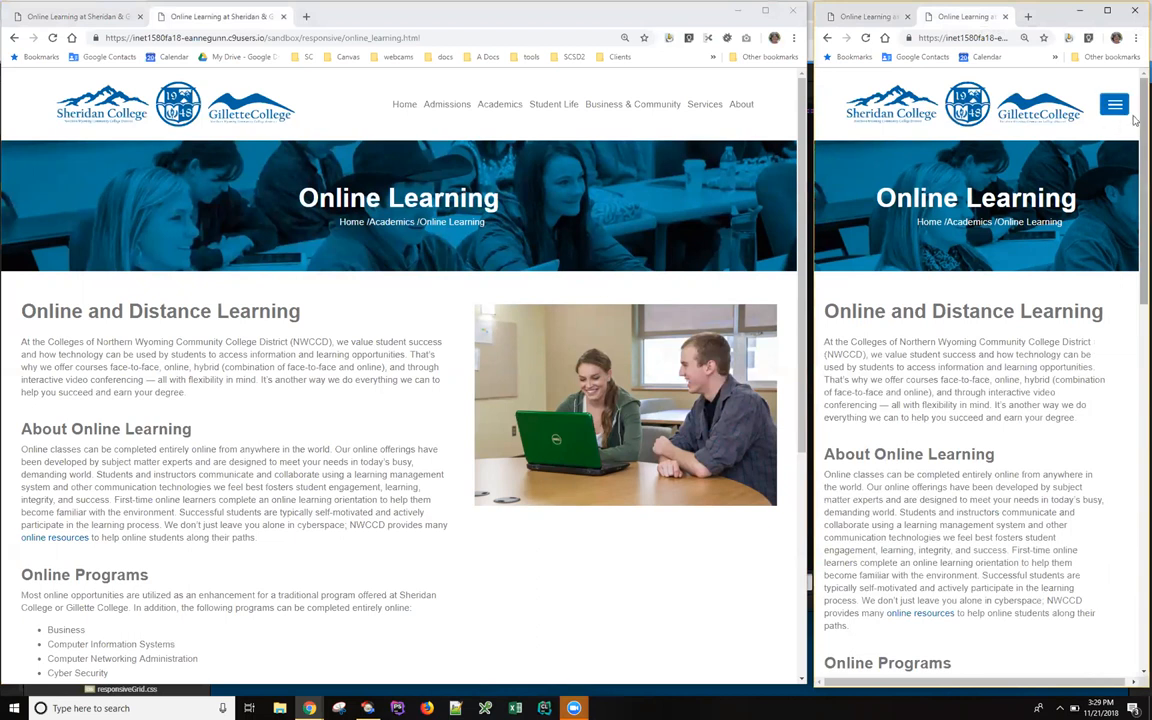
Scroll the phone-width starter grid page down to the overflowing side-by-side resource cards and back up
scroll(down, 3)
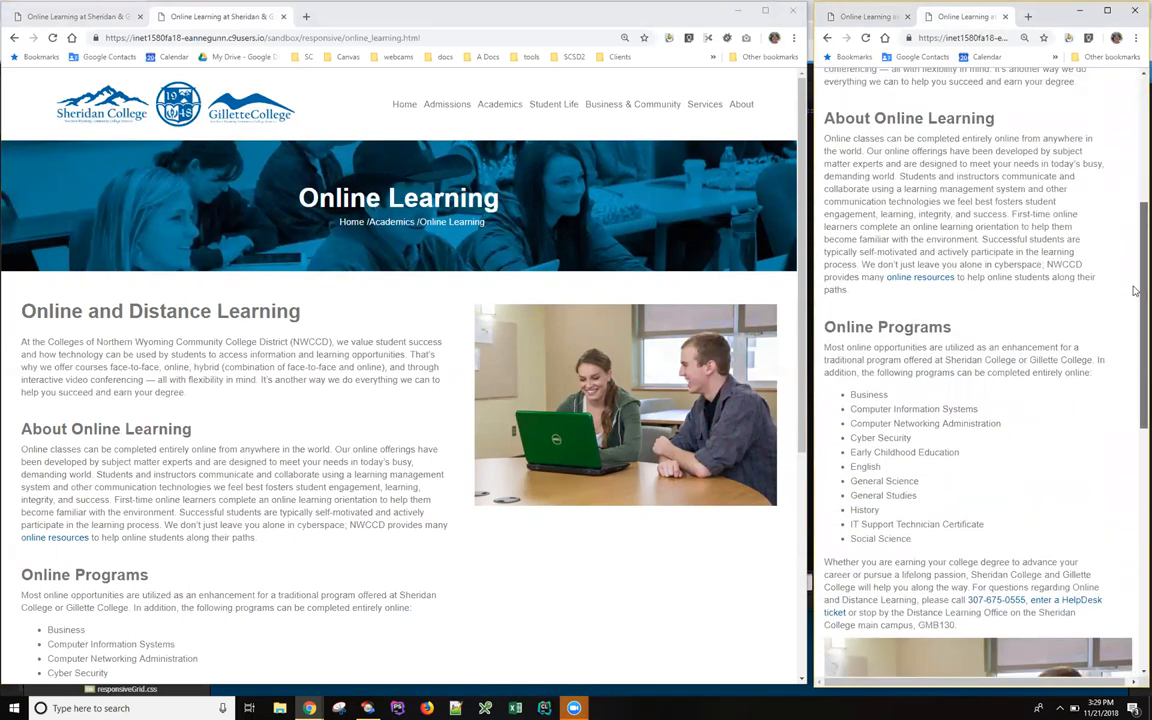
scroll(down, 3)
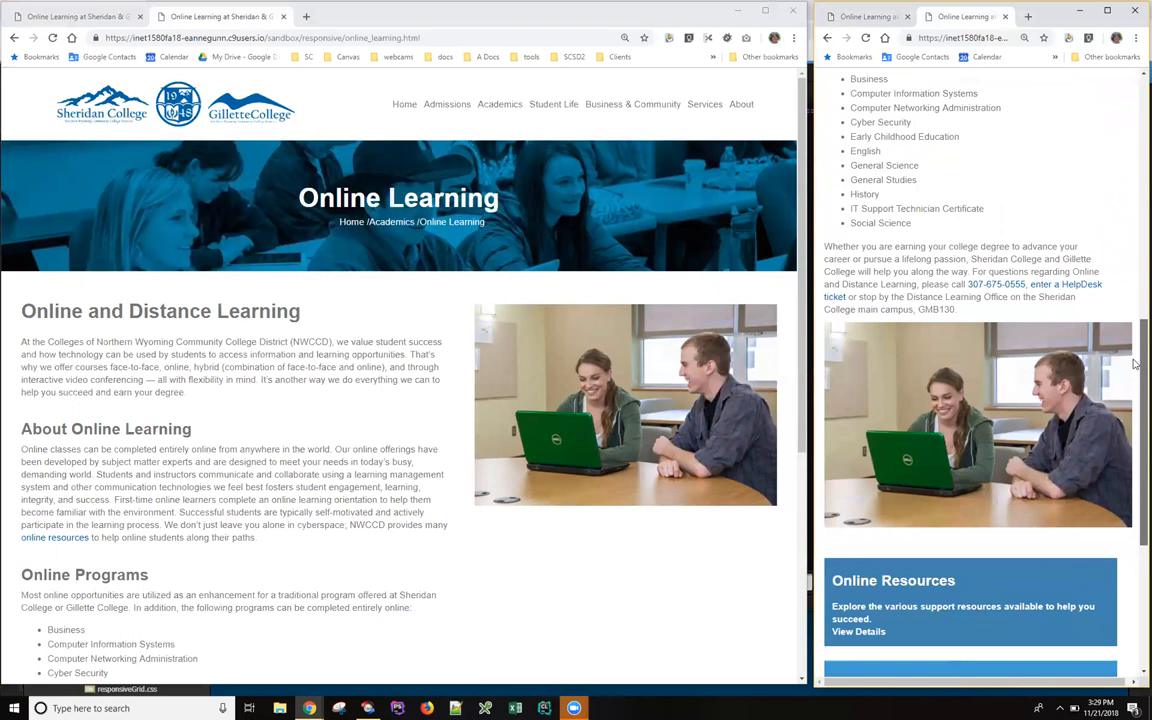
scroll(down, 3)
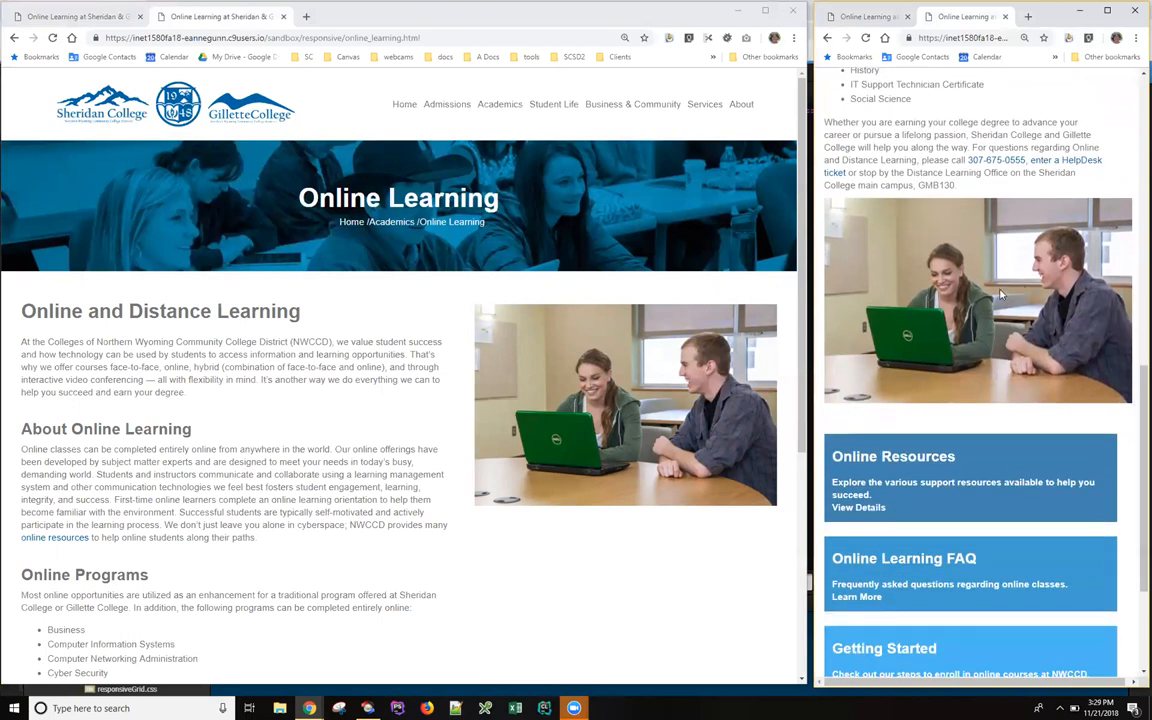
mouse_move(1076, 412)
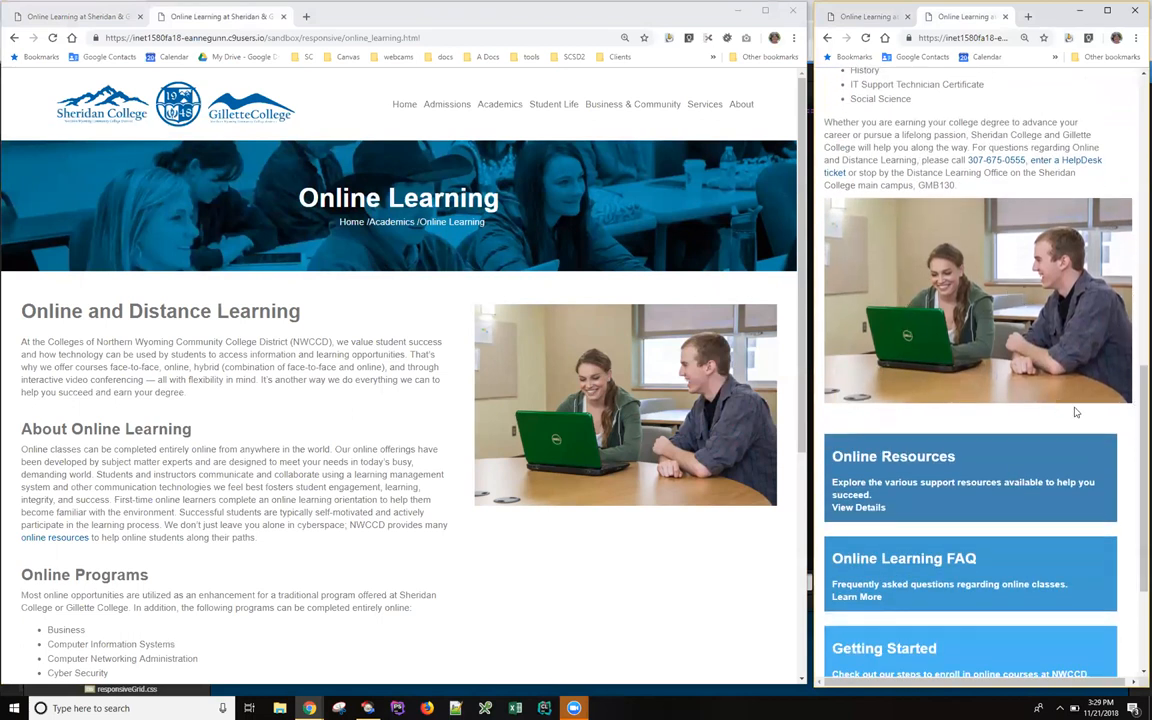
scroll(down, 3)
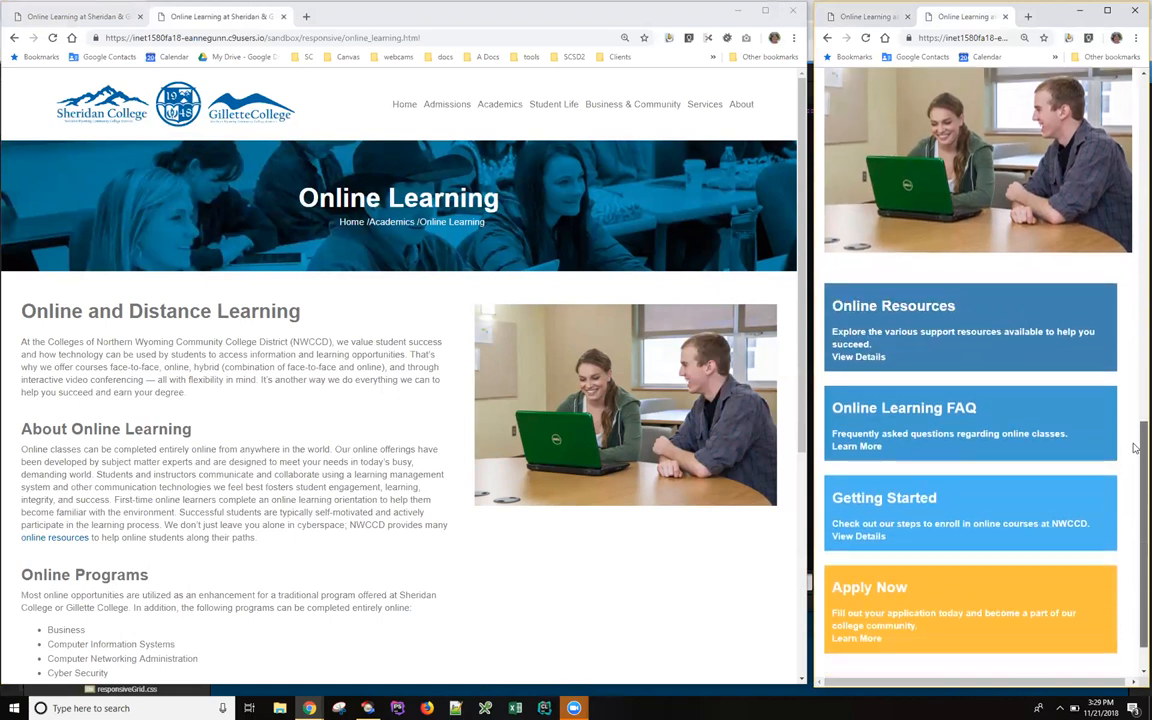
scroll(down, 3)
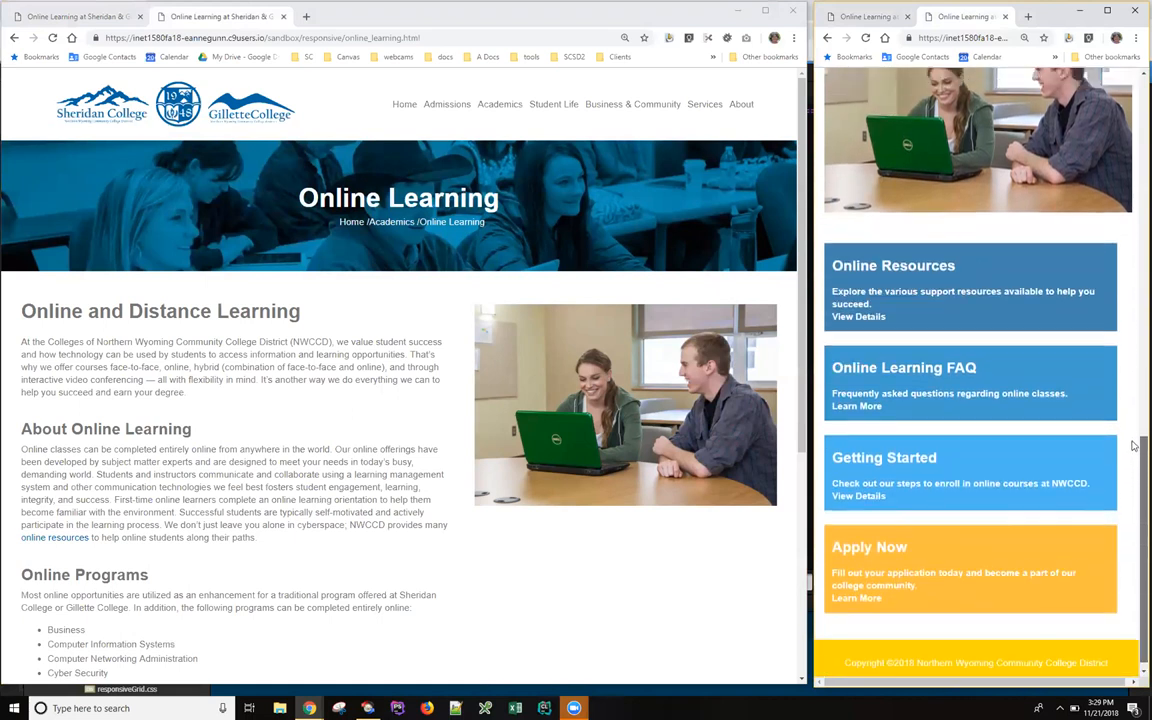
scroll(down, 3)
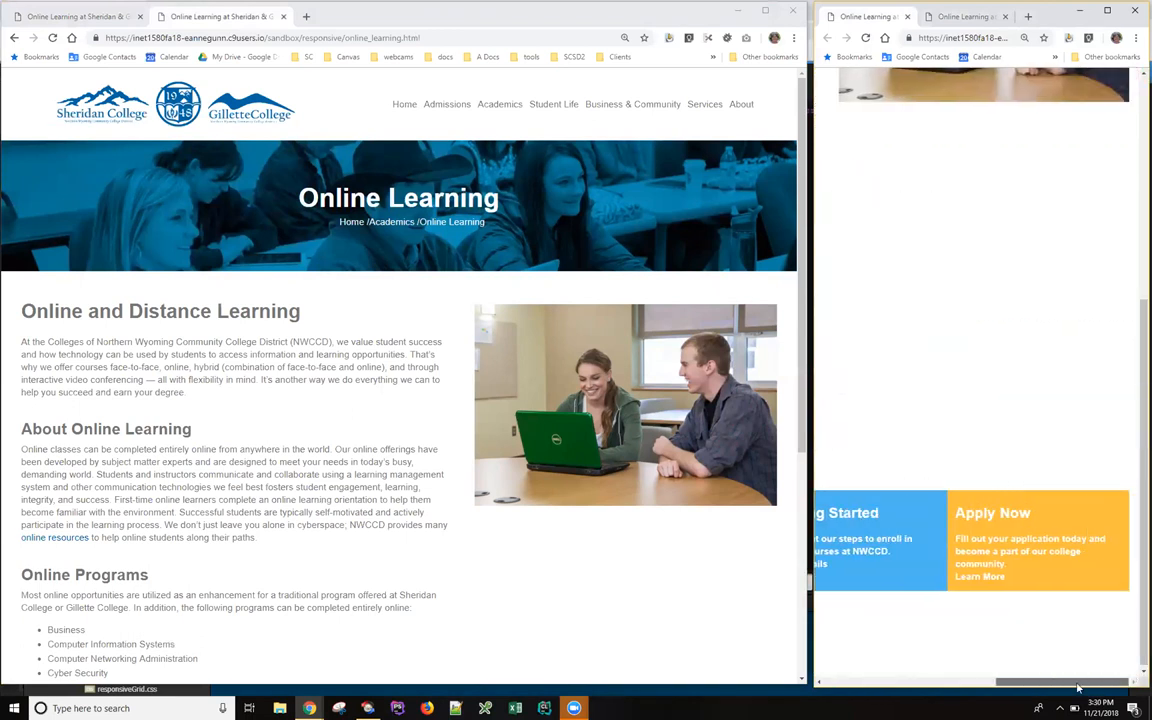
scroll(down, 3)
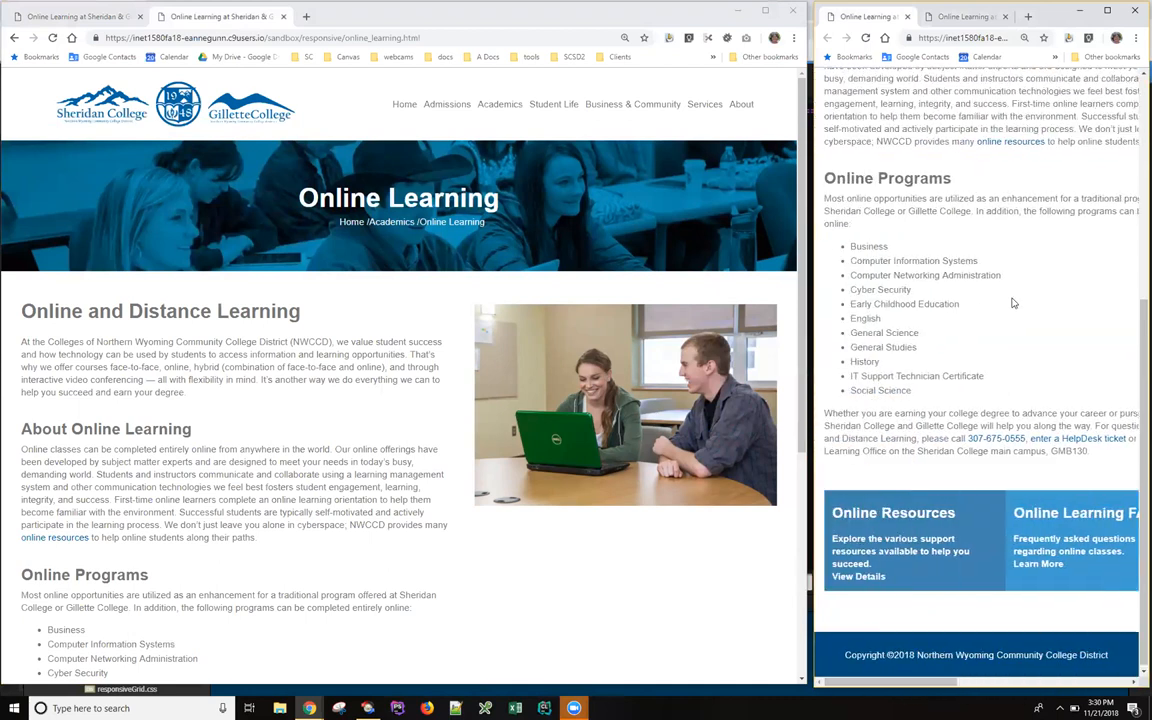
scroll(down, 3)
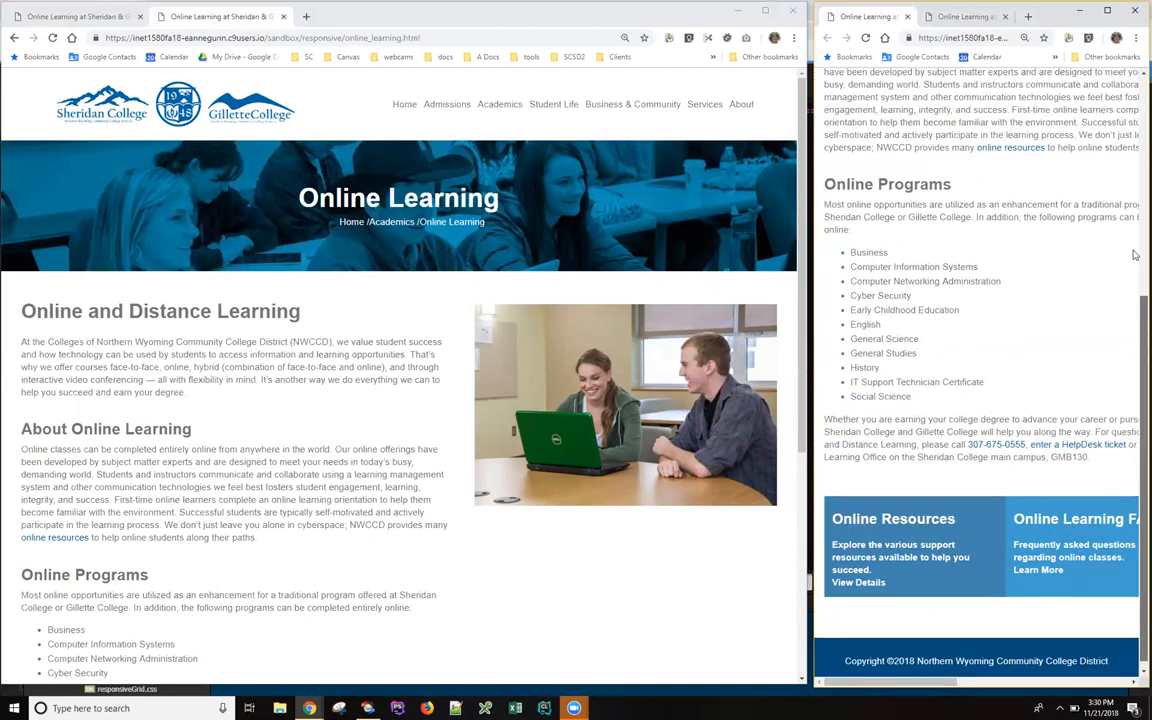
scroll(up, 3)
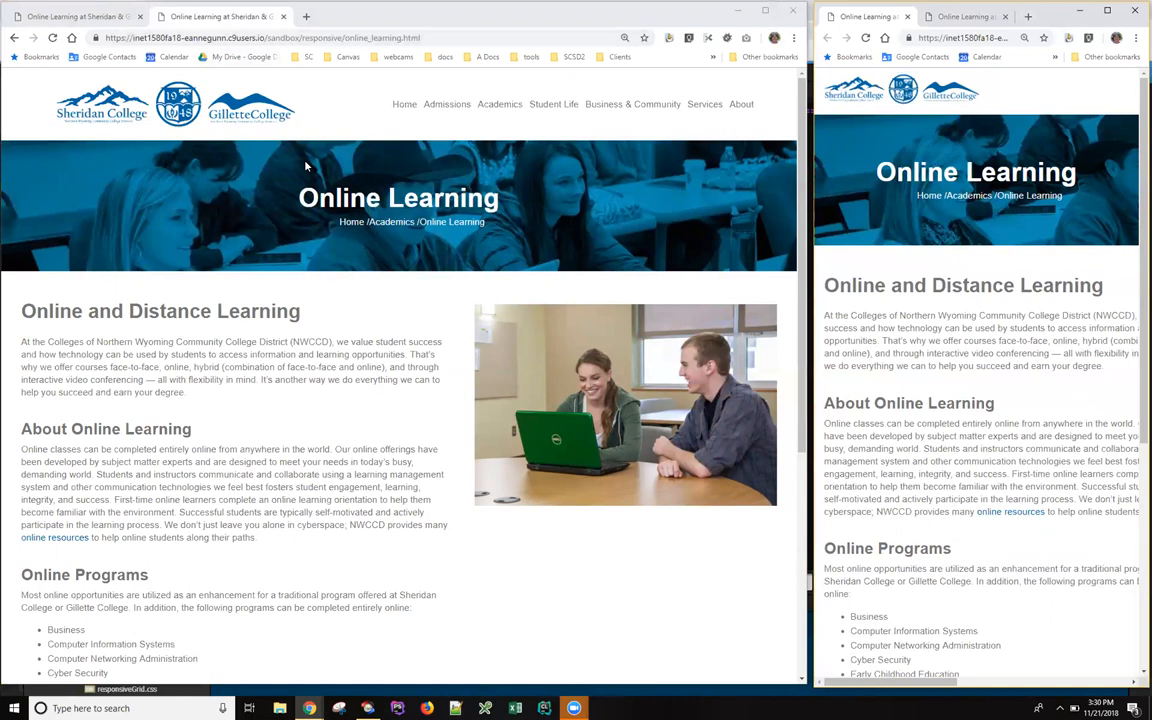
mouse_move(393, 154)
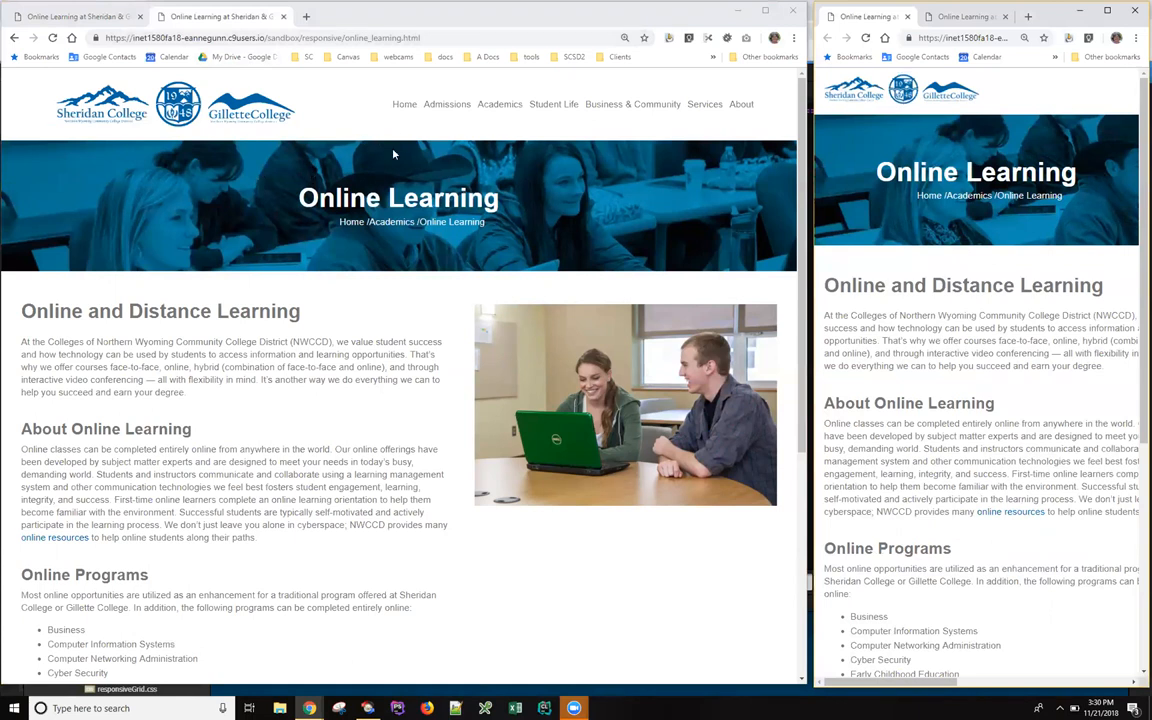
mouse_move(264, 355)
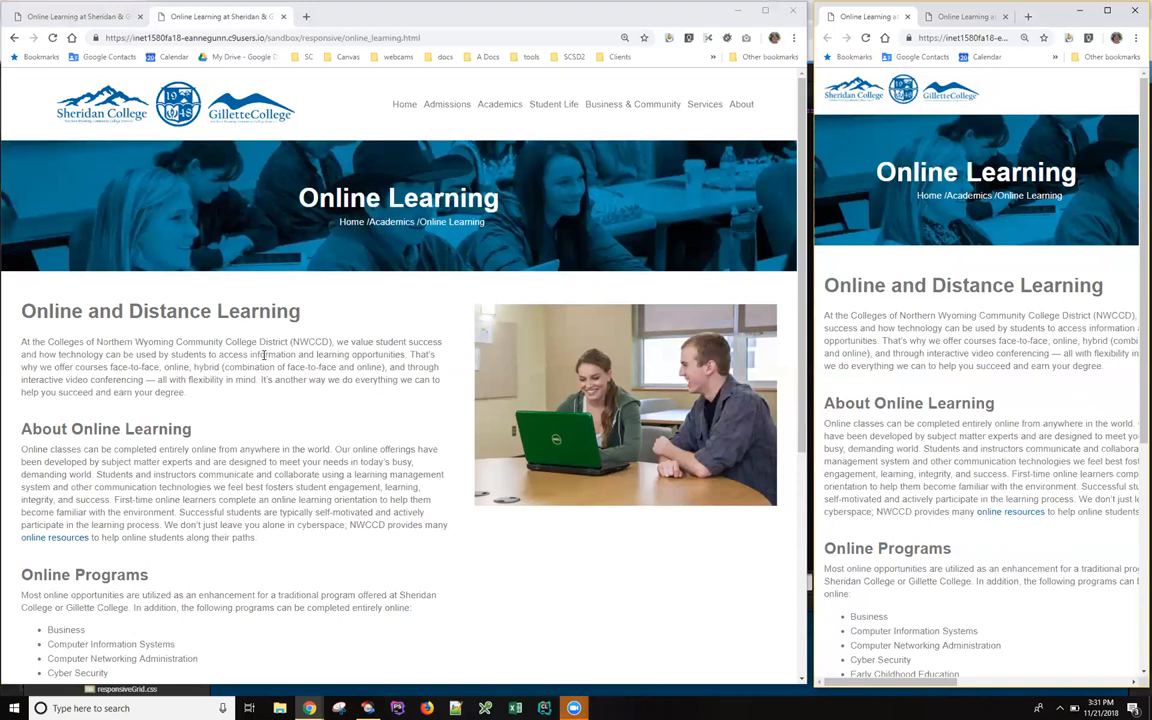
mouse_move(263, 358)
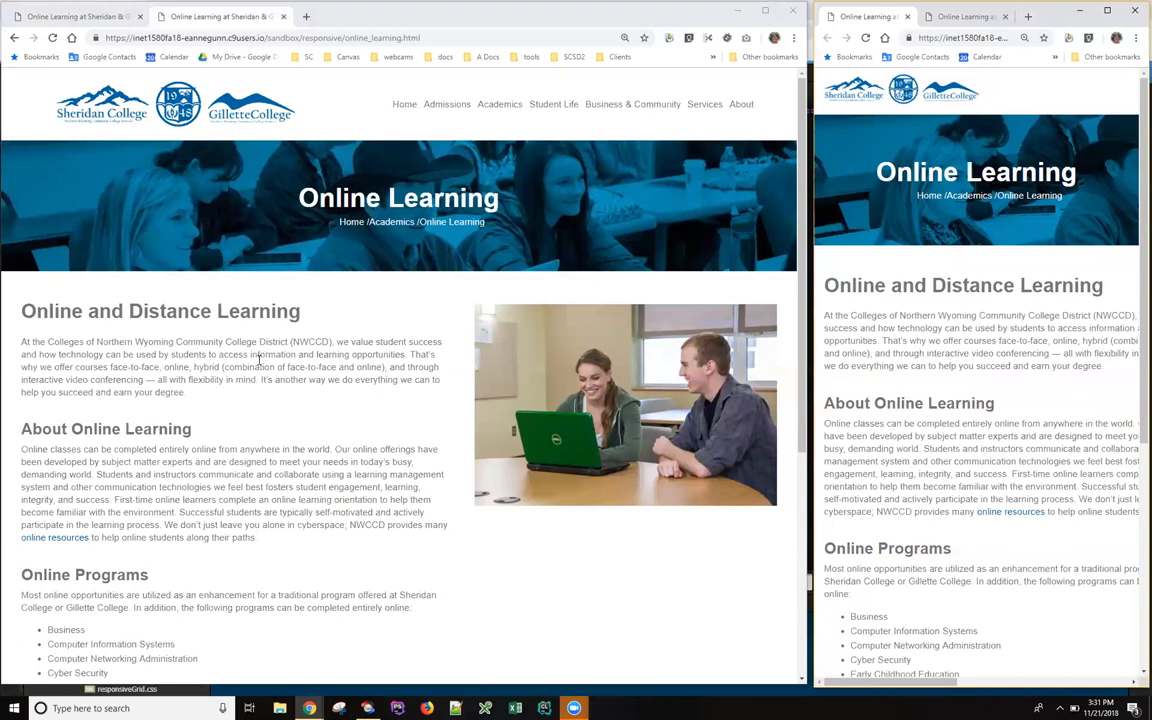
mouse_move(325, 320)
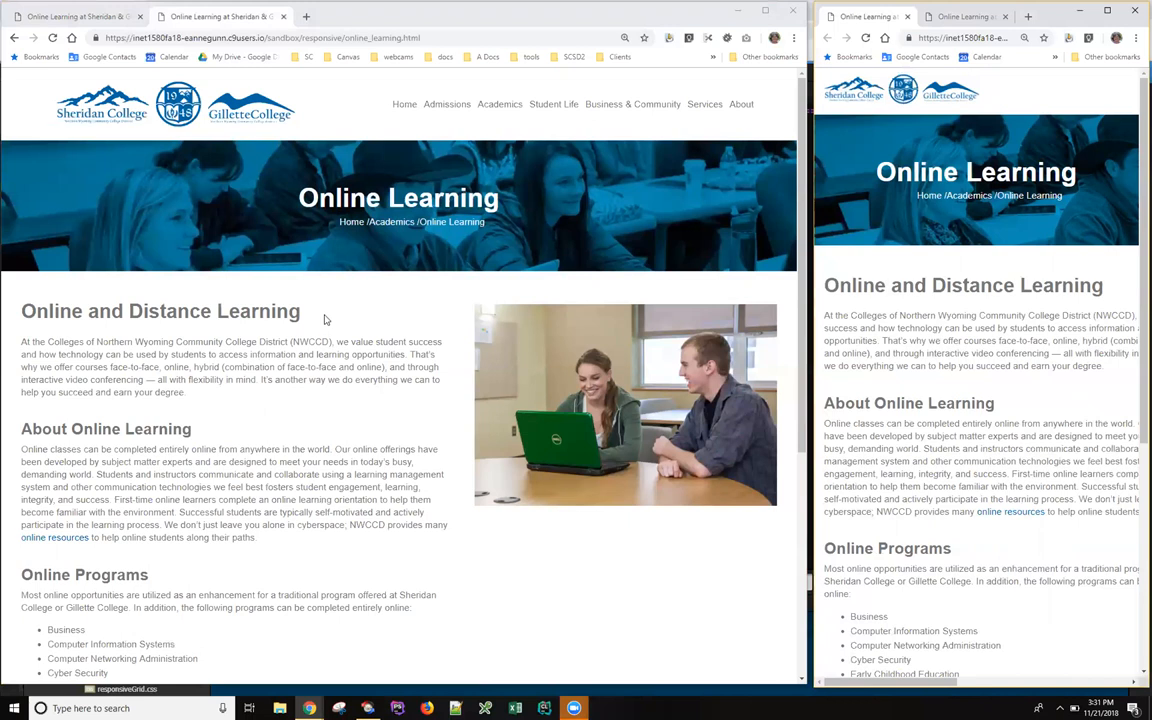
mouse_move(100, 33)
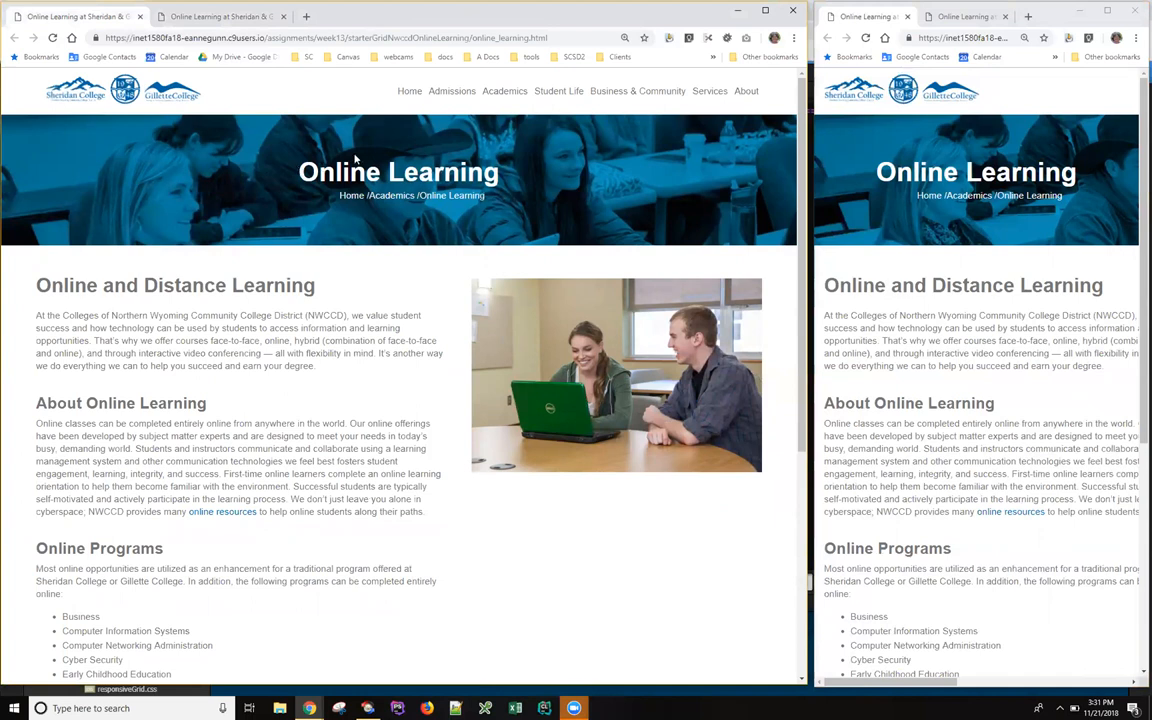
mouse_move(236, 97)
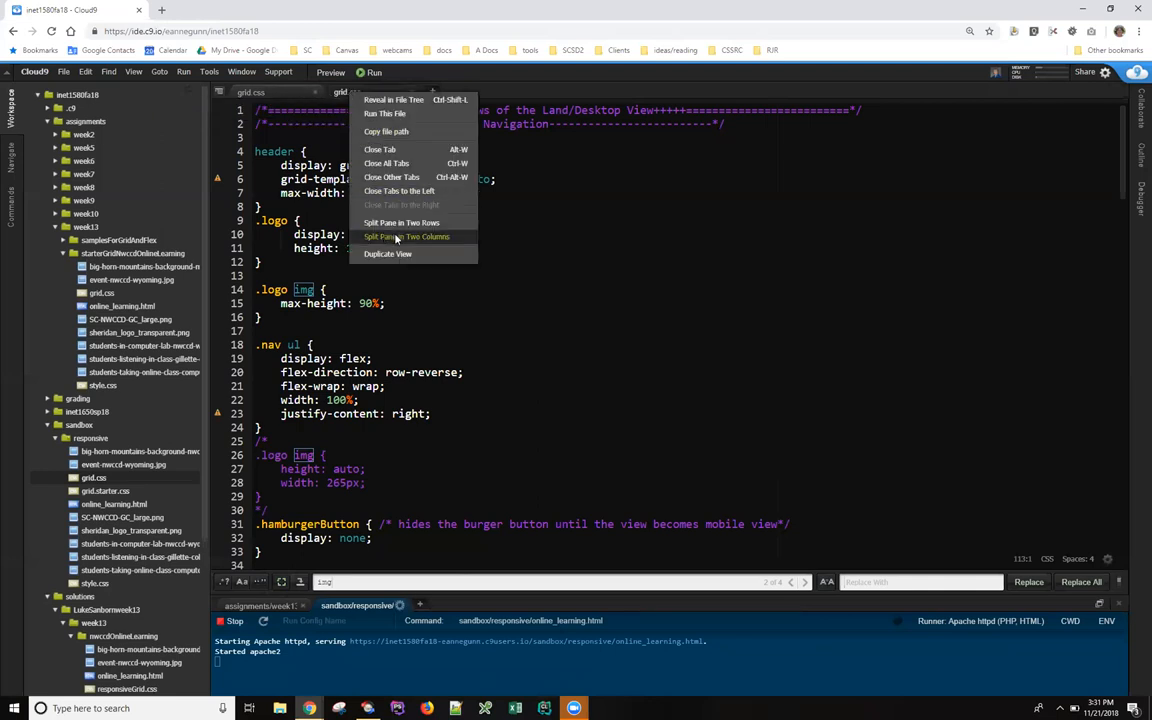
Split the editor into two columns with the starter grid.css beside the sandbox responsive grid.css
click(406, 236)
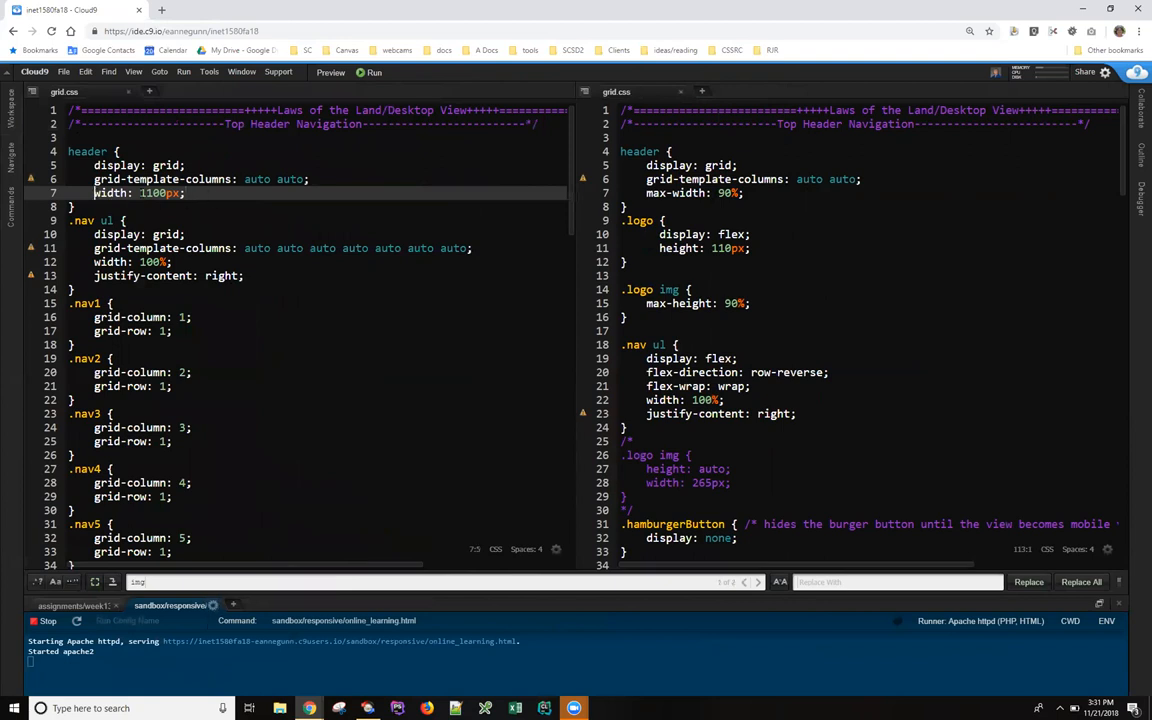
triple_click(135, 193)
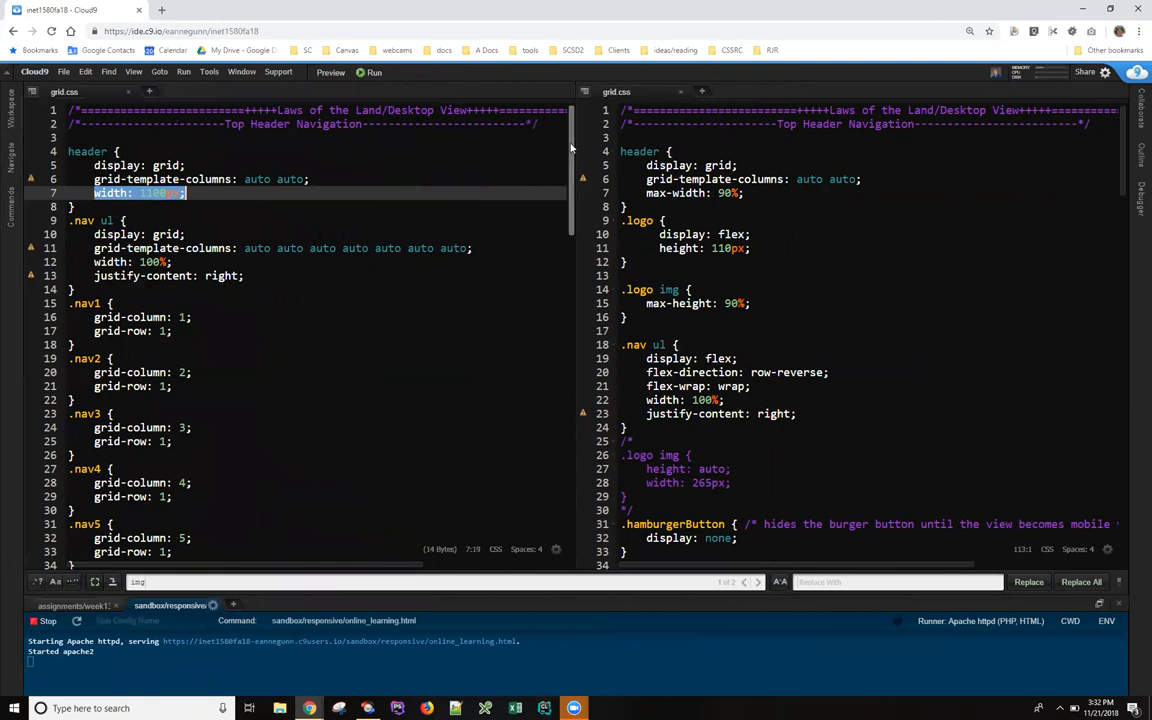
scroll(down, 3)
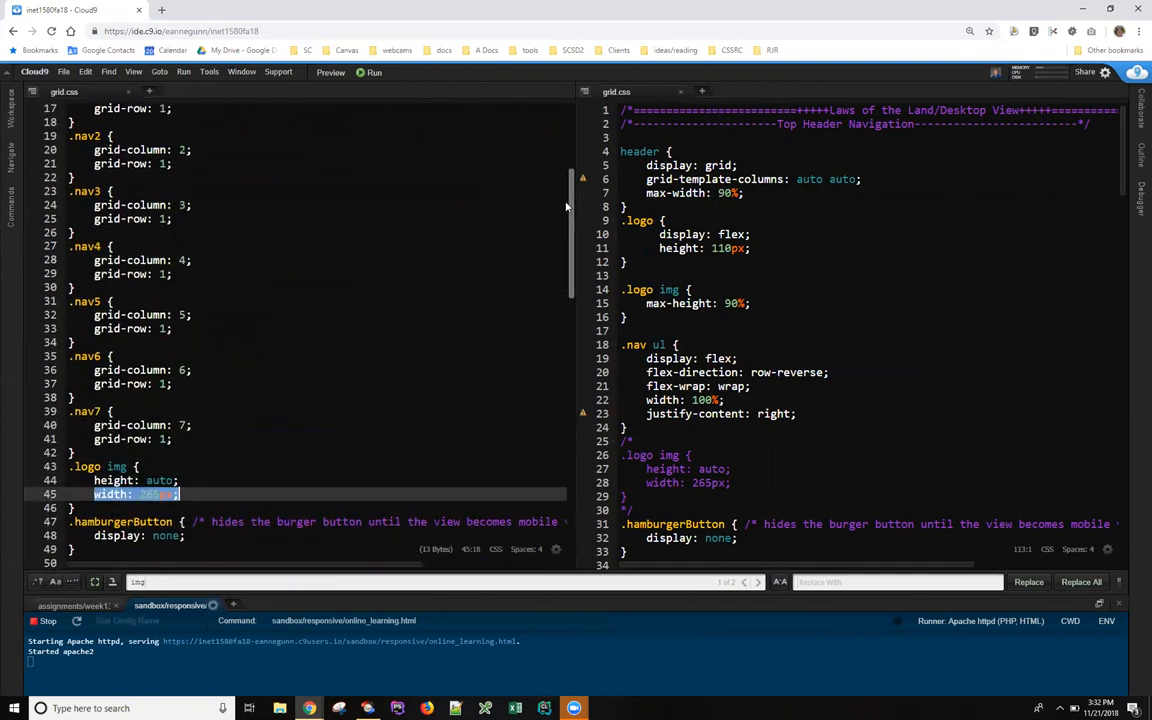
scroll(down, 3)
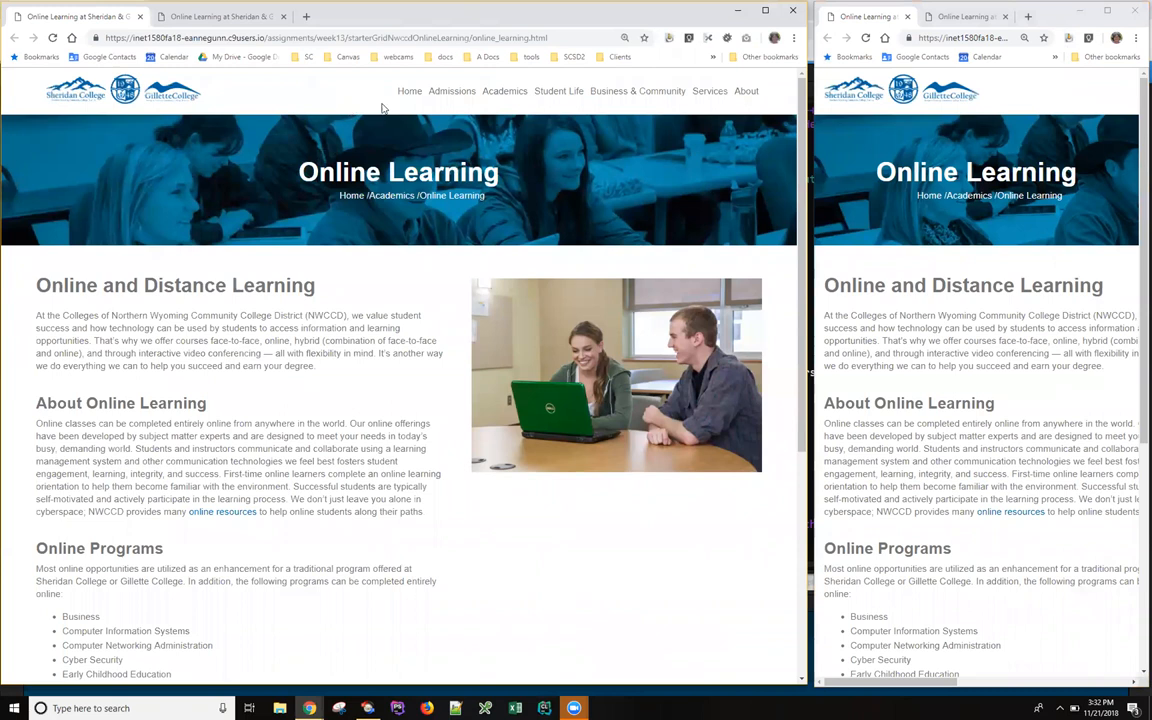
mouse_move(390, 110)
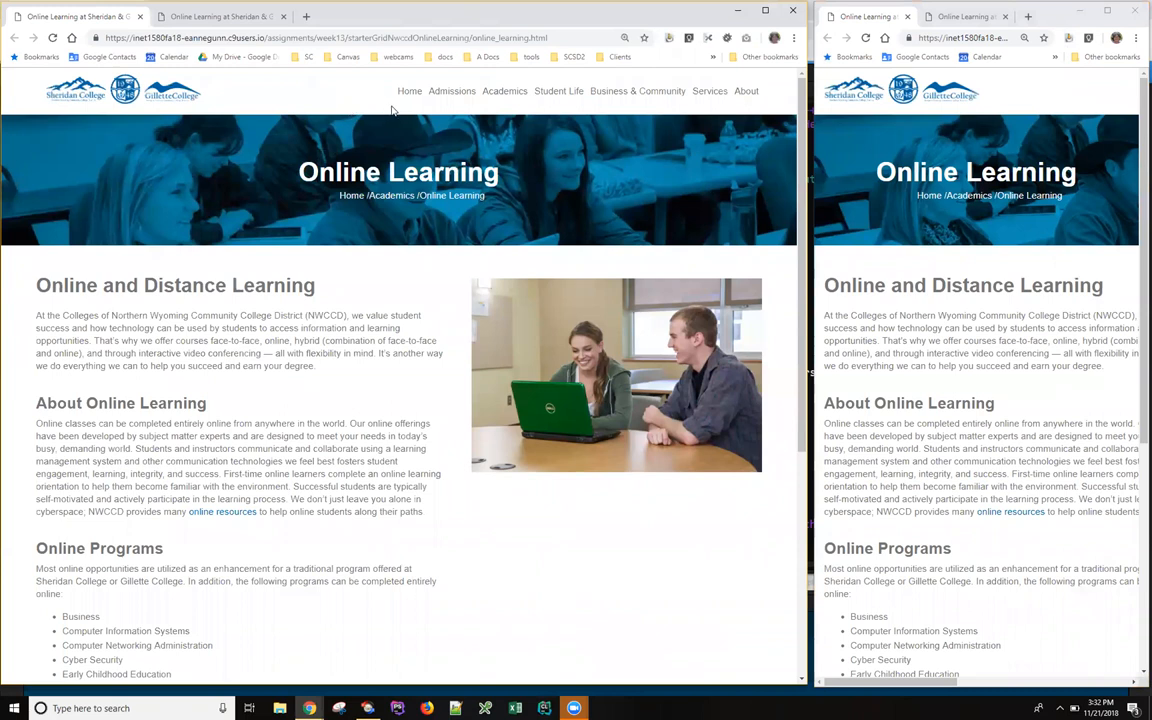
mouse_move(427, 107)
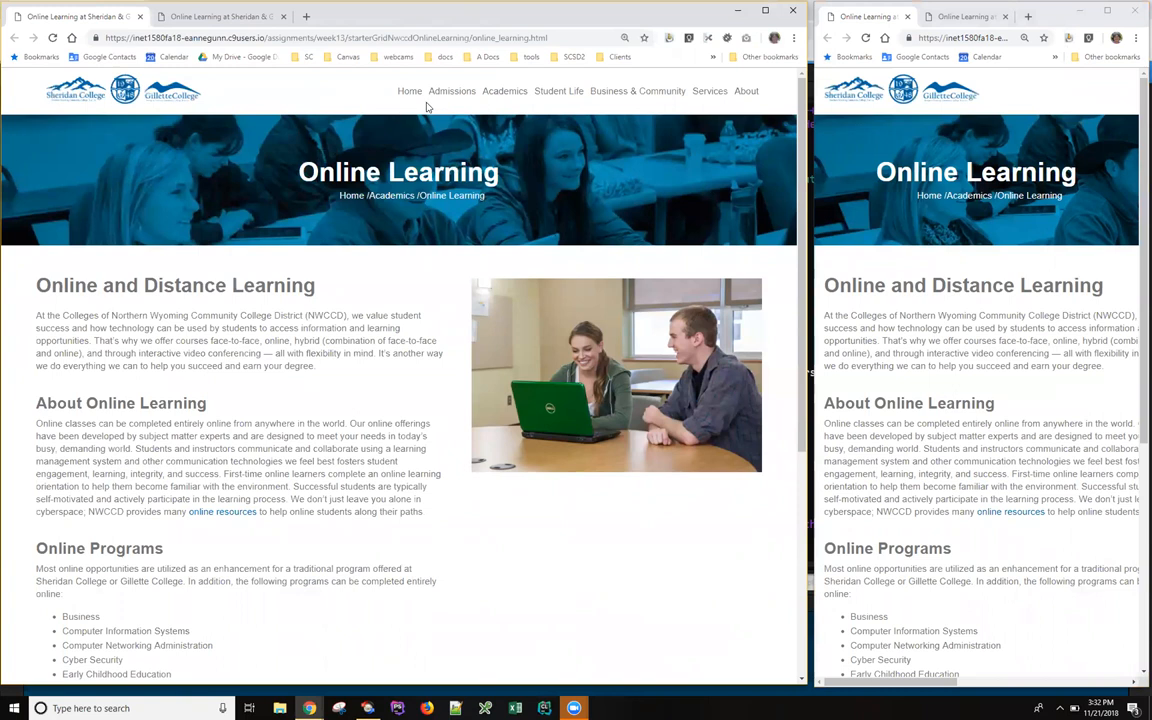
mouse_move(477, 108)
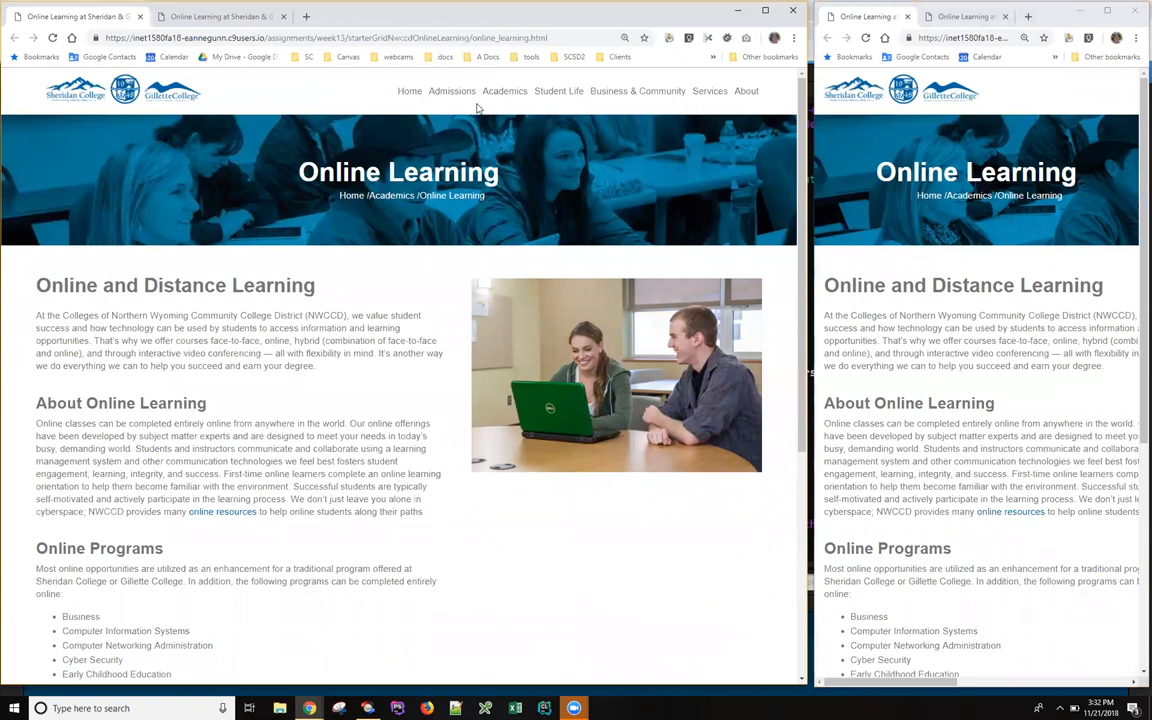
mouse_move(463, 108)
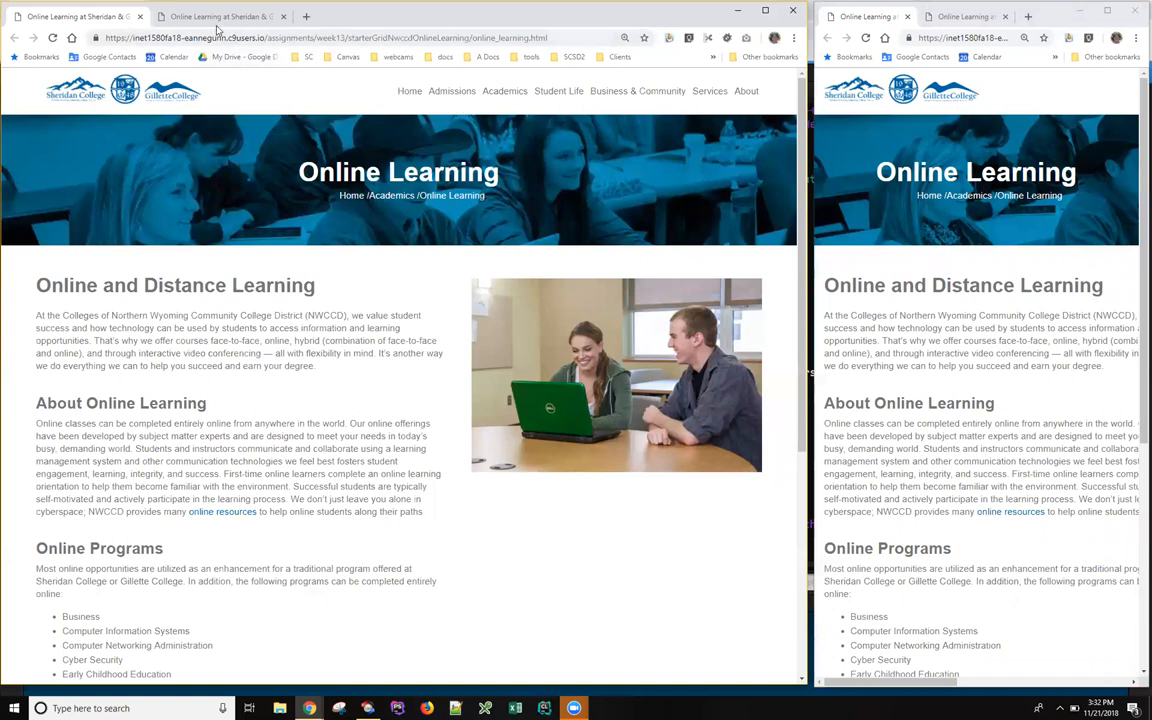
mouse_move(213, 17)
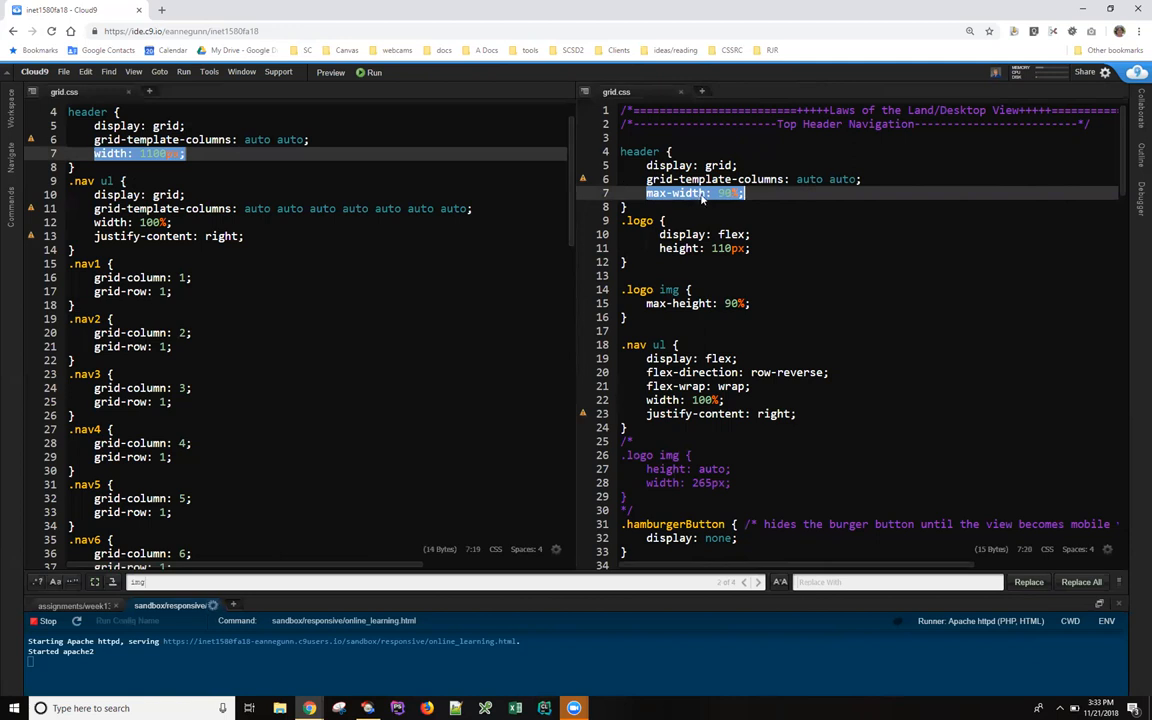
mouse_move(670, 198)
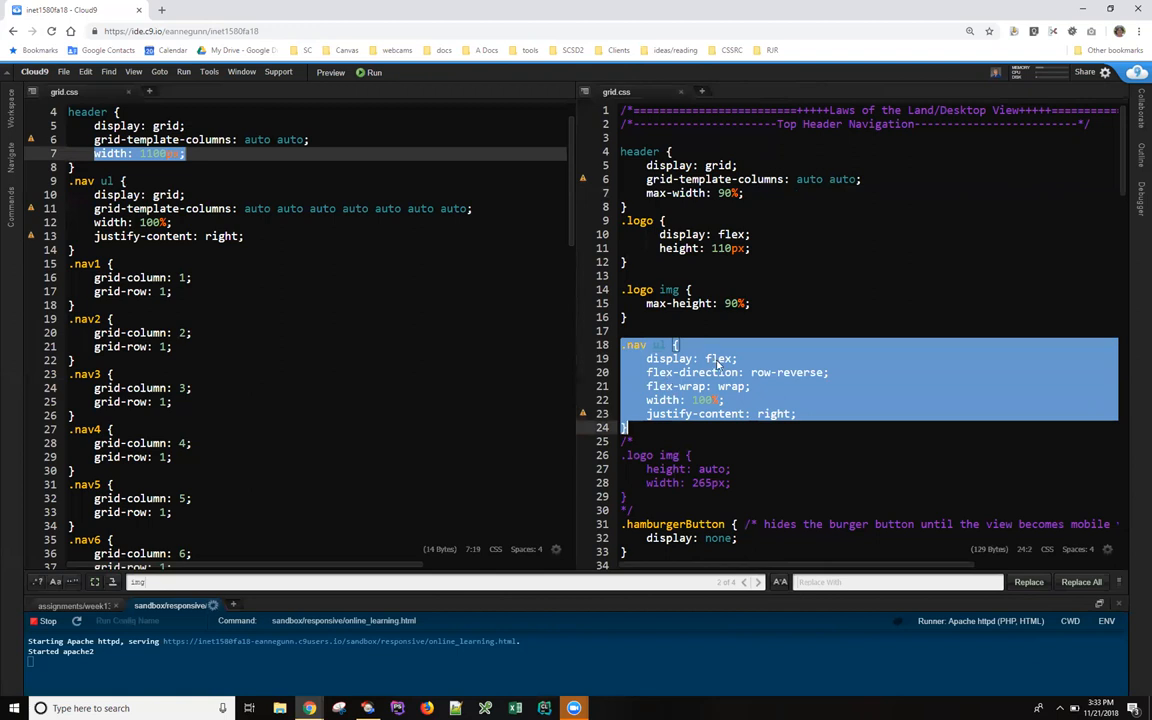
click(716, 358)
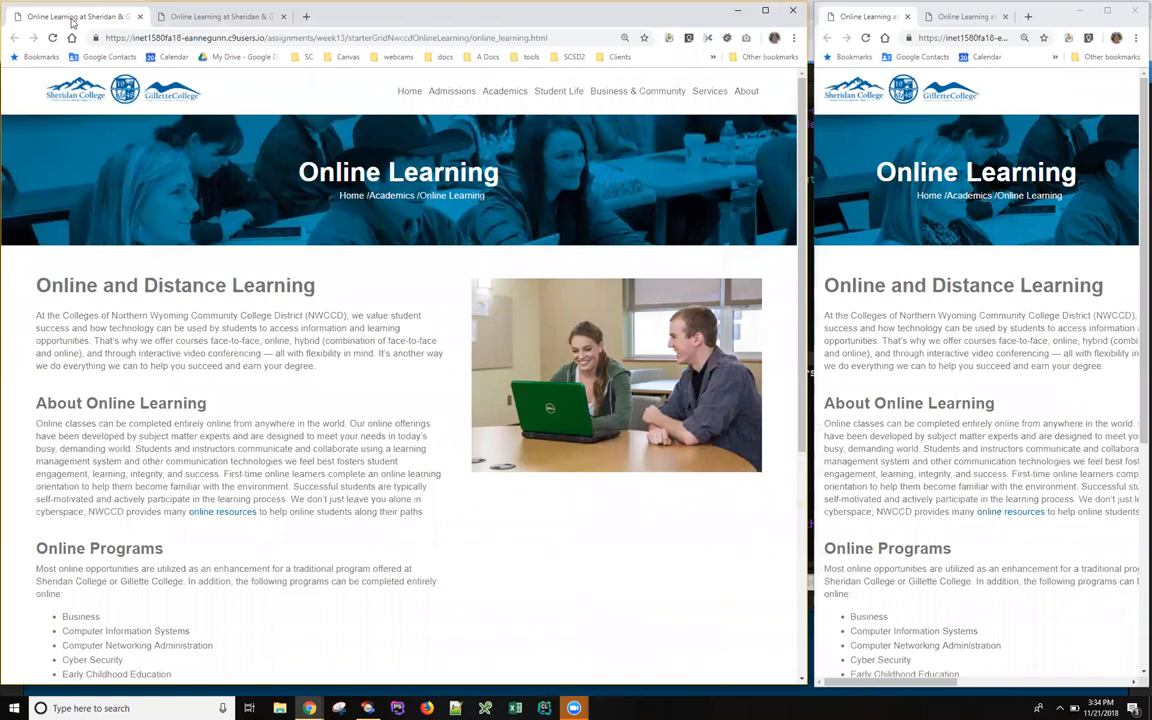
mouse_move(805, 163)
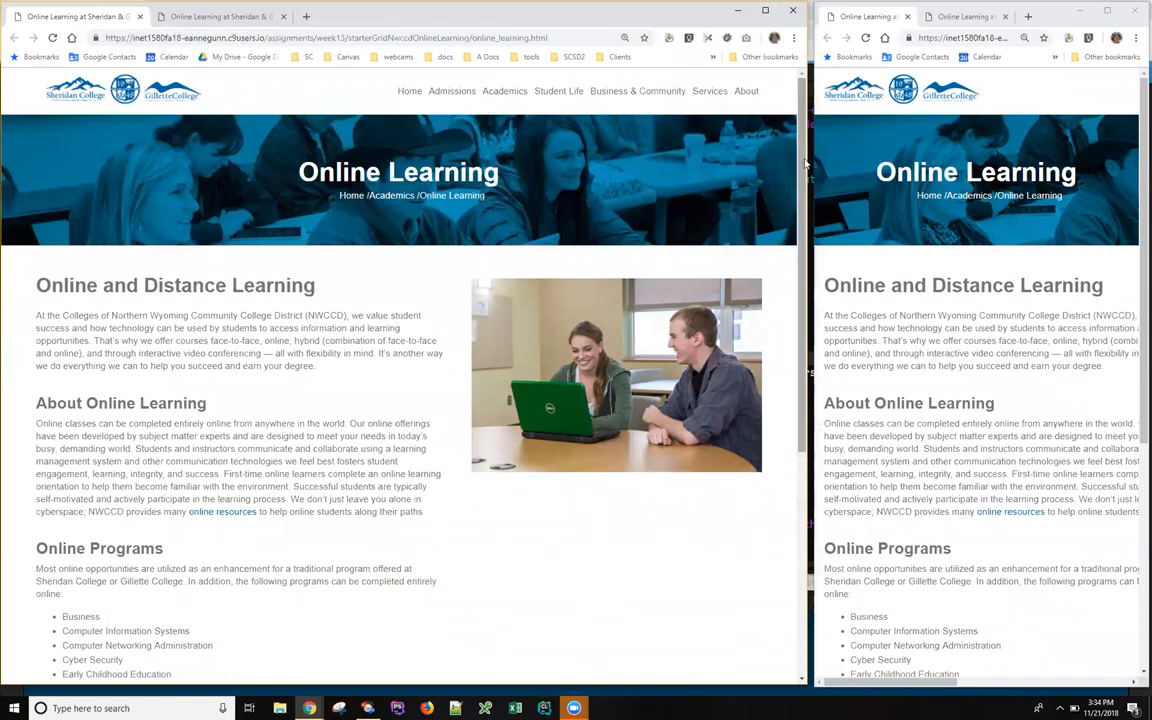
mouse_move(806, 162)
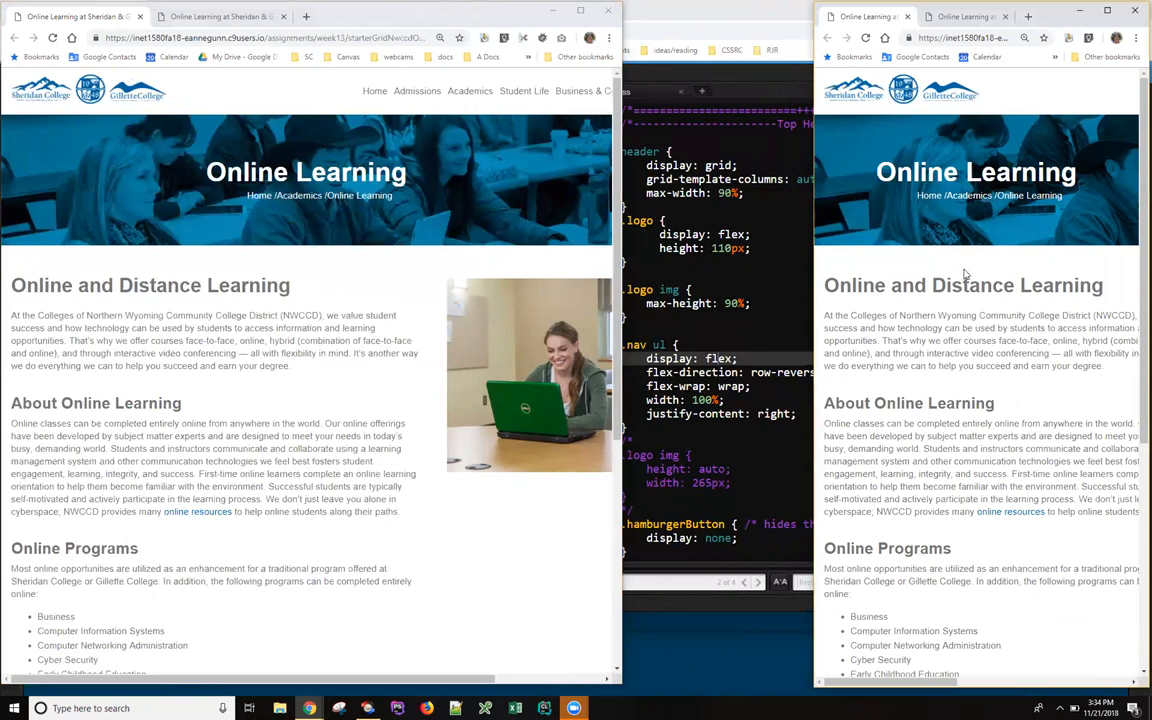
mouse_move(517, 109)
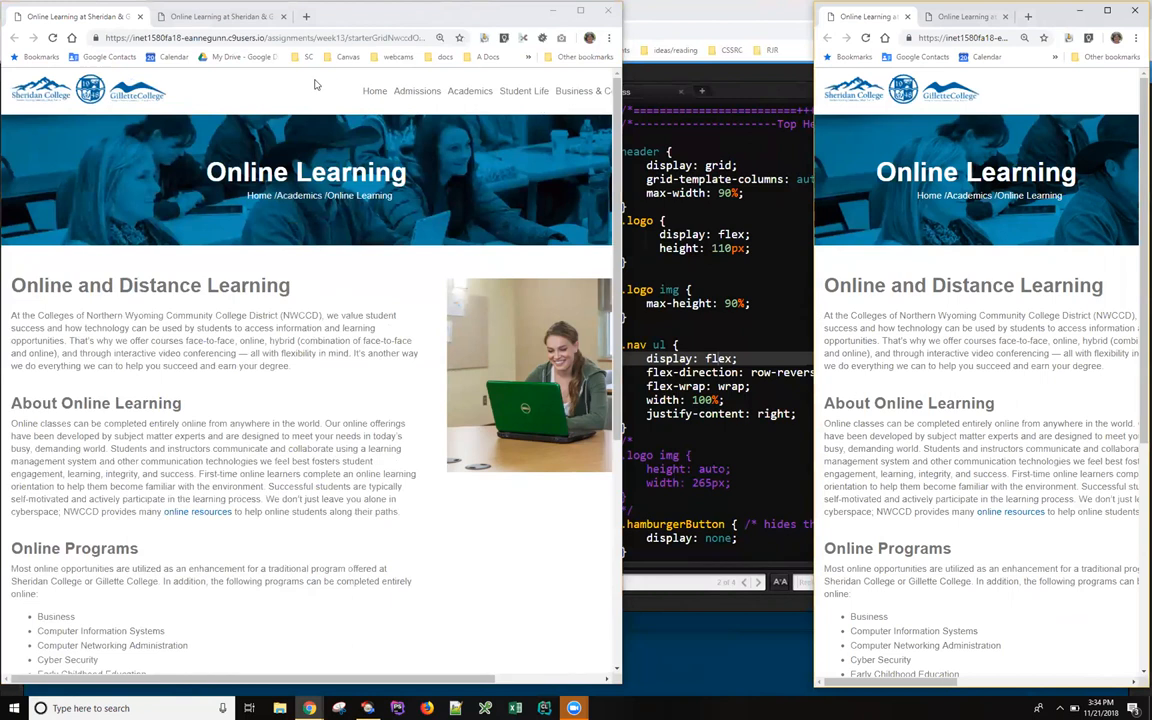
mouse_move(220, 17)
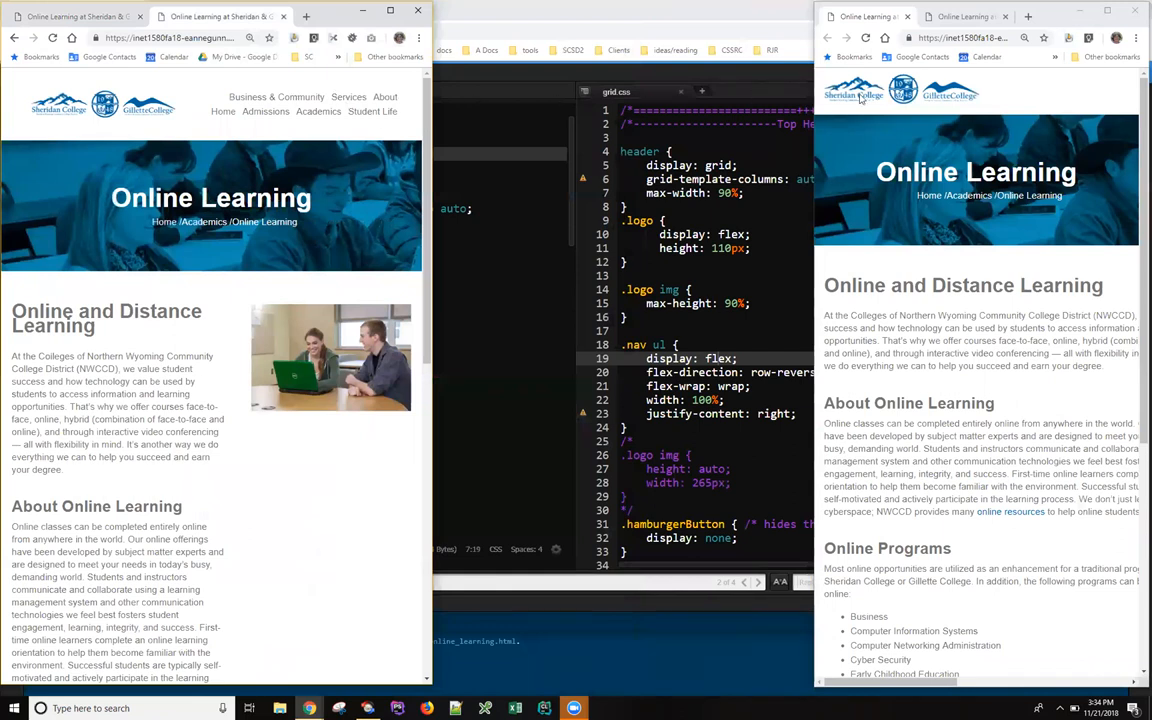
Scroll the narrow sandbox page showing the menu button in place of wrapped navigation
scroll(down, 3)
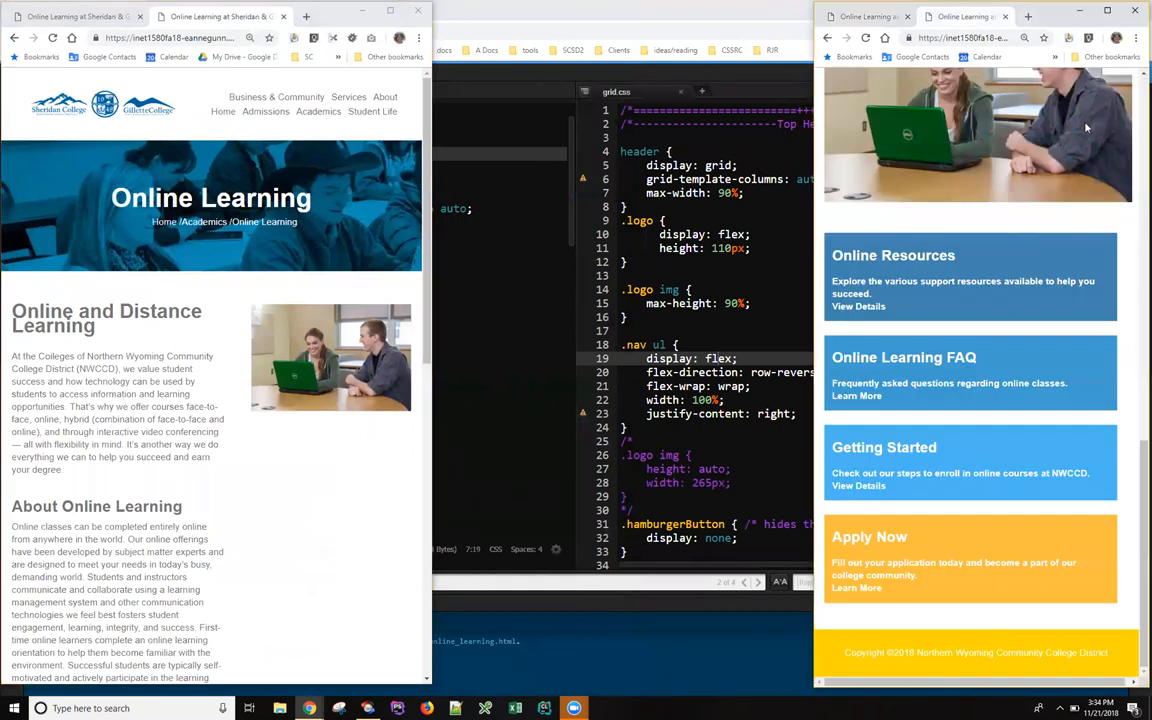
scroll(down, 3)
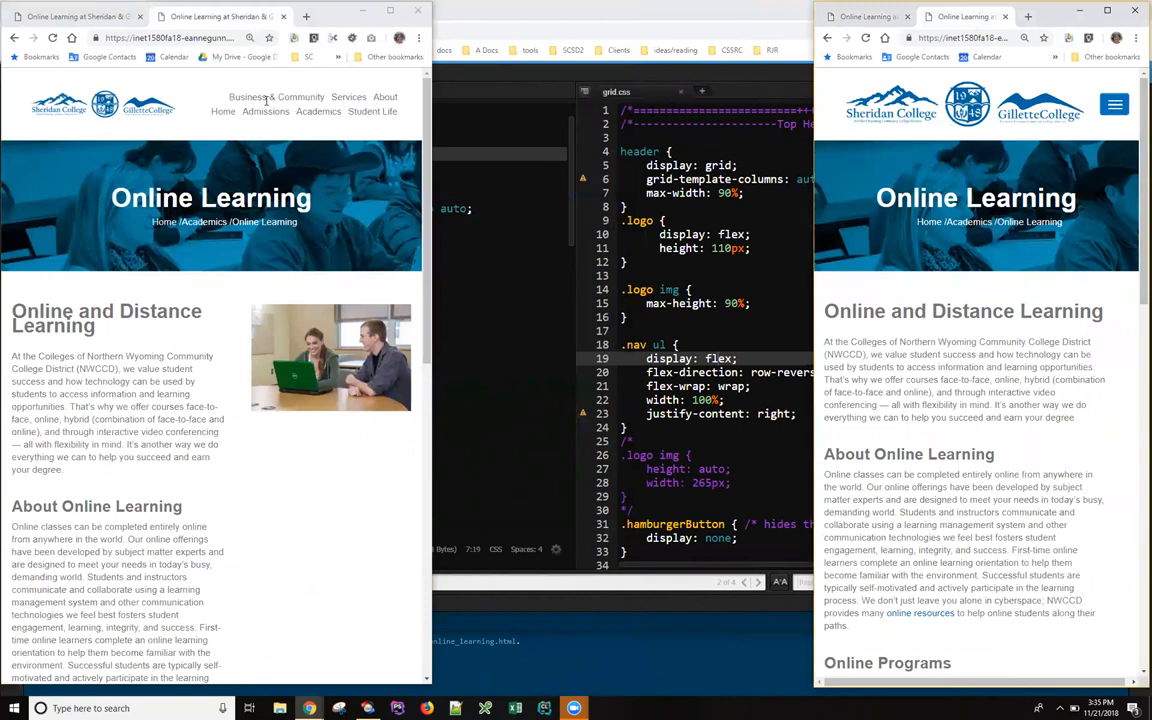
mouse_move(355, 111)
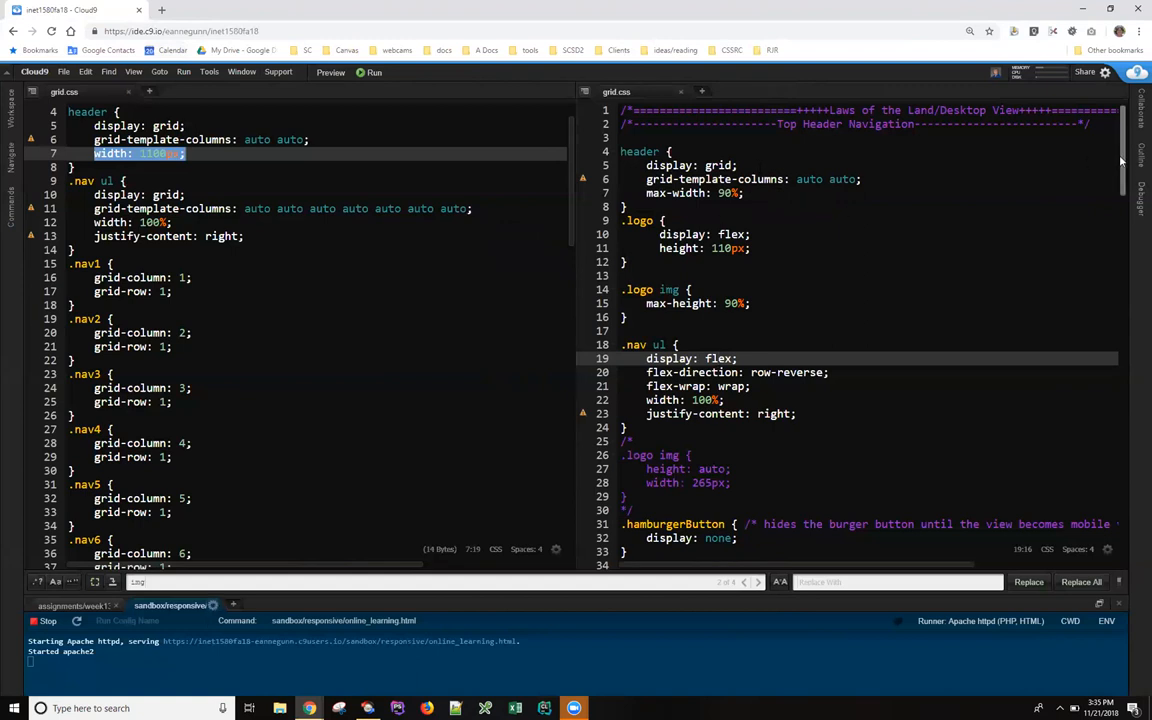
Scroll both grid.css panes to the Colored Block section, four-column grid beside flex wrapping
scroll(down, 3)
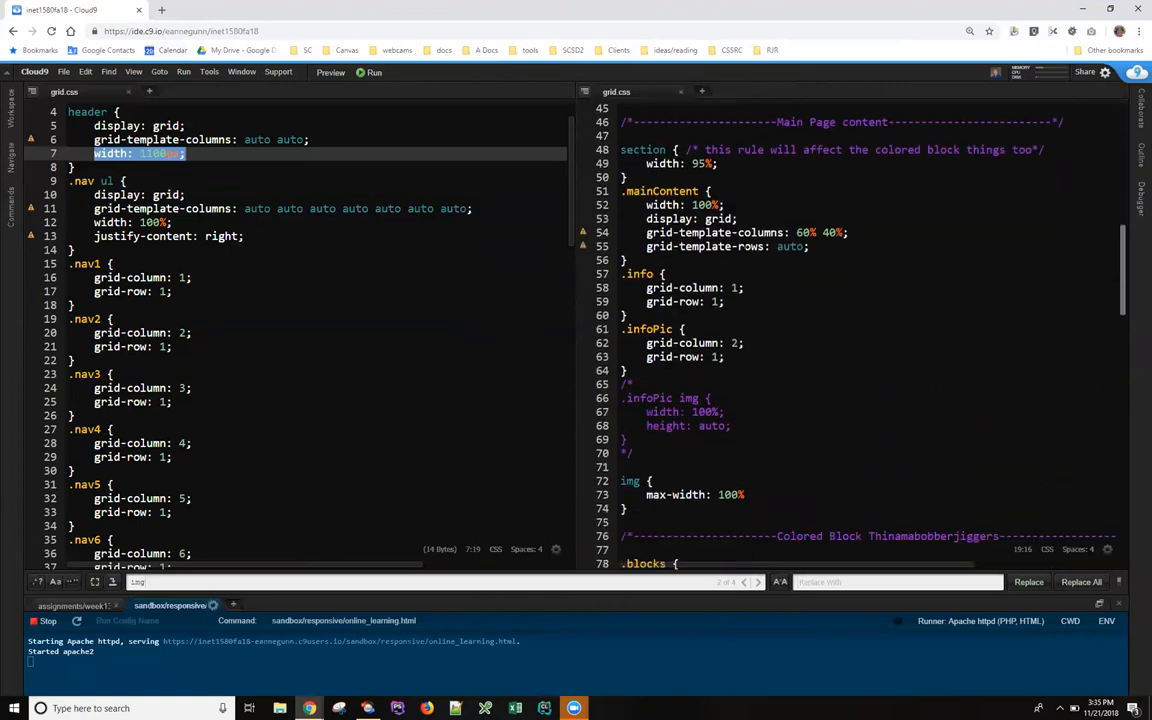
scroll(down, 3)
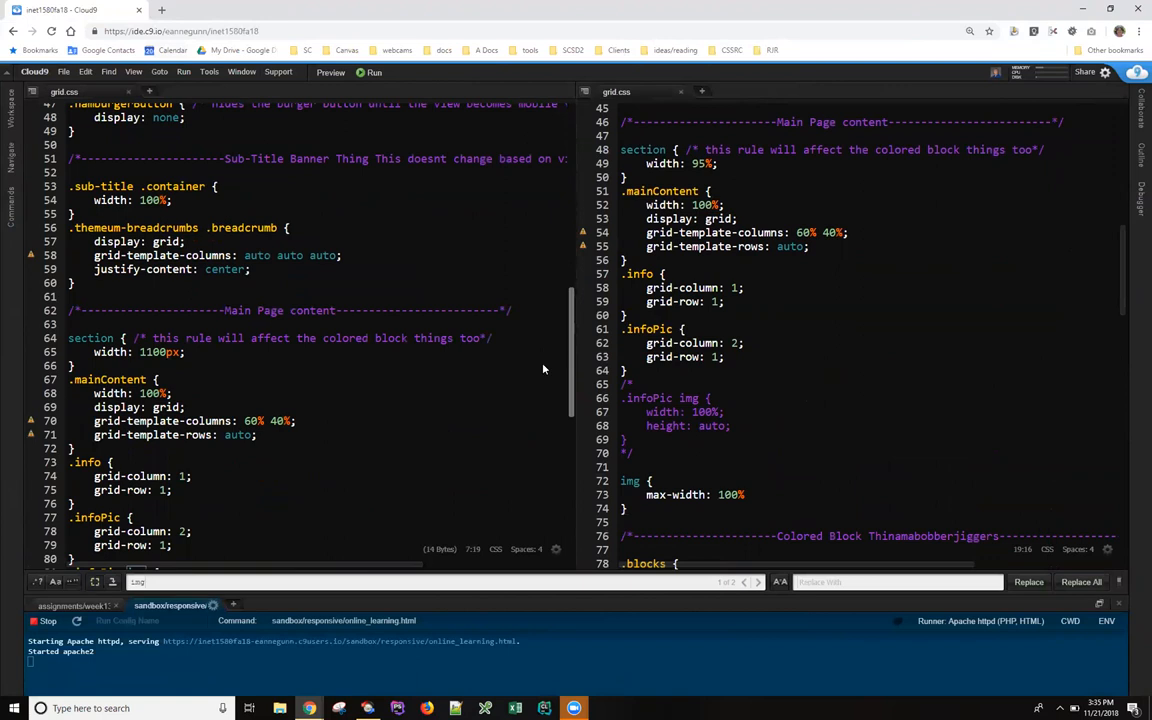
scroll(down, 3)
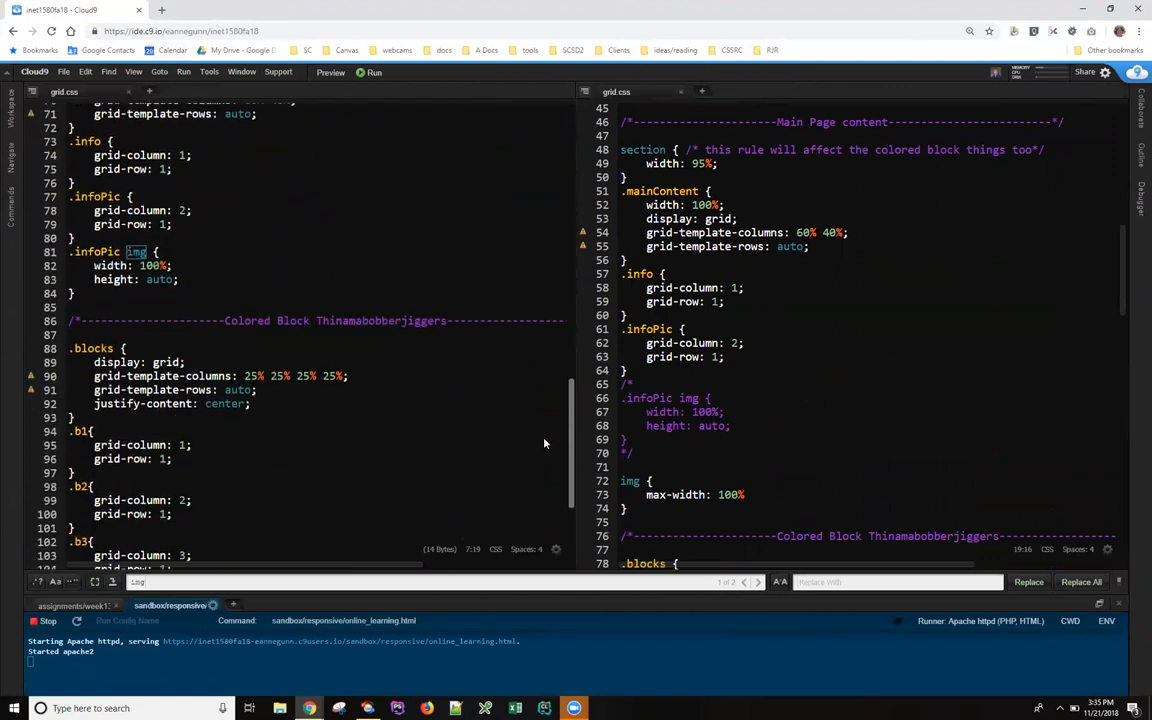
scroll(down, 3)
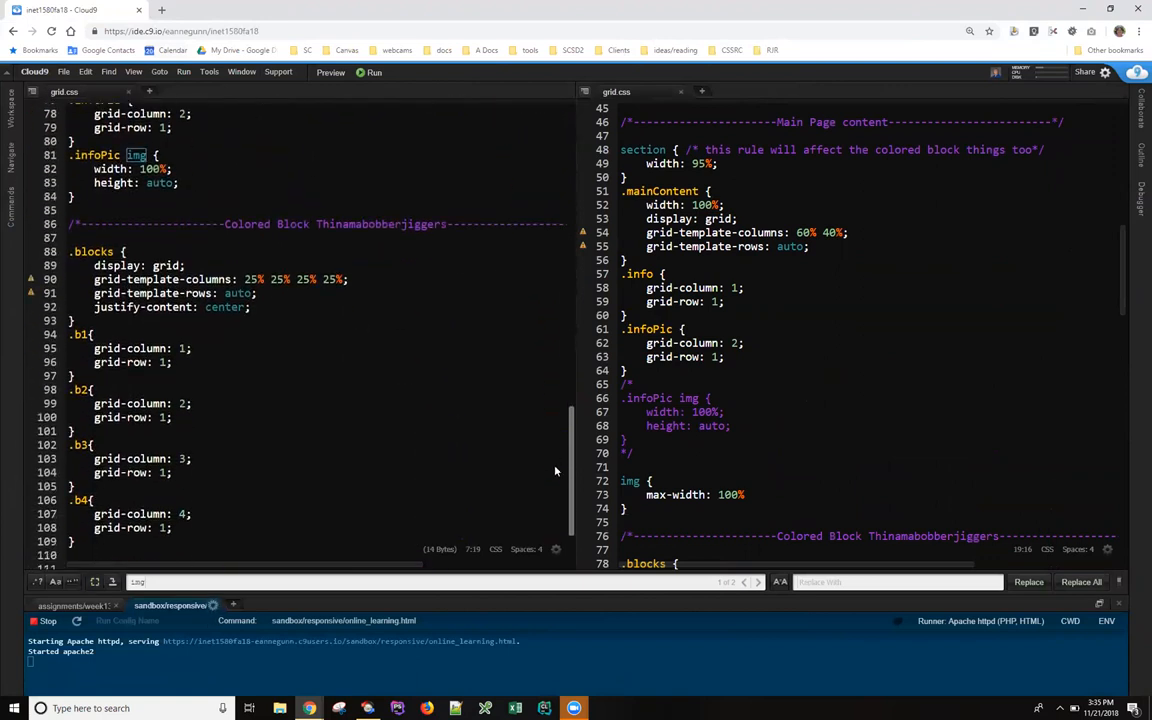
scroll(down, 3)
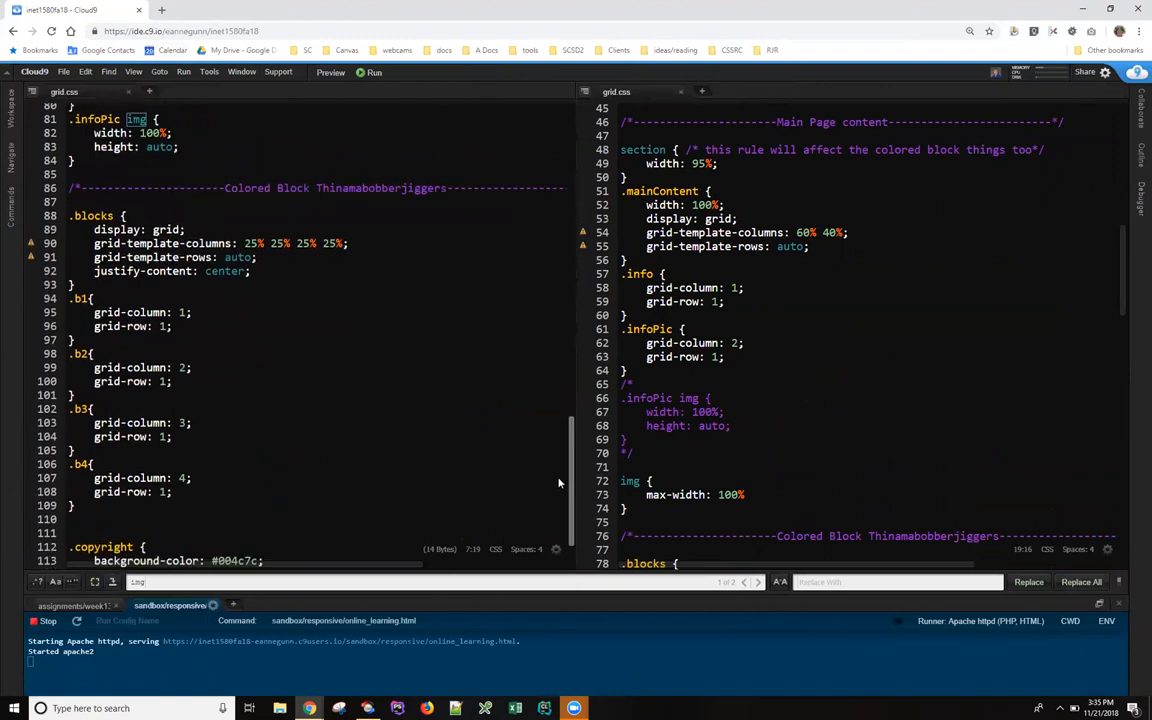
scroll(down, 3)
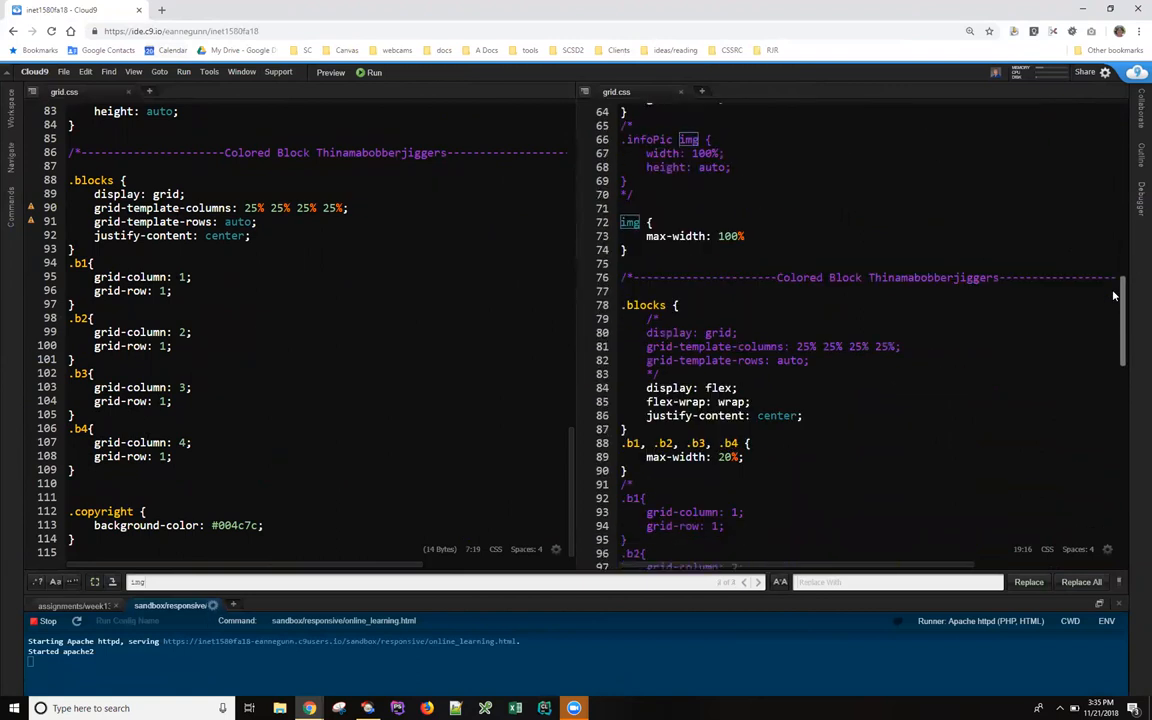
Highlight the shared .b1–.b4 rule capping each colored block at 20% max-width
scroll(down, 3)
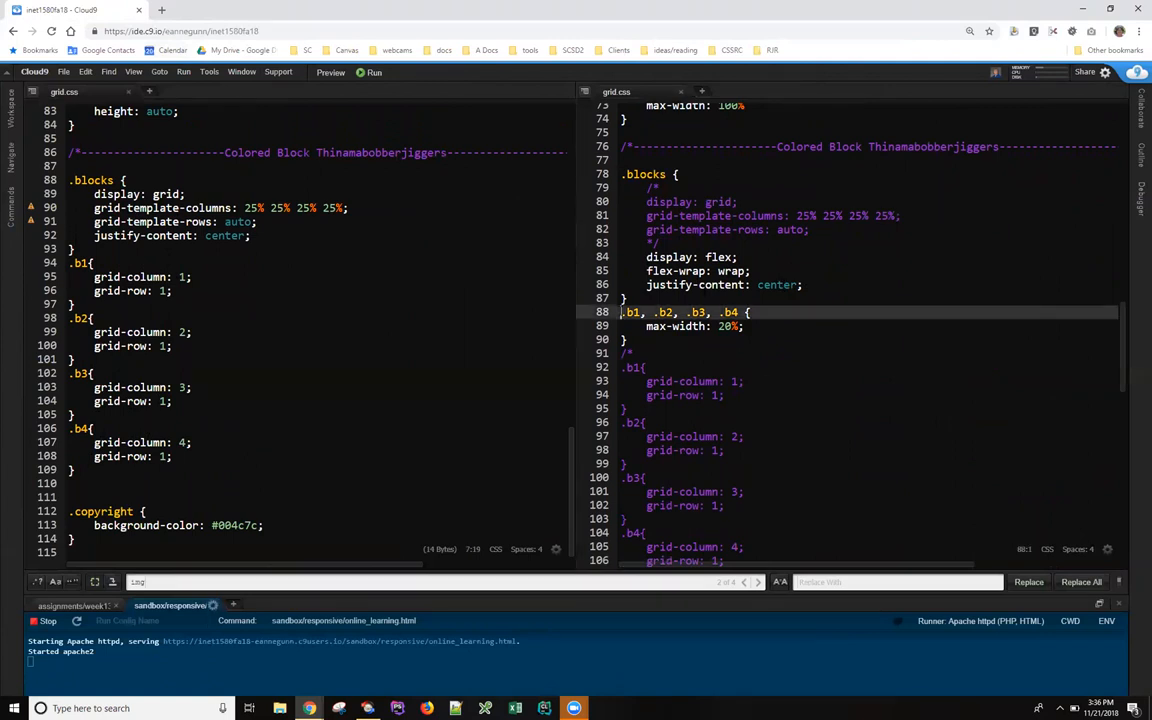
drag(620, 312, 628, 339)
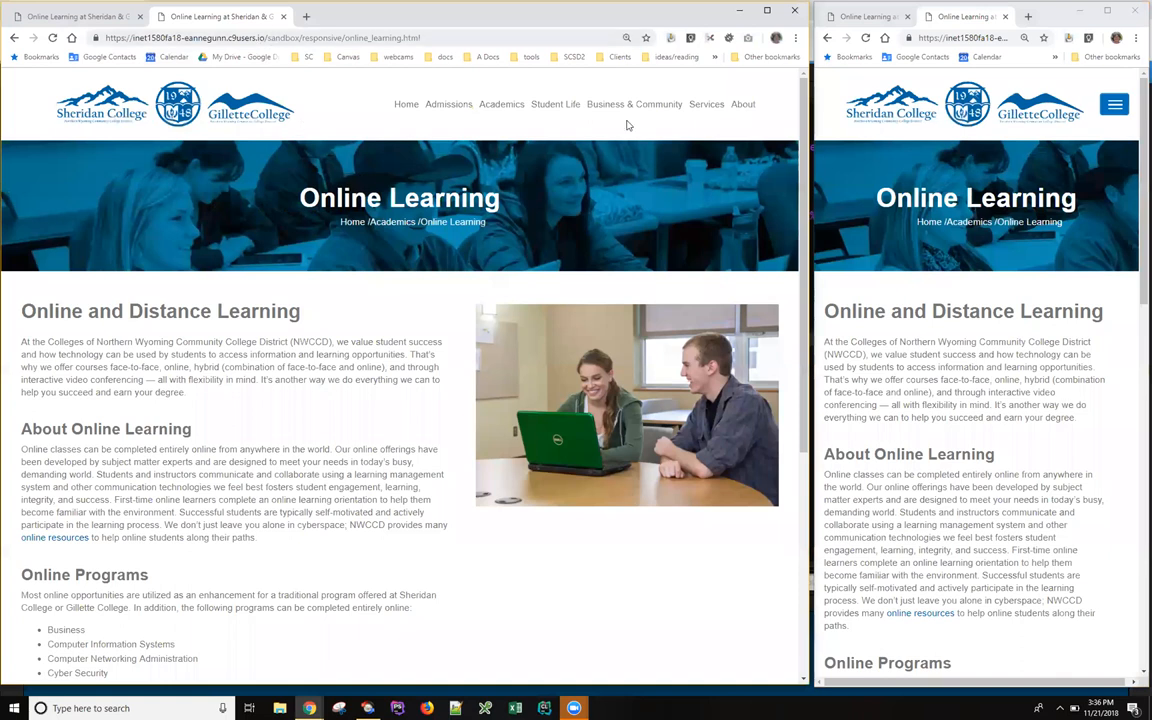
Scroll both Chrome windows to the four colored blocks in a row, then return to Cloud9
scroll(down, 3)
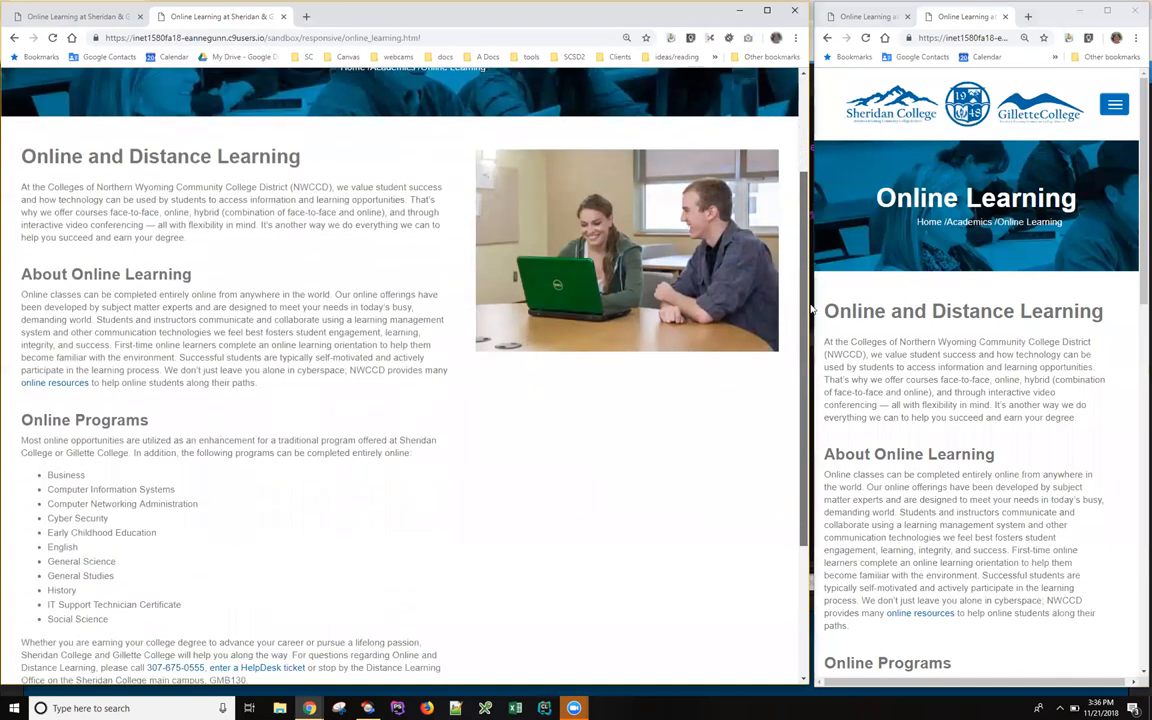
scroll(down, 3)
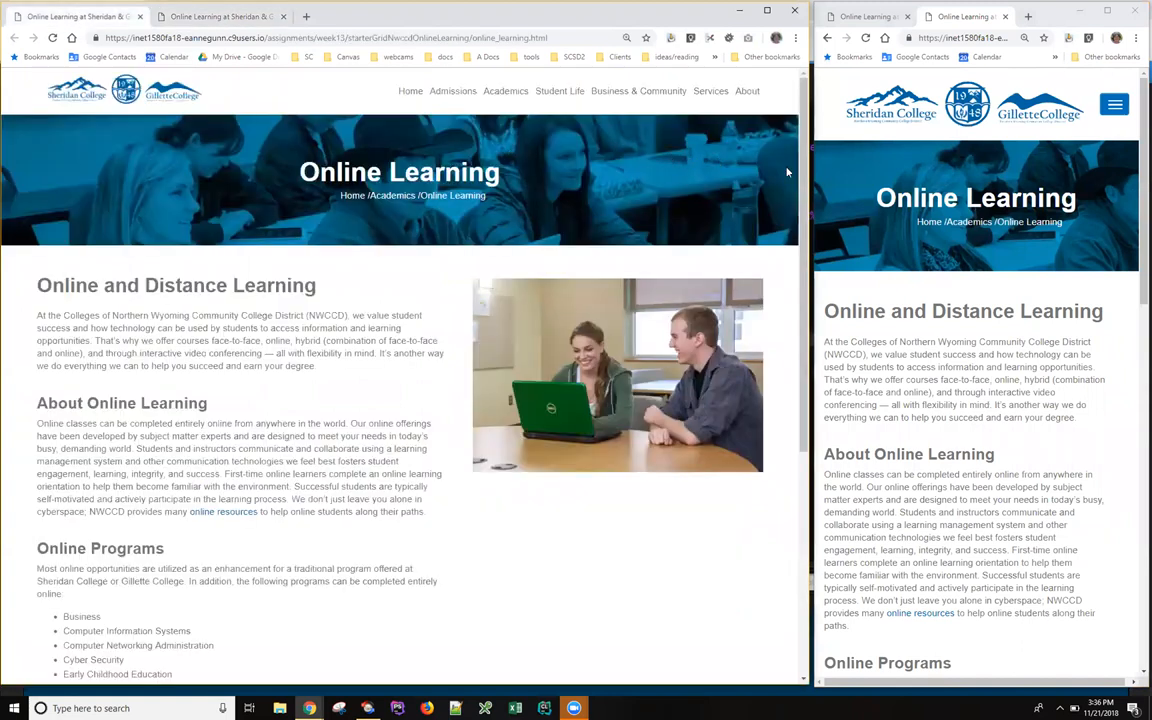
scroll(down, 3)
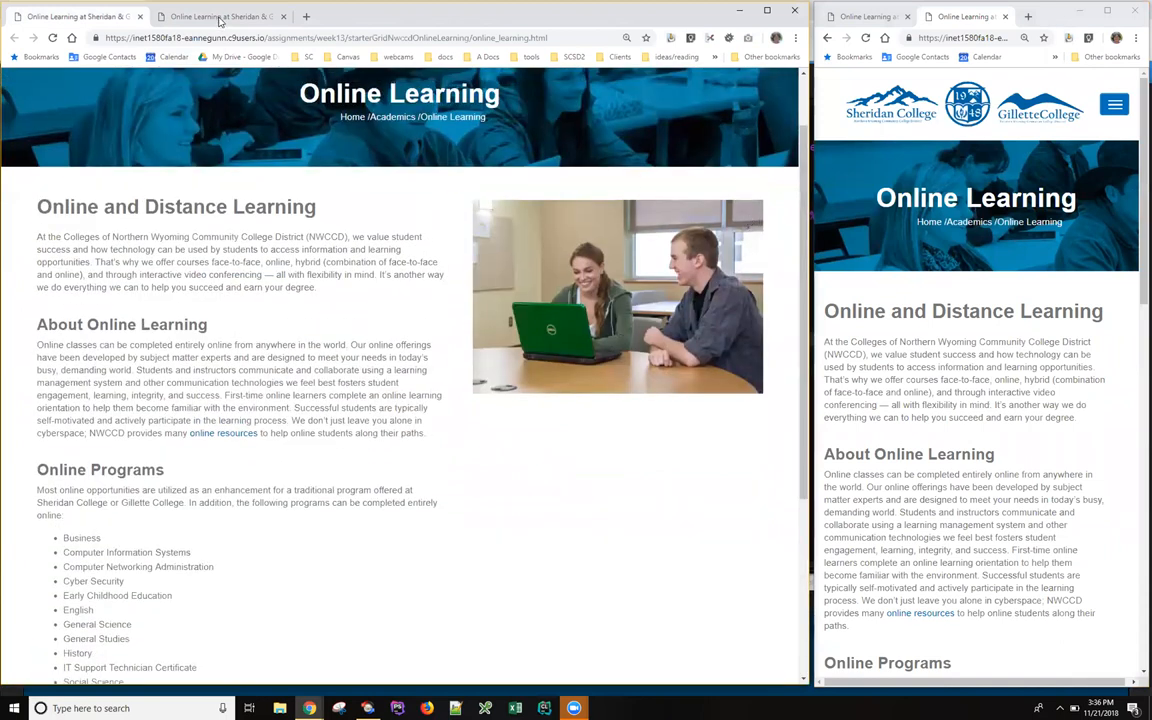
scroll(down, 3)
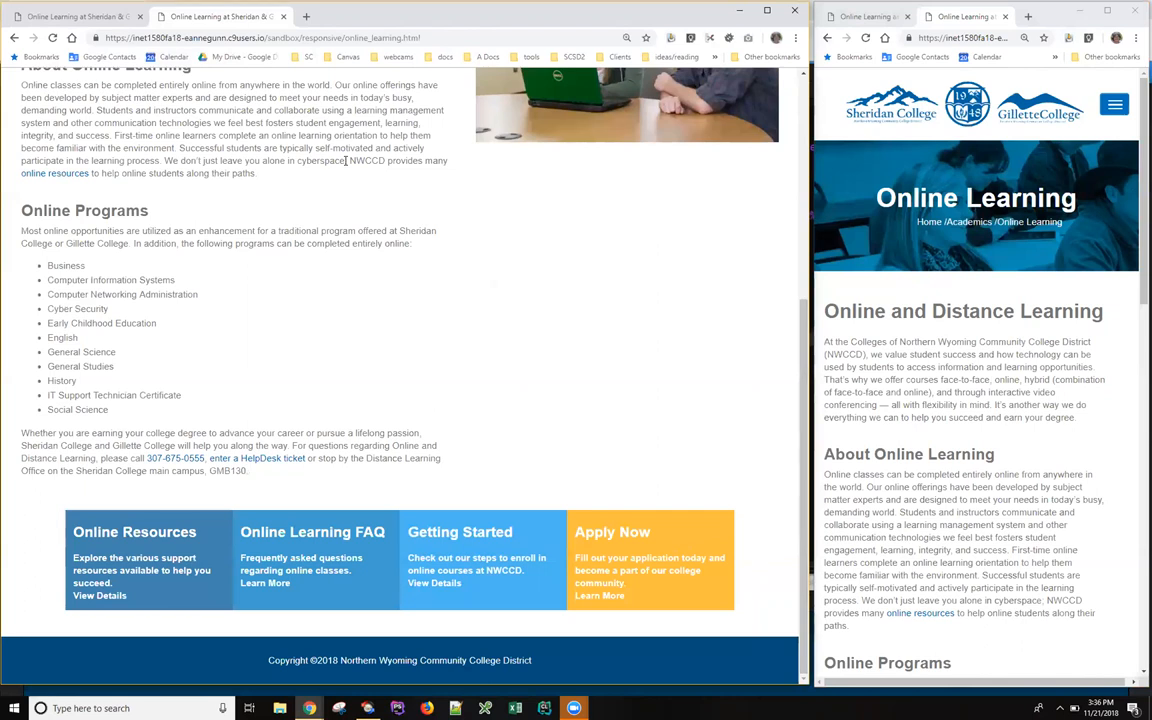
key(alt+tab)
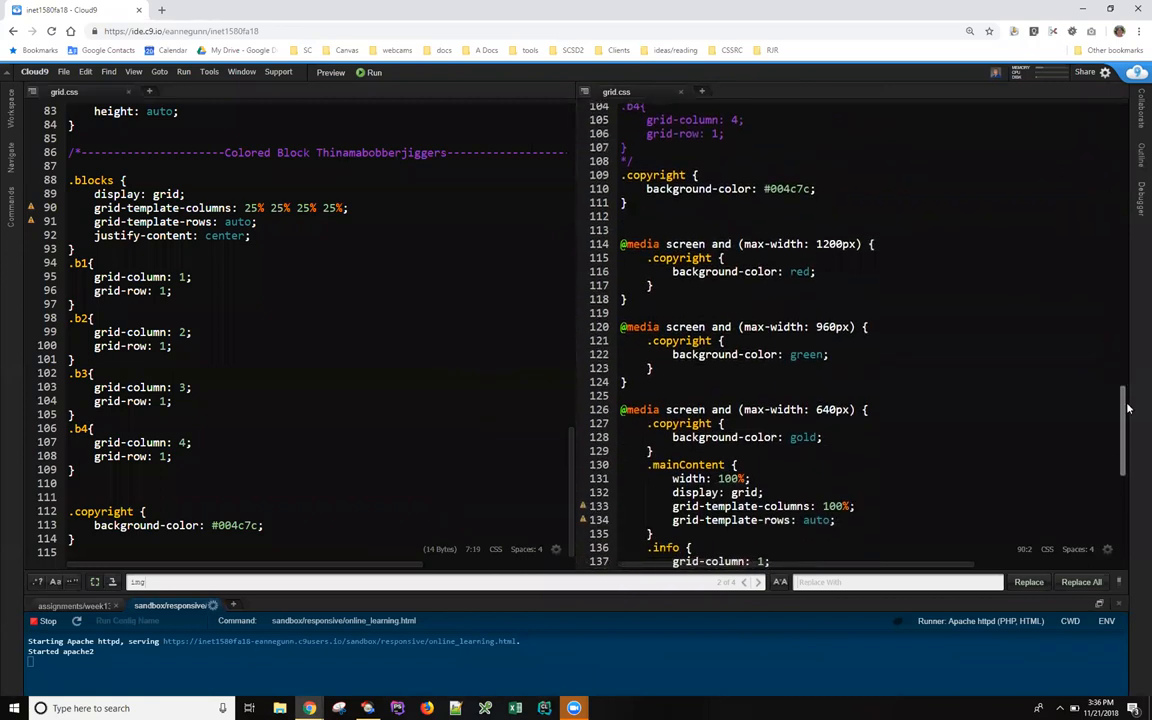
Retype the .blocks rule in the 640px media query as flex-direction: column;
scroll(down, 3)
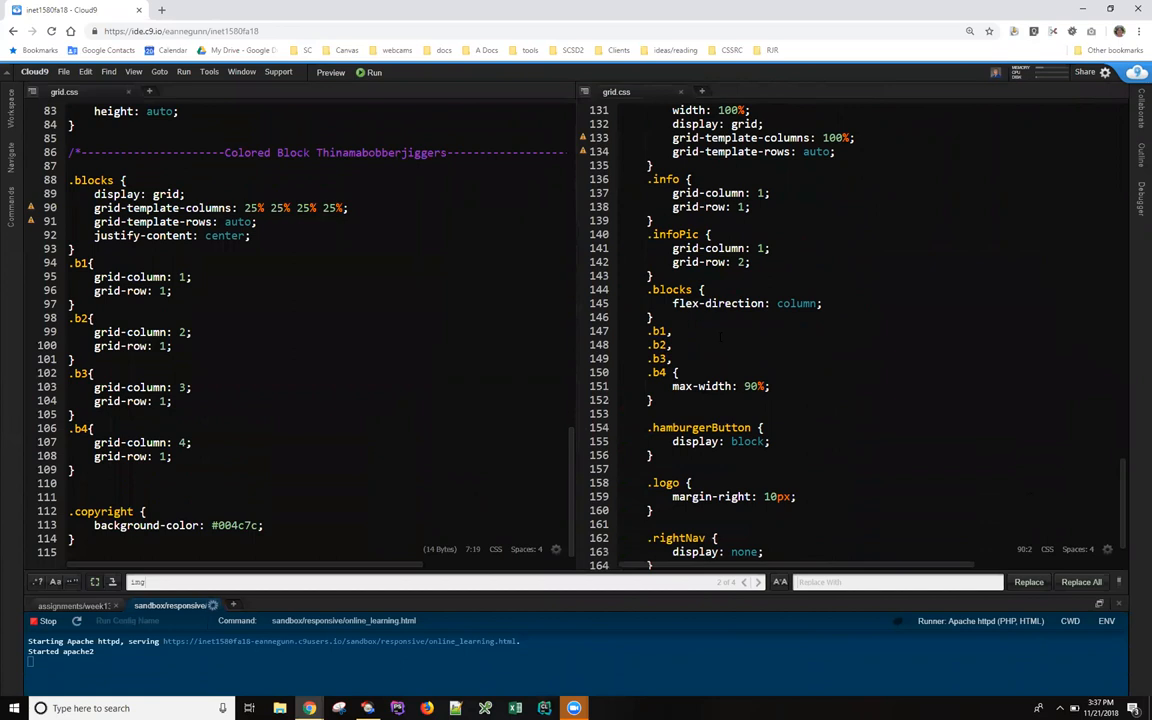
double_click(721, 303)
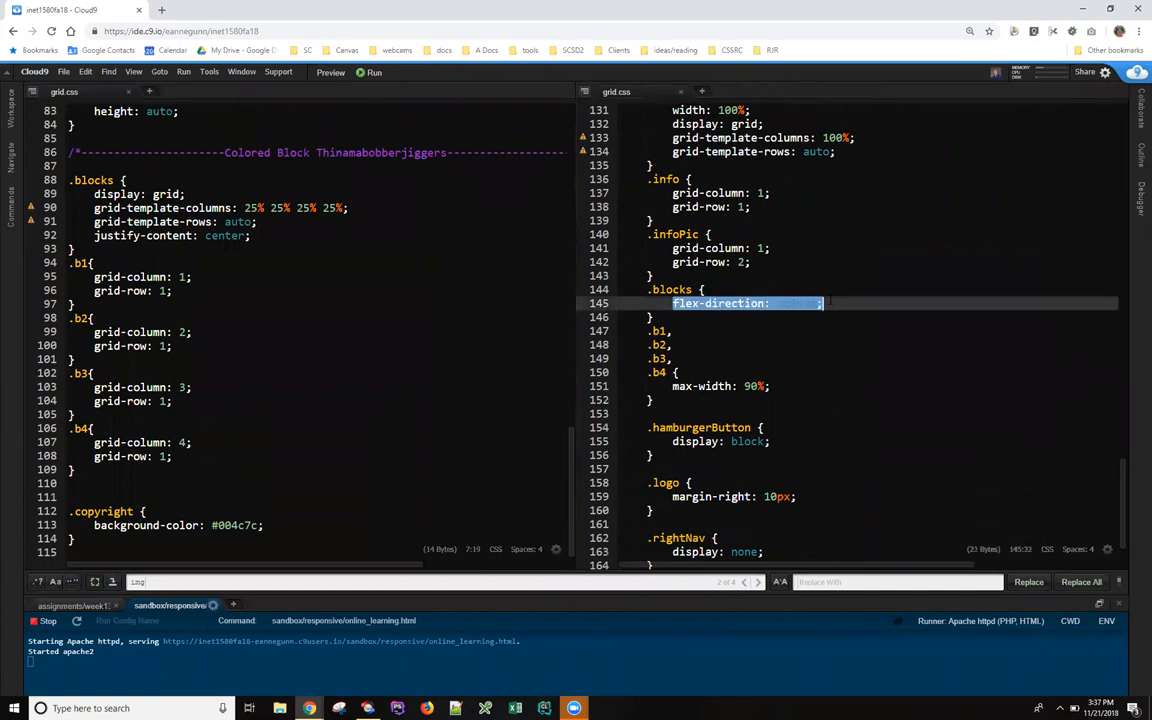
text(column)
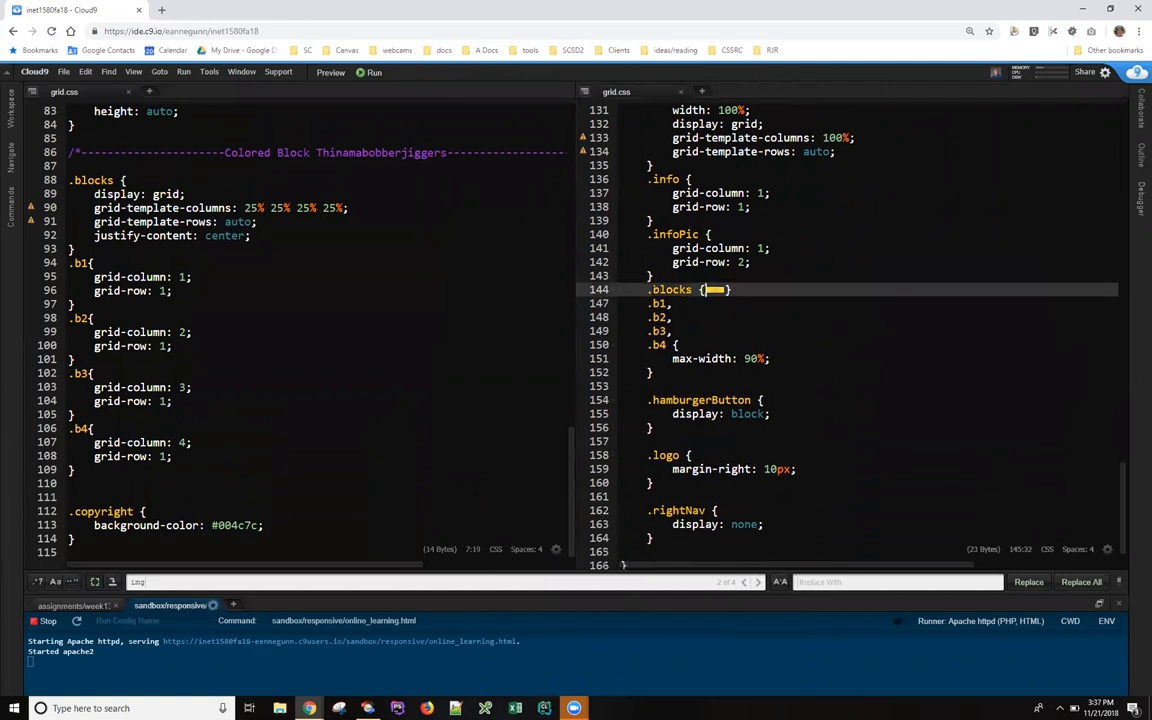
text(flex-direction: column;)
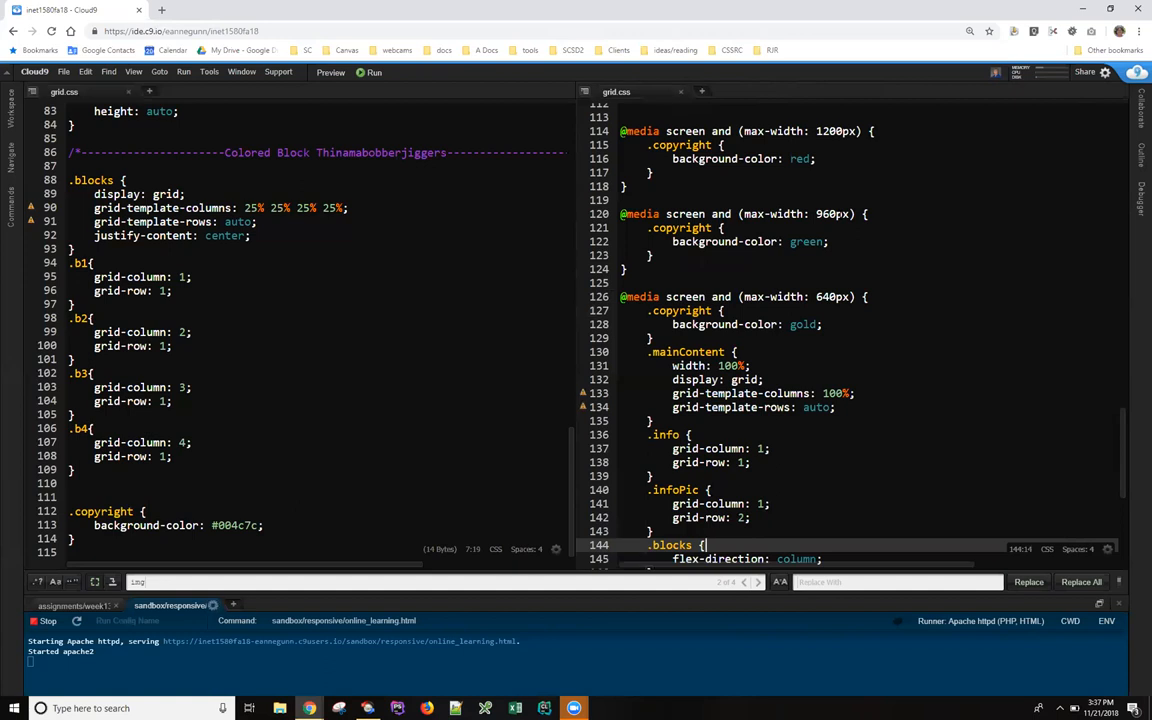
mouse_move(603, 257)
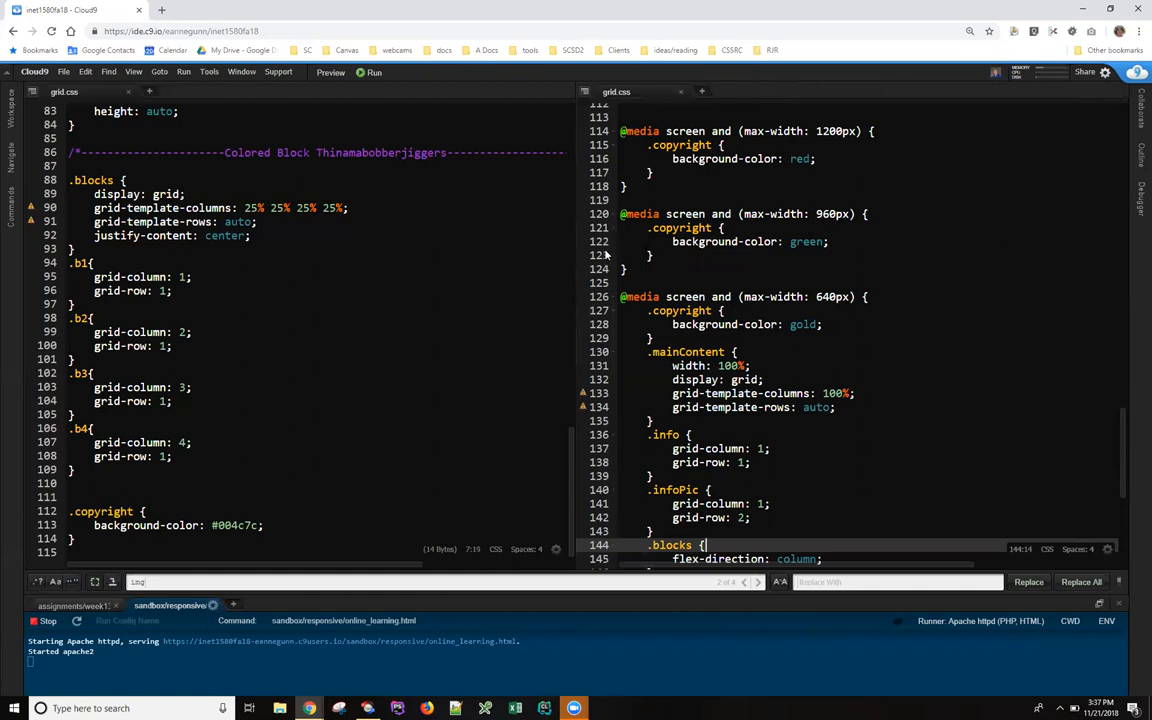
Review the 960px .copyright colour rule and the remaining mobile-layout media queries
click(680, 227)
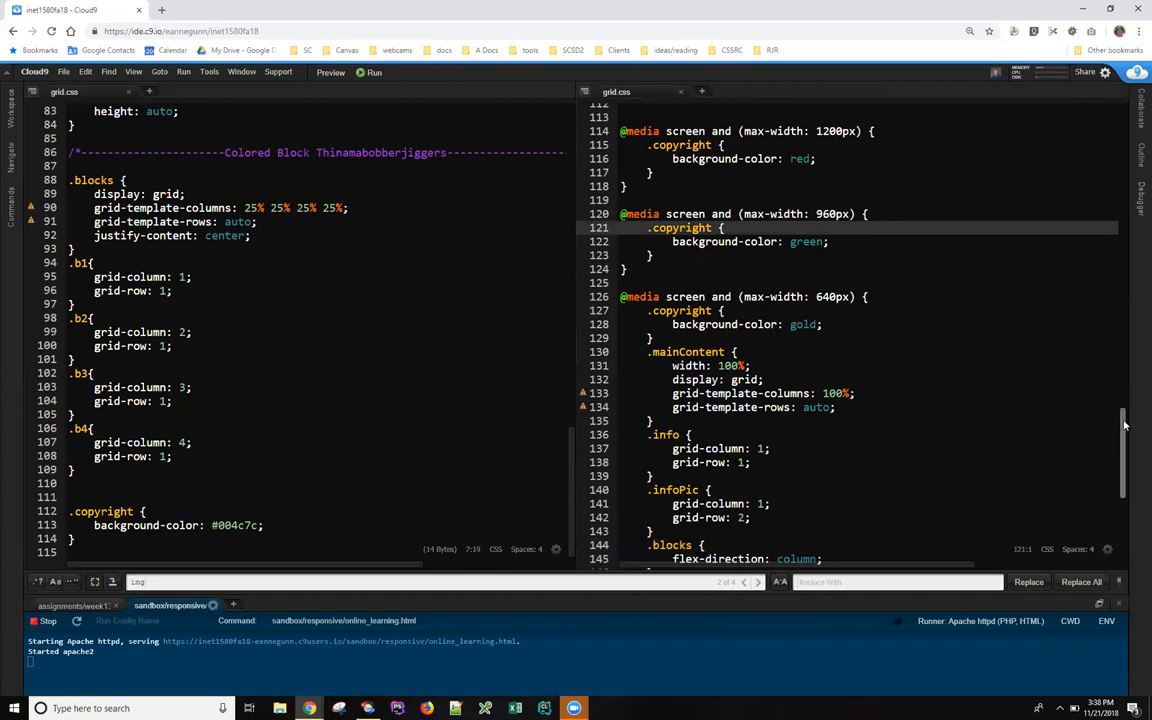
scroll(down, 3)
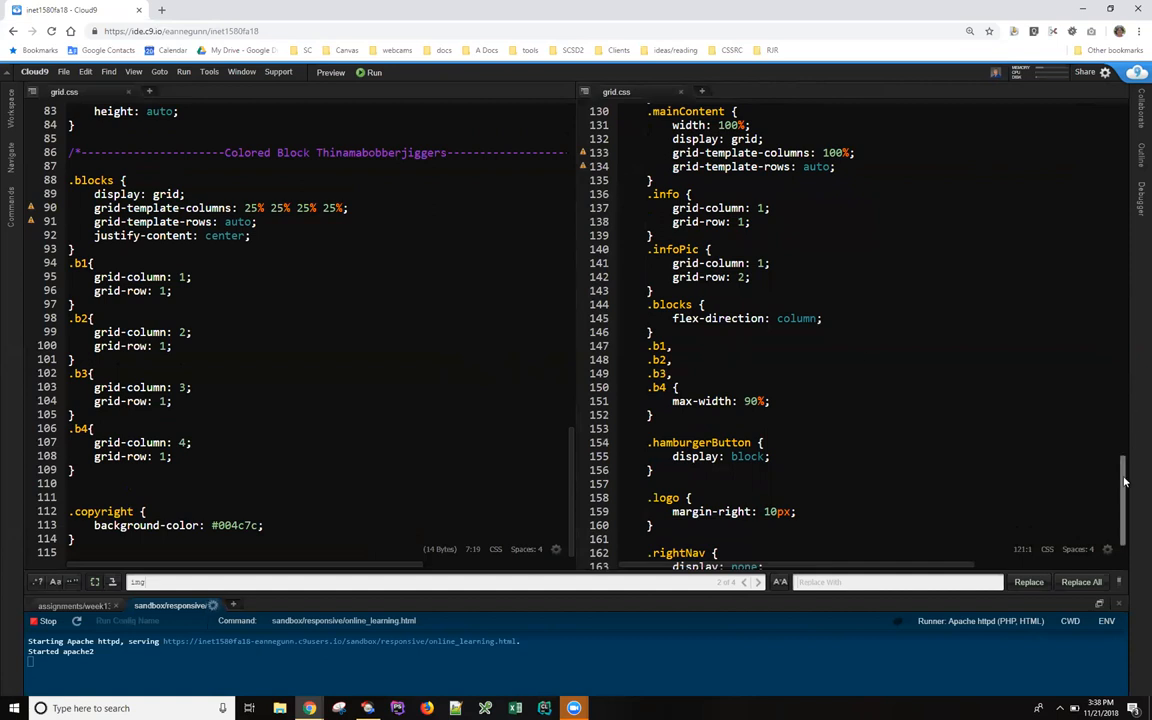
scroll(down, 3)
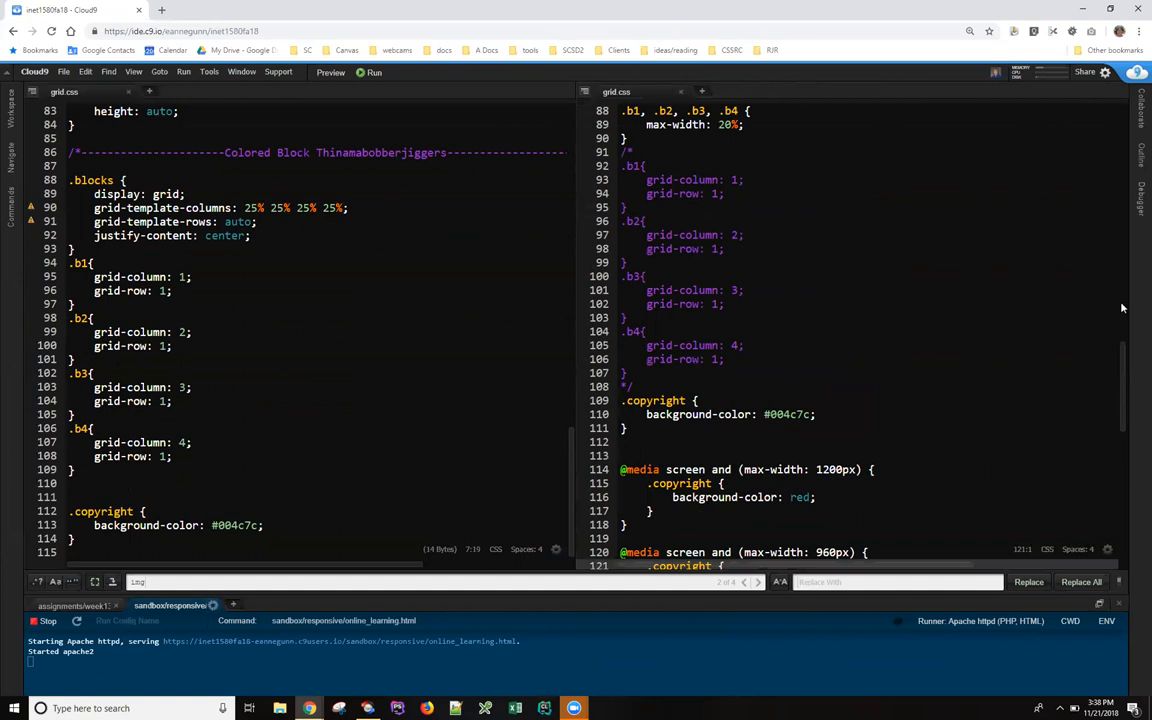
scroll(down, 3)
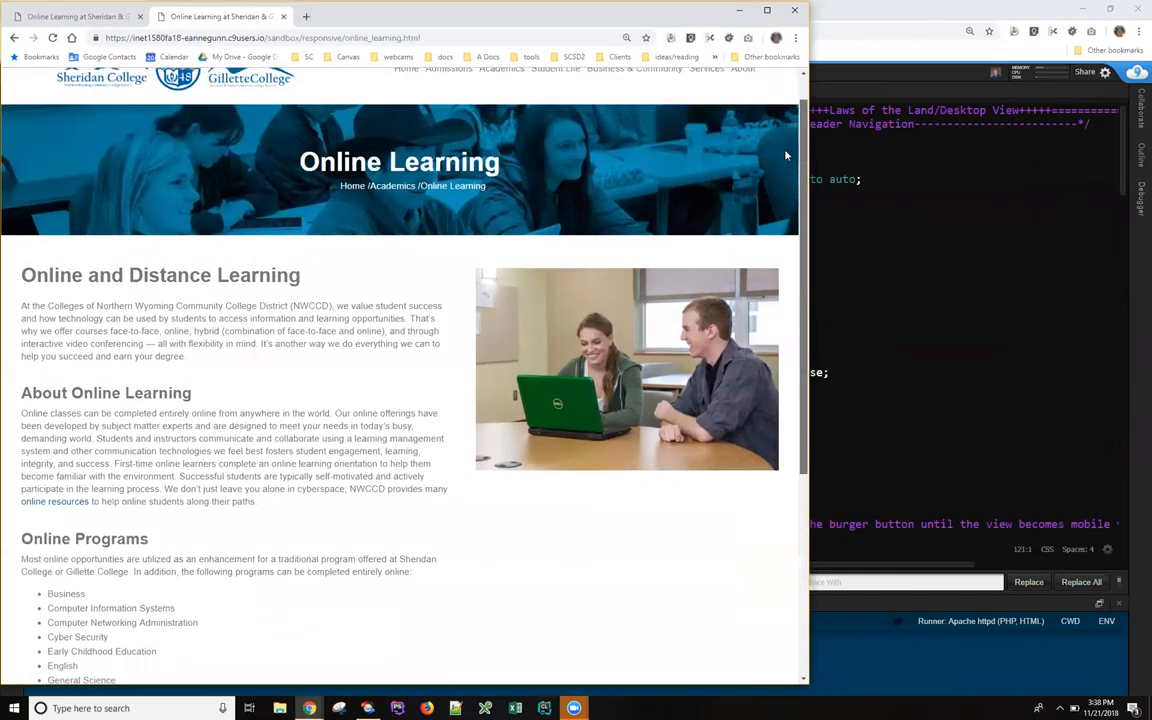
Scroll the narrow Chrome window to the Online Resources, FAQ, Getting Started and Apply Now blocks stacked below the photo
scroll(up, 3)
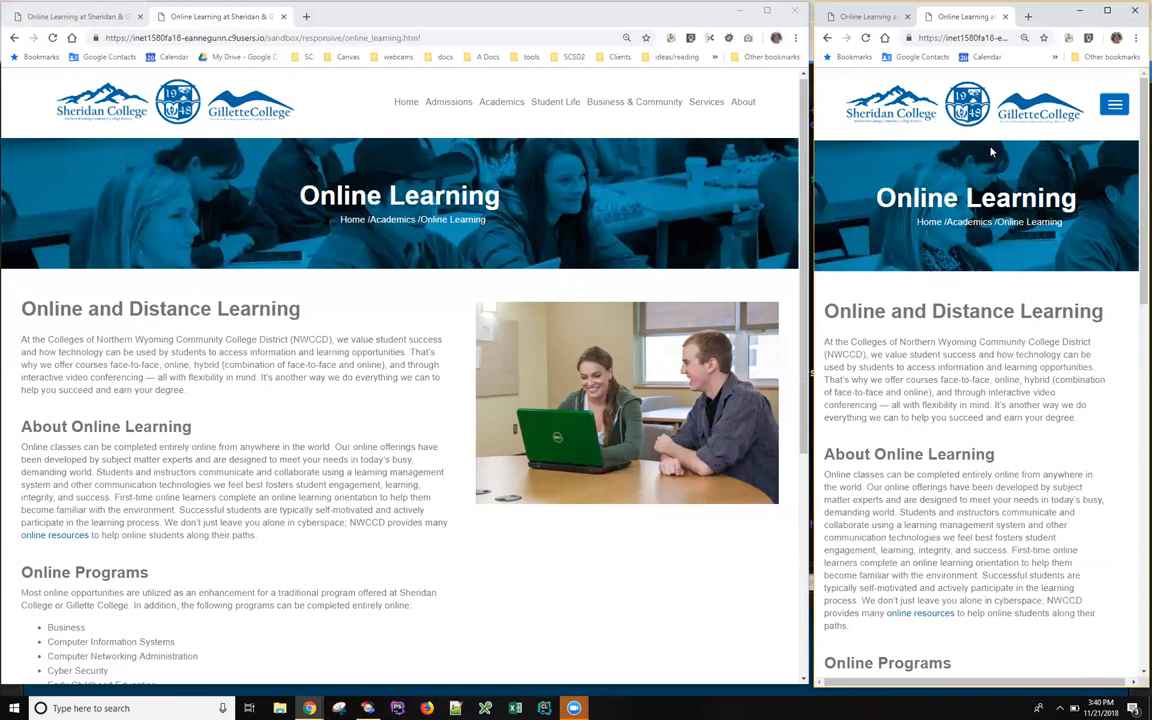
mouse_move(1134, 167)
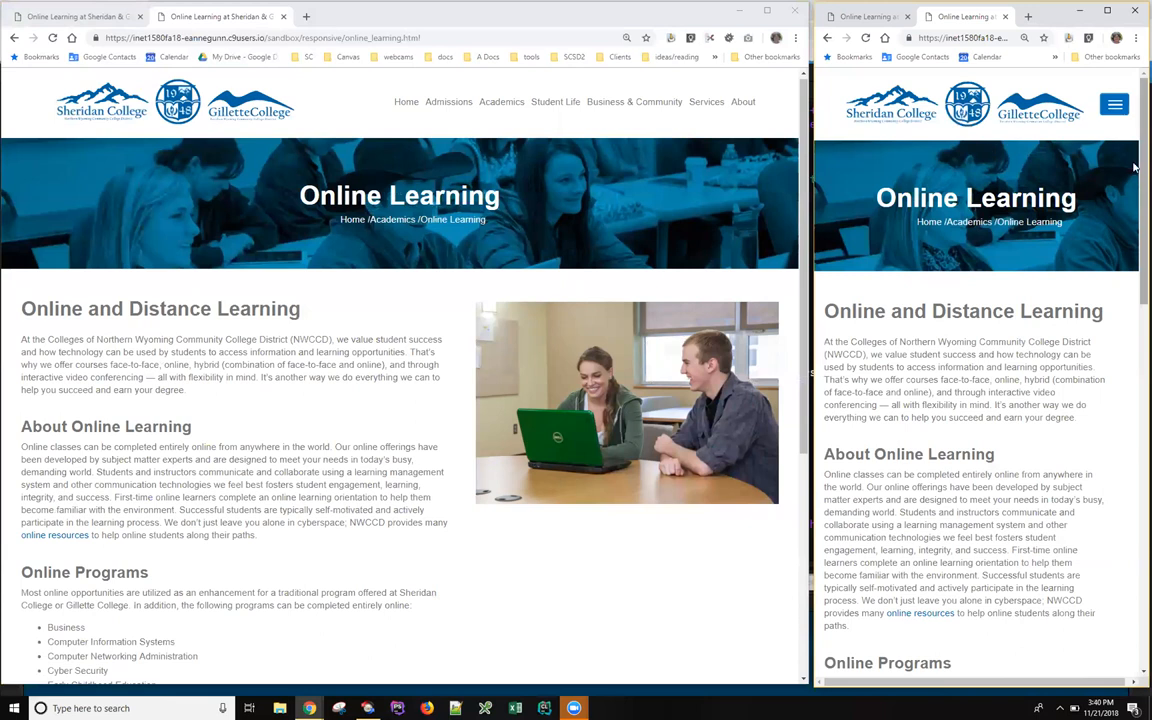
scroll(down, 3)
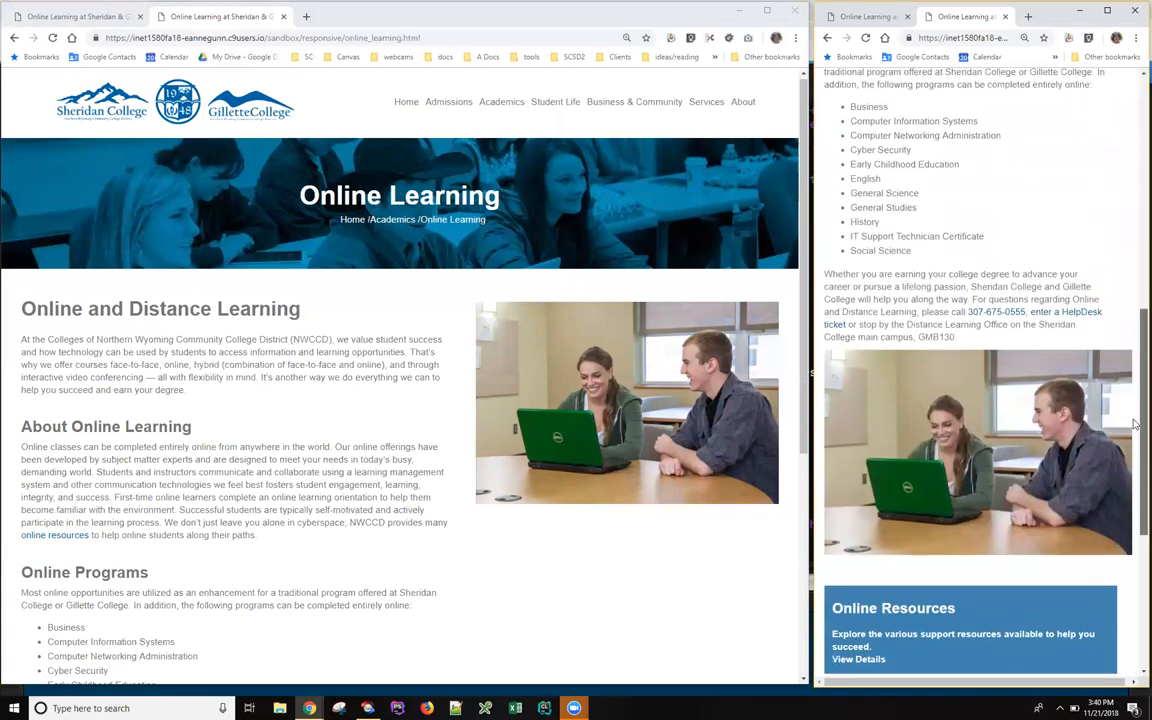
scroll(down, 3)
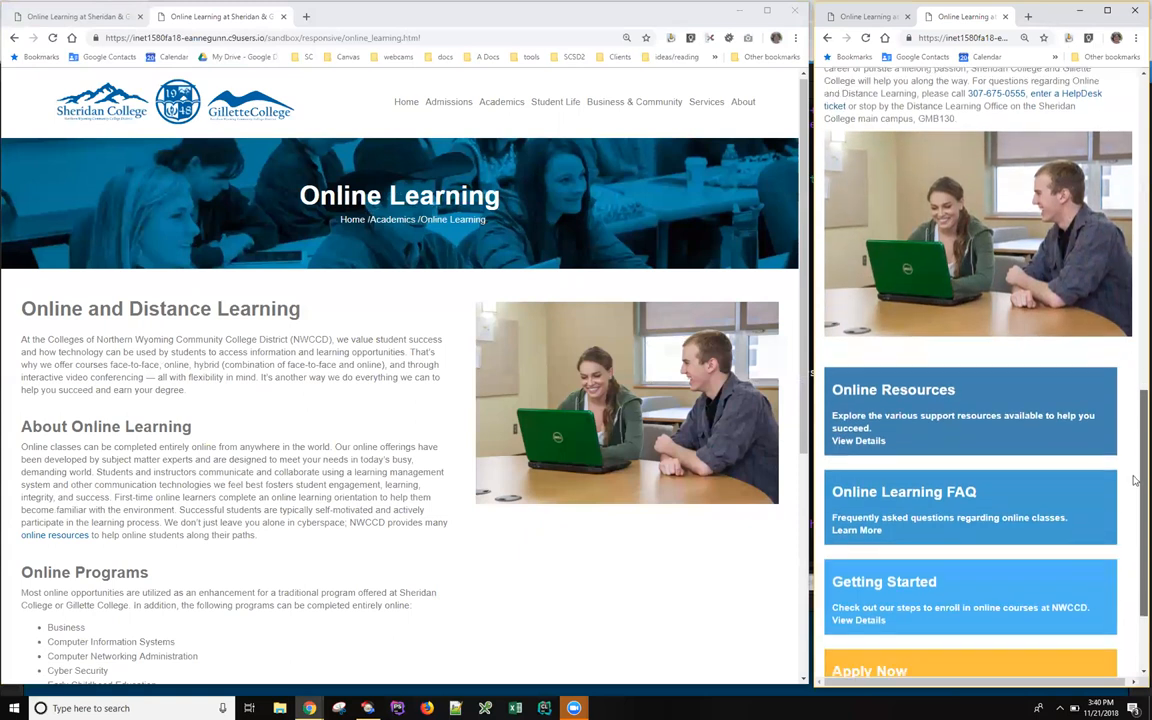
scroll(down, 3)
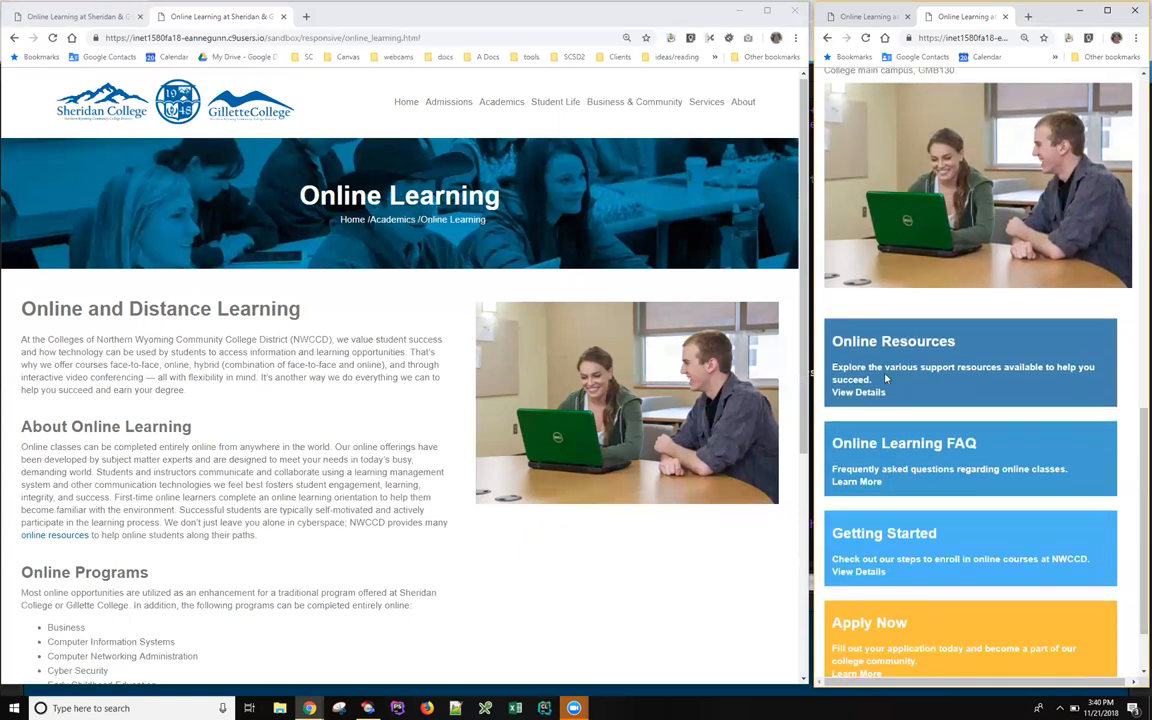